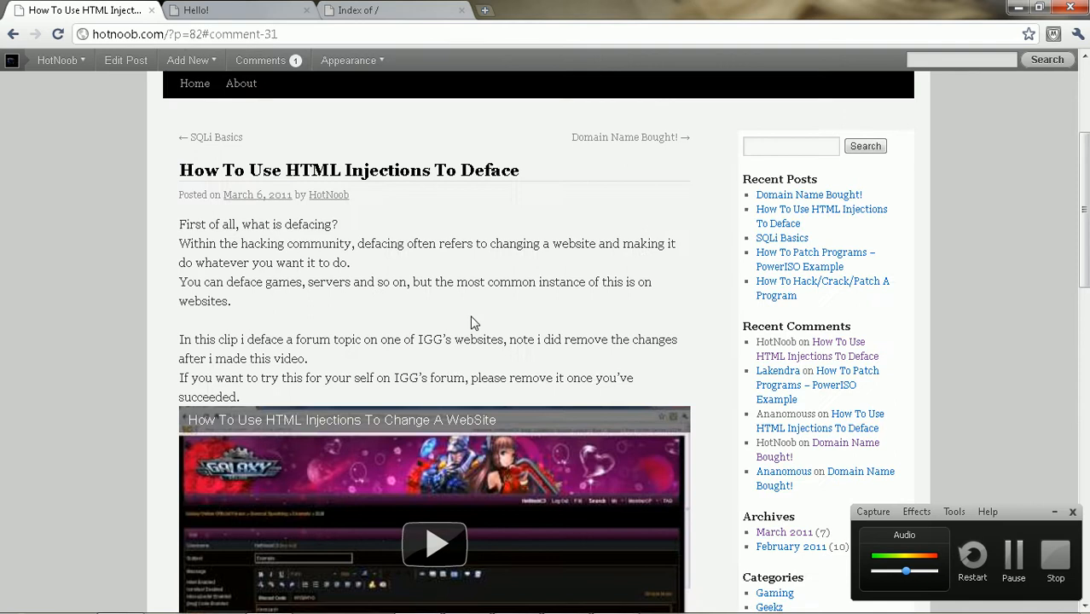
Scroll down through the blog post on HTML injection defacing.
scroll("down", 3)
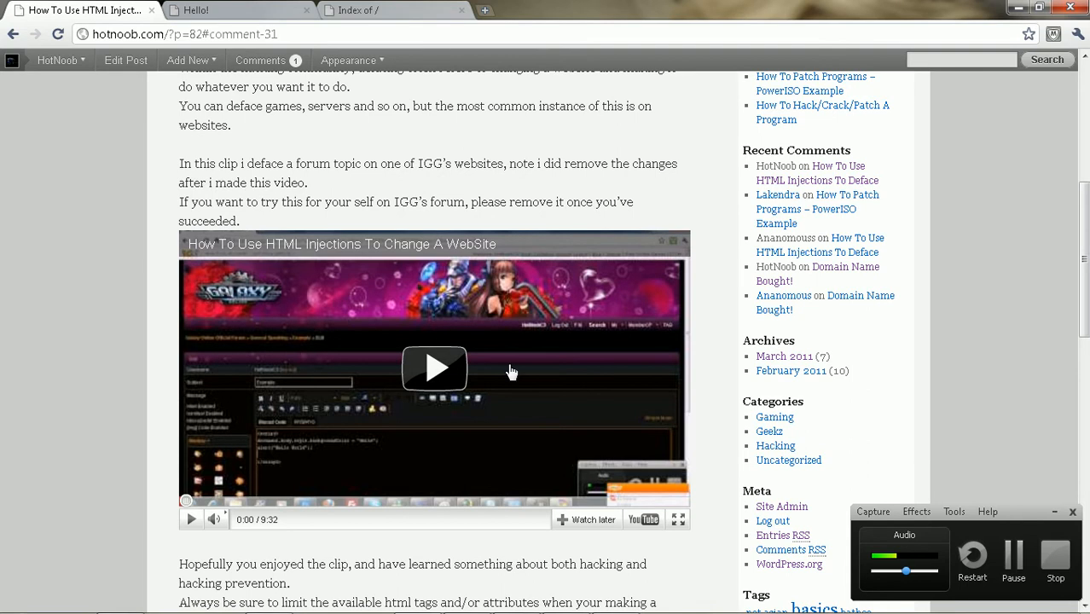
scroll("down", 3)
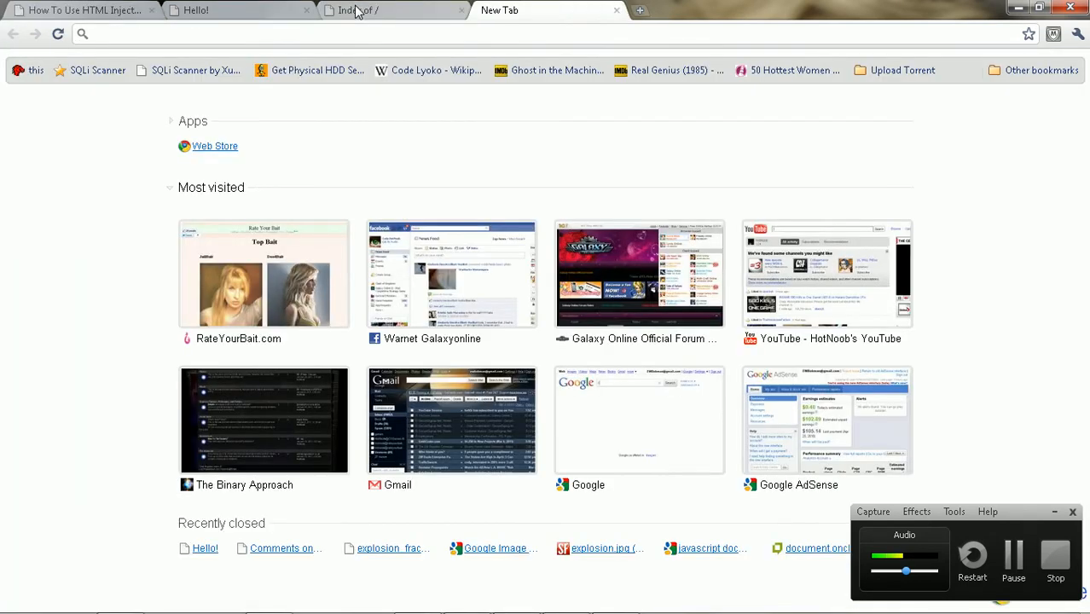
Type rateyourbait.com in Chrome.
type("rateyourbait.com")
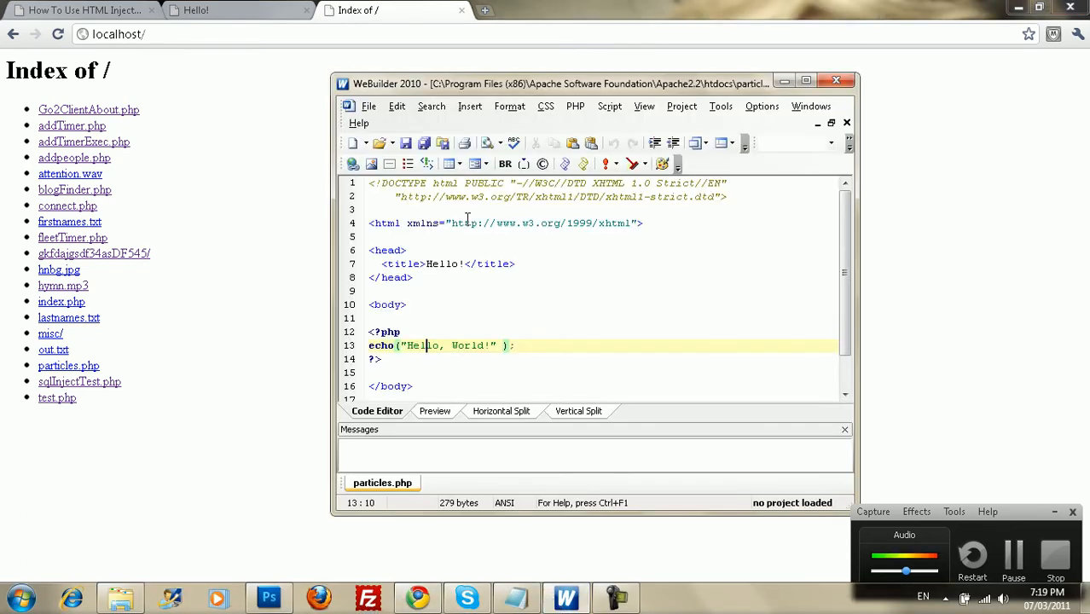
Select and delete the echo("Hello, World!"); statement on line 13.
left_click(524, 278)
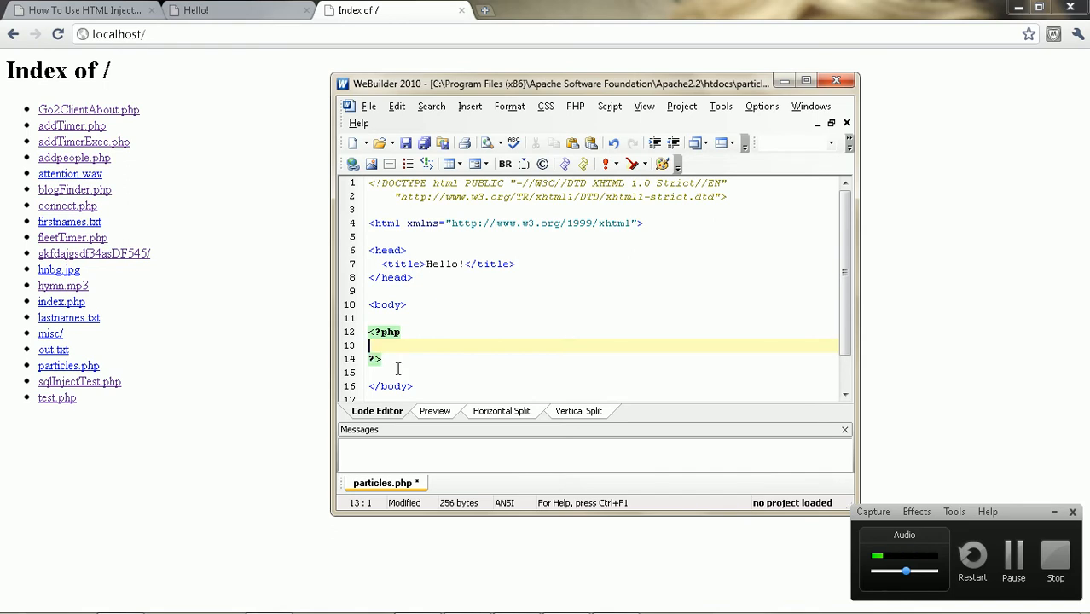
left_click_drag(369, 331, 382, 359)
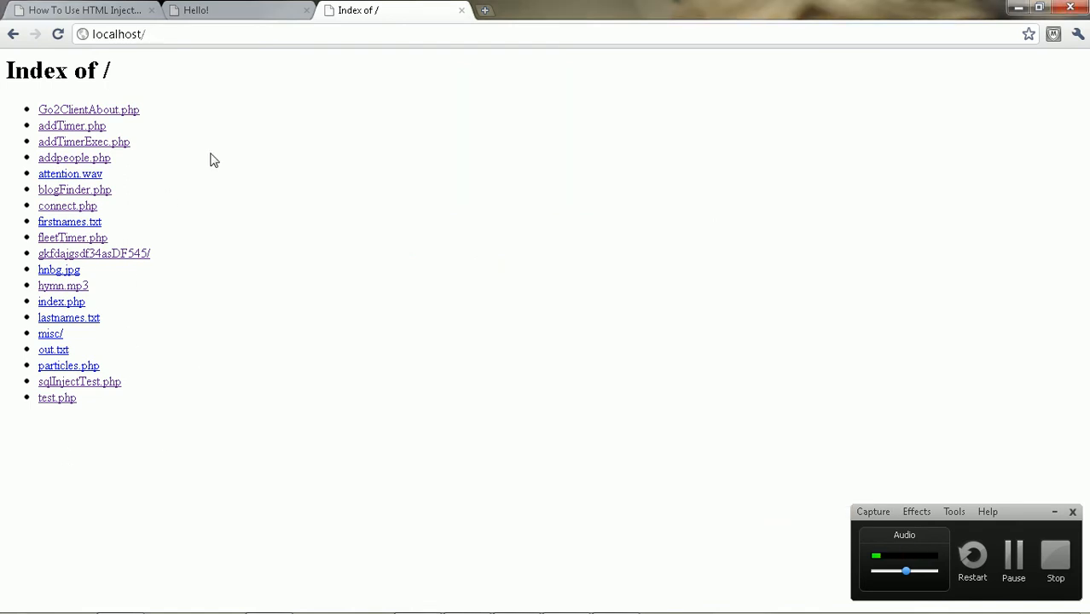
mouse_move(183, 216)
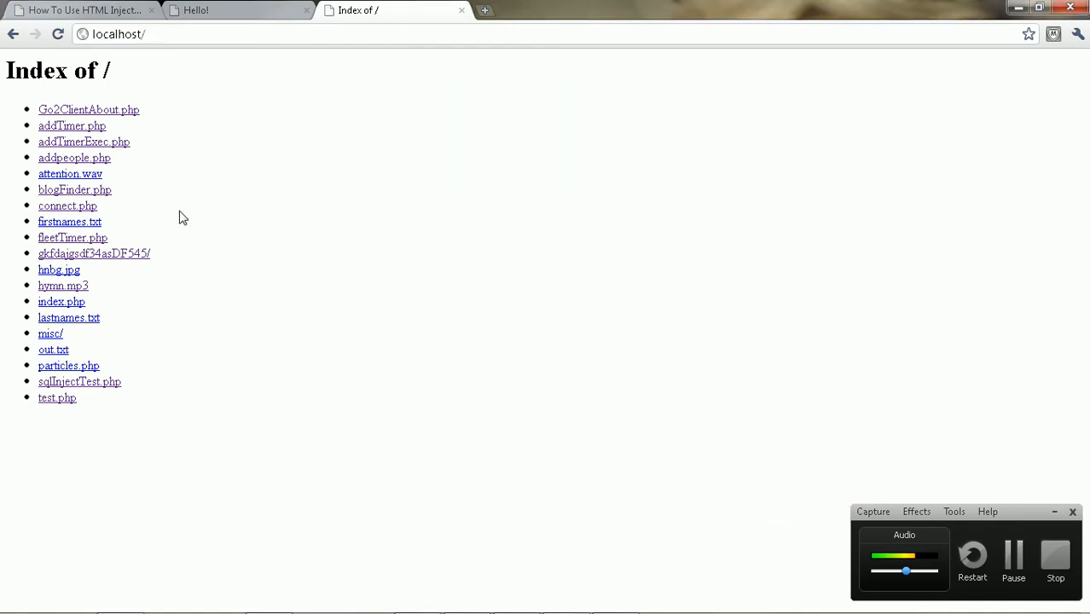
mouse_move(91, 256)
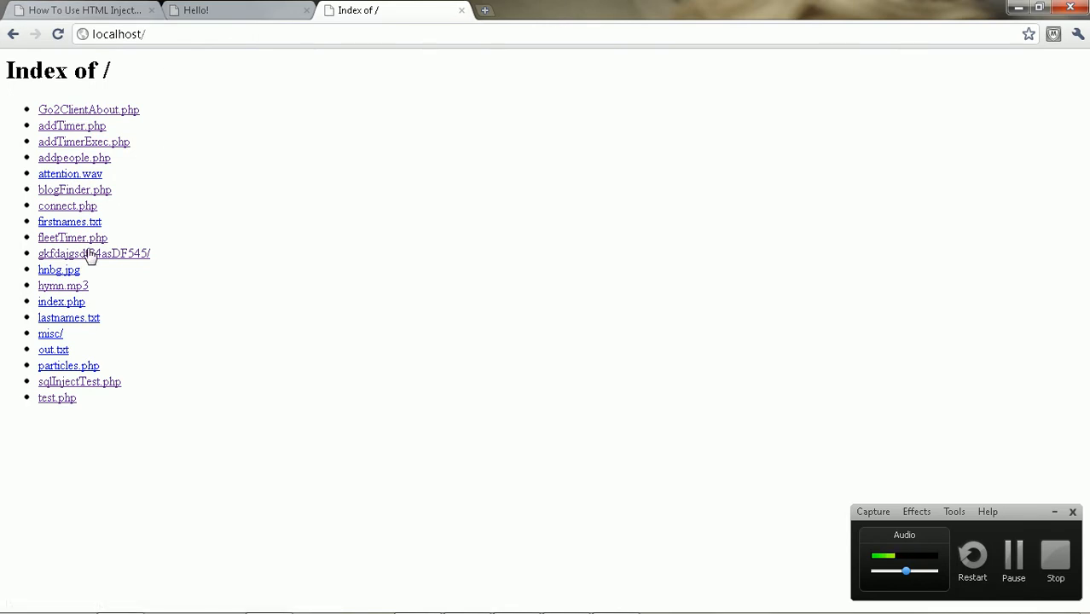
mouse_move(211, 105)
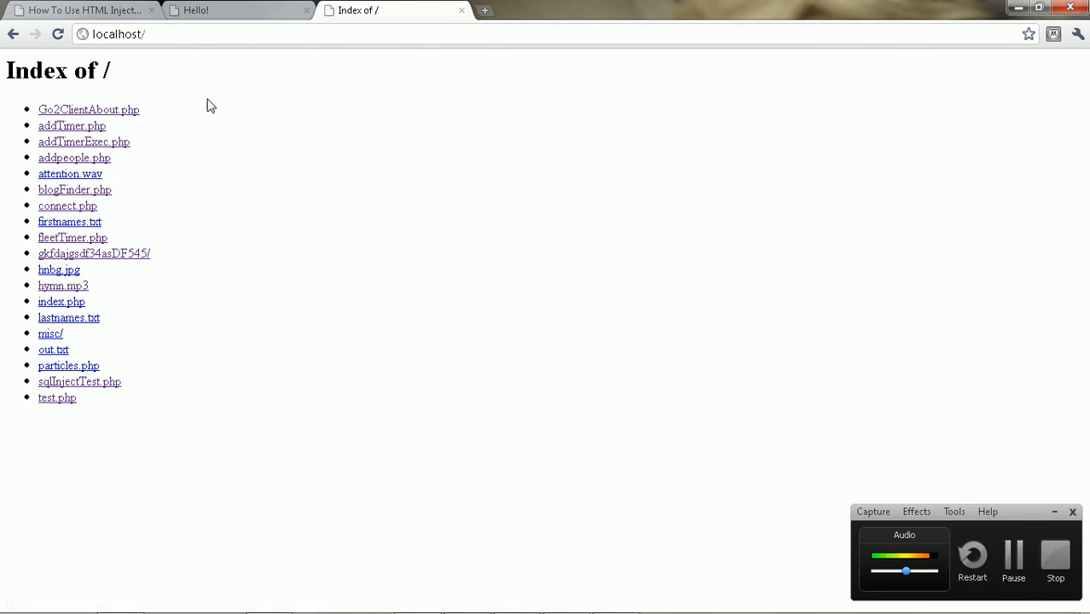
mouse_move(148, 165)
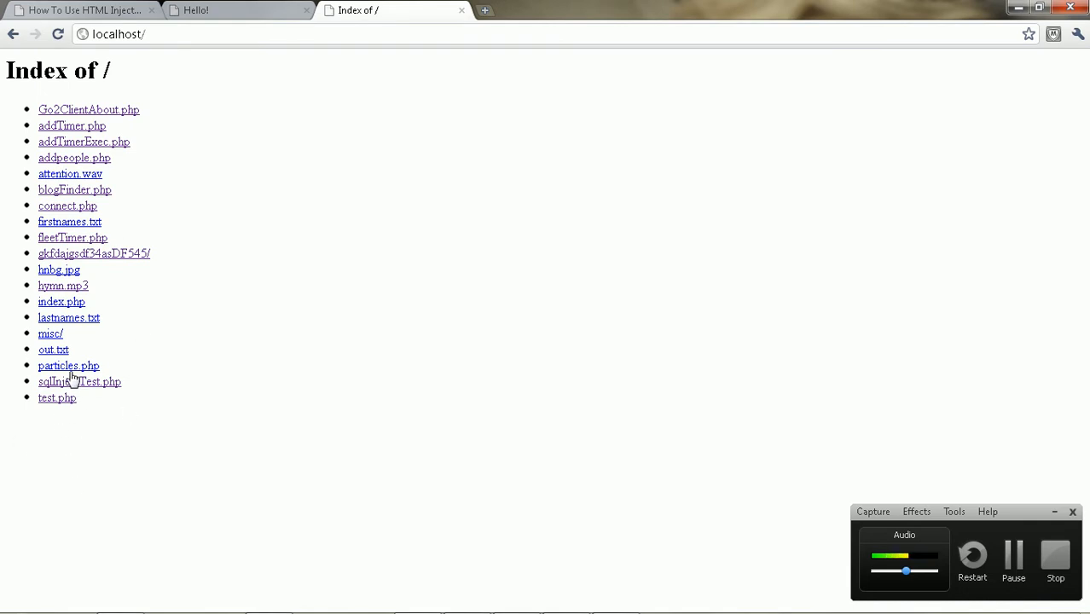
mouse_move(68, 365)
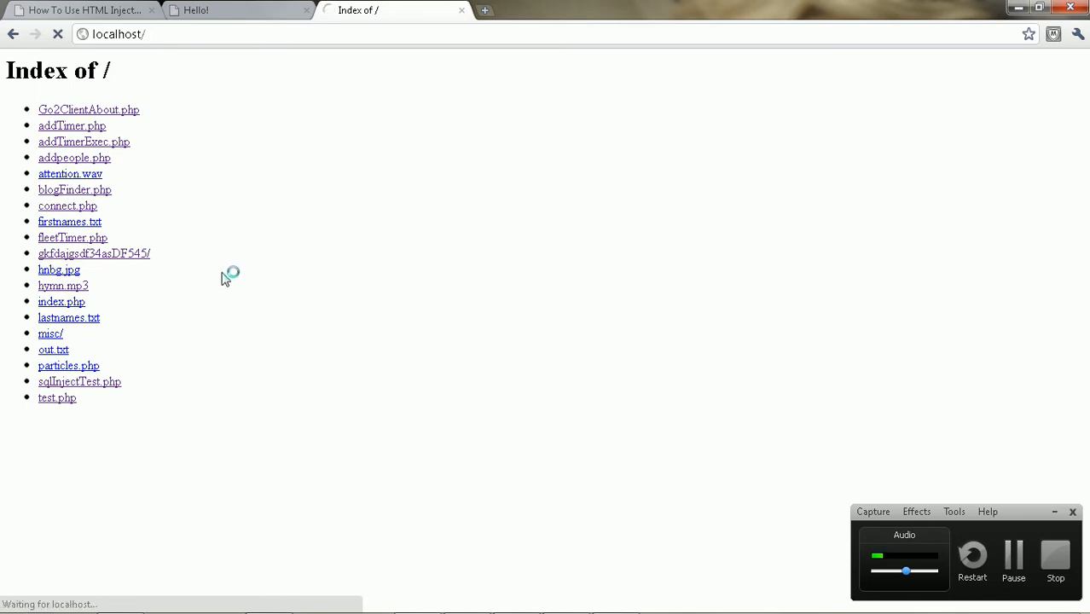
Open particles.php from the localhost file listing.
left_click(69, 366)
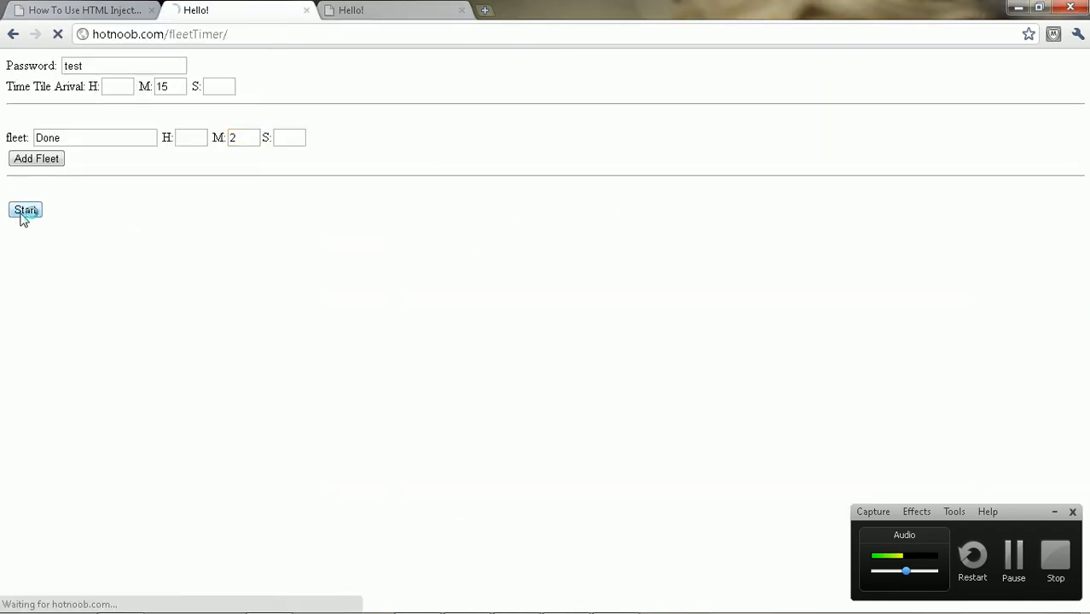
Start the fleet timer and submit the password to show the countdown.
left_click(25, 210)
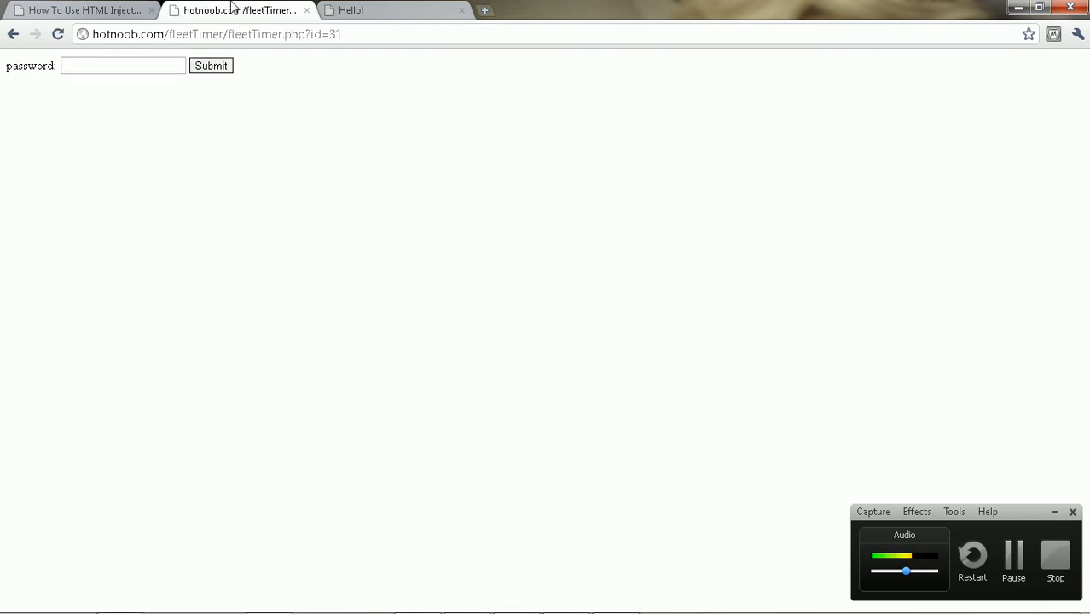
left_click(211, 66)
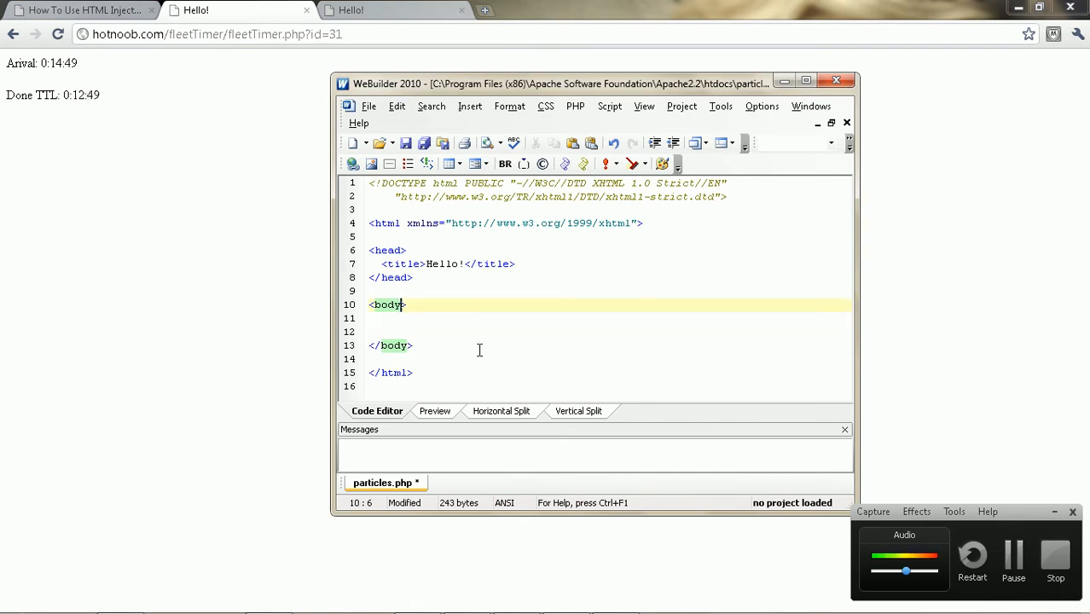
Begin a style attribute on the body tag, typing style= and 'ba'.
type("style=")
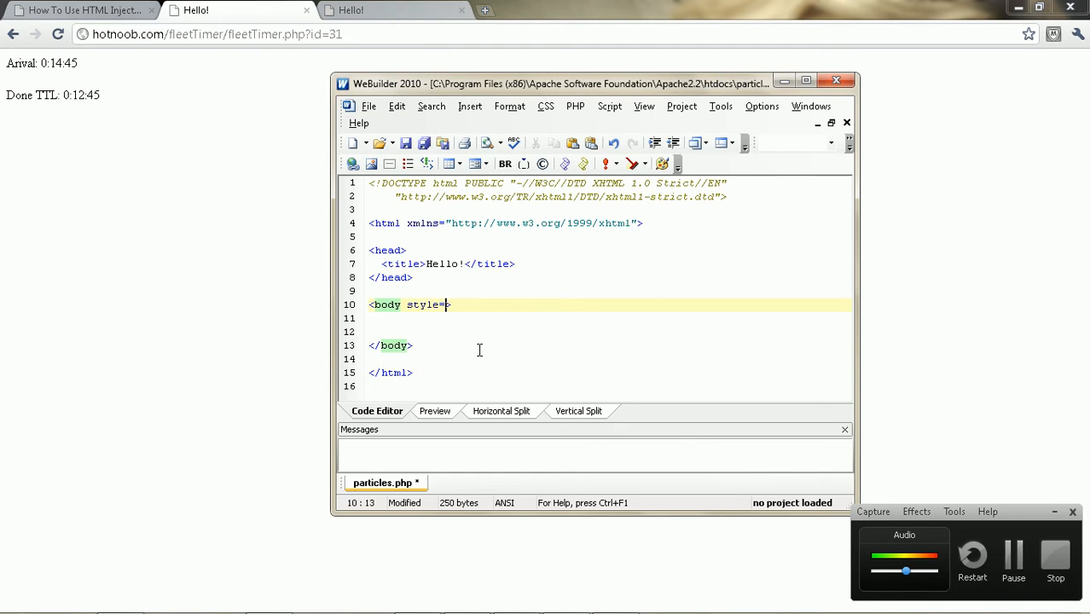
type("ba")
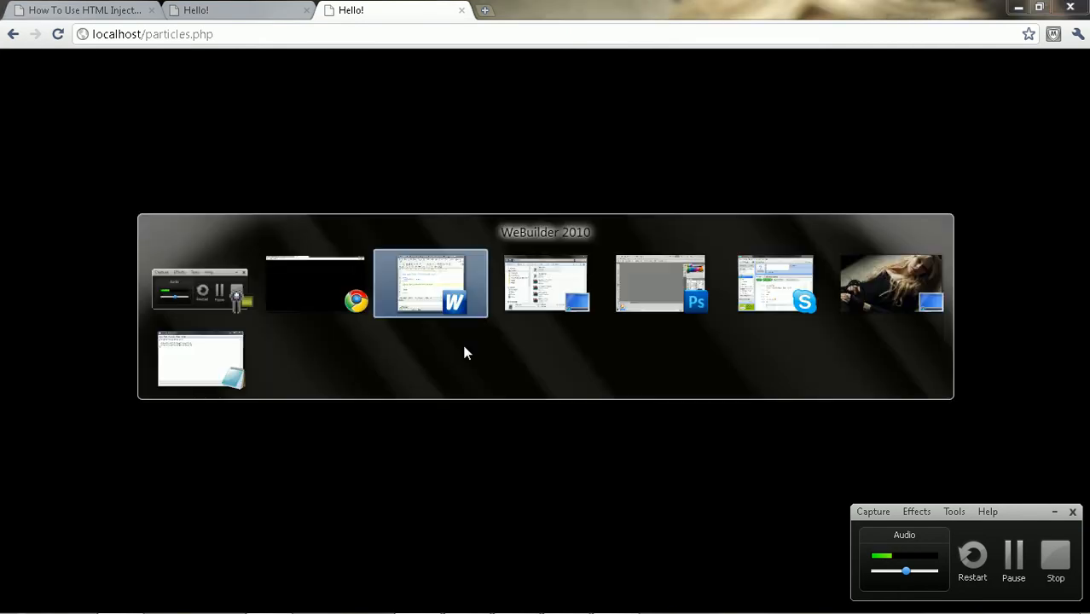
Switch to Photoshop from the window switcher.
left_click(661, 283)
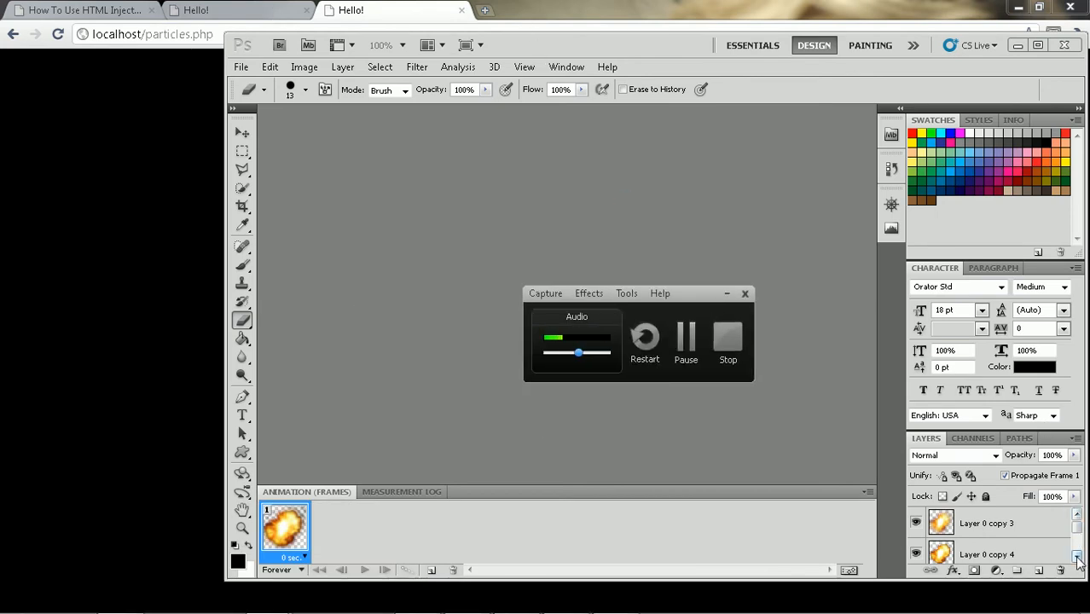
Open Save for Web & Devices and set the export format to PNG-24.
left_click(241, 66)
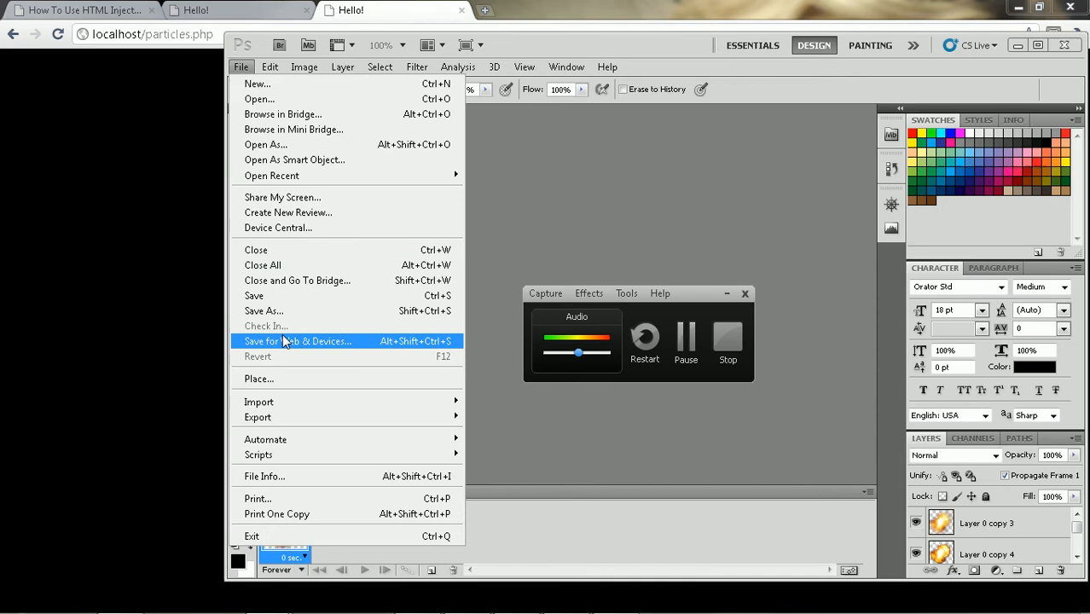
left_click(298, 341)
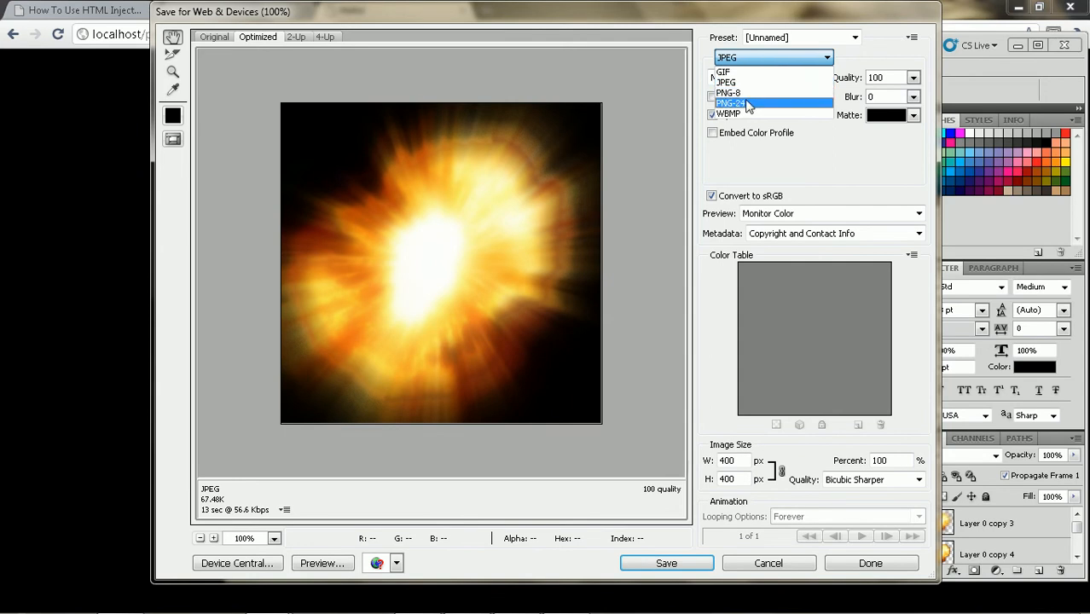
left_click(731, 103)
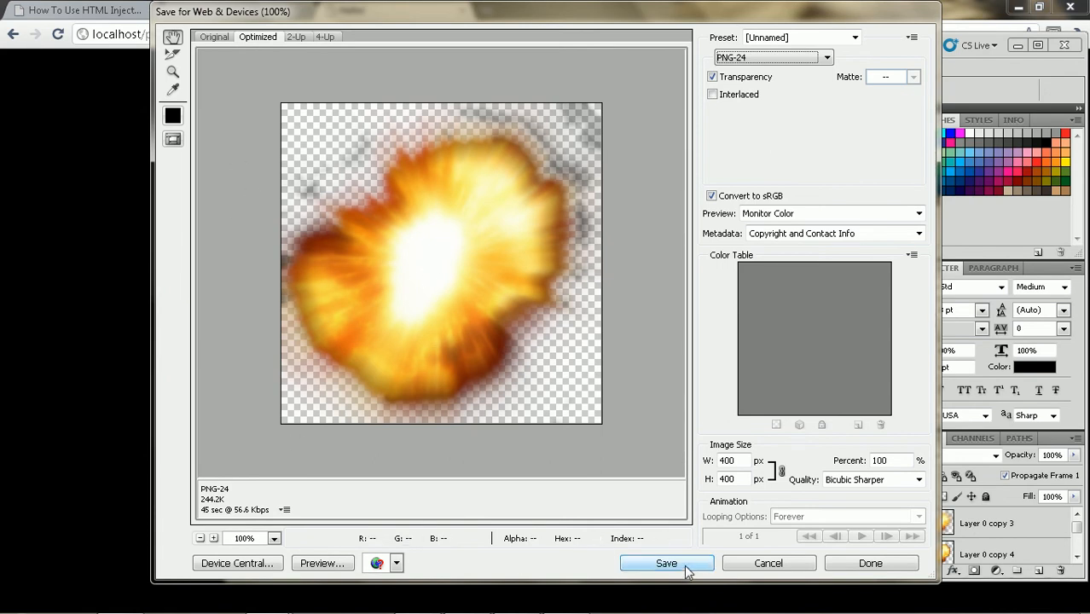
Save into C: > Program Files (x86) > Apache Software Foundation > Apache2.2 > htdocs.
left_click(667, 563)
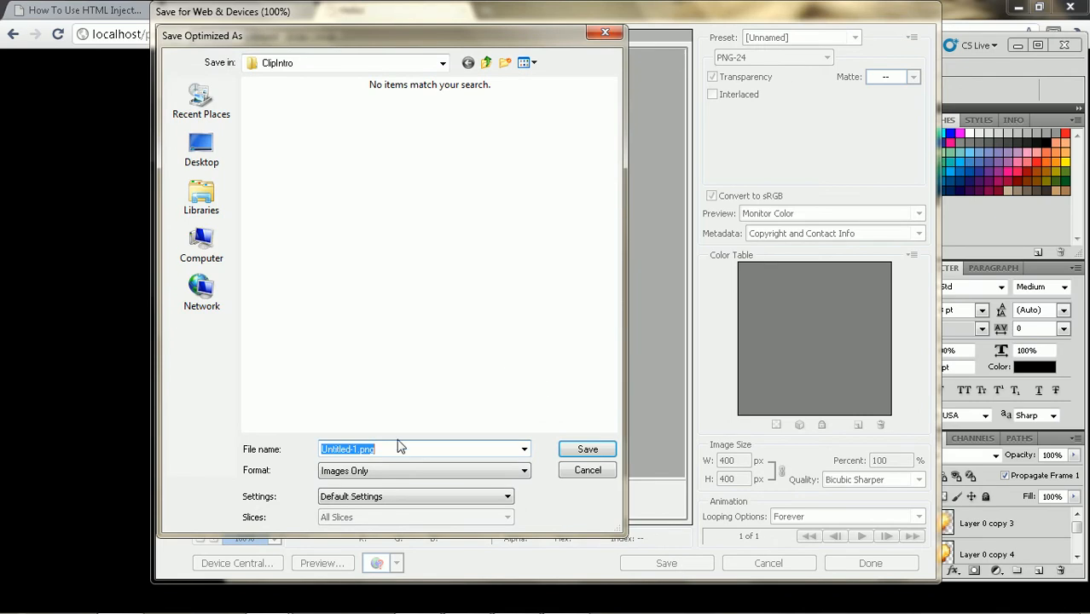
mouse_move(524, 418)
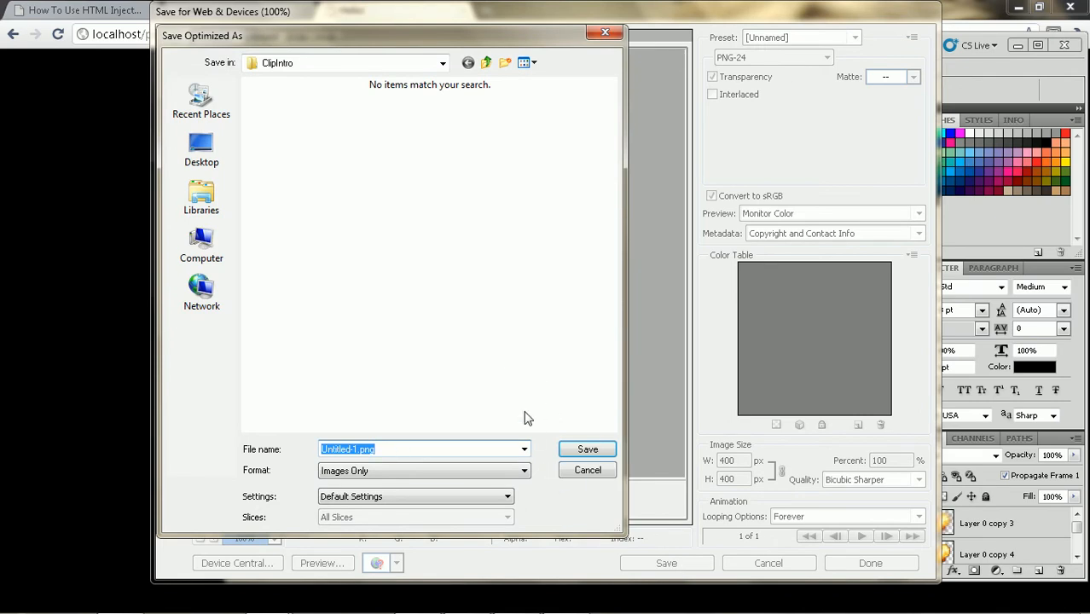
mouse_move(382, 91)
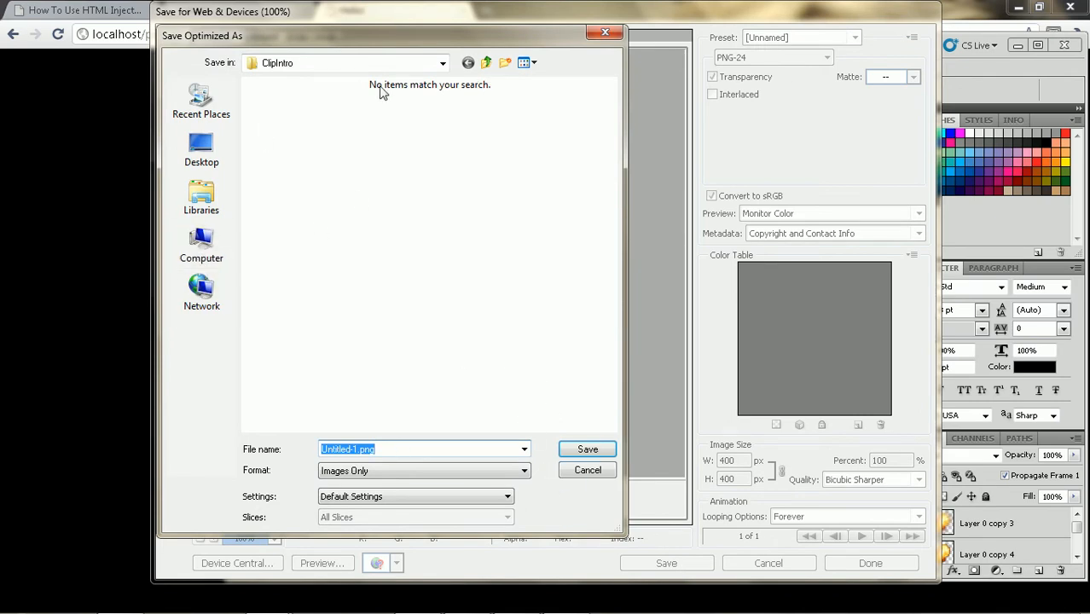
left_click(201, 244)
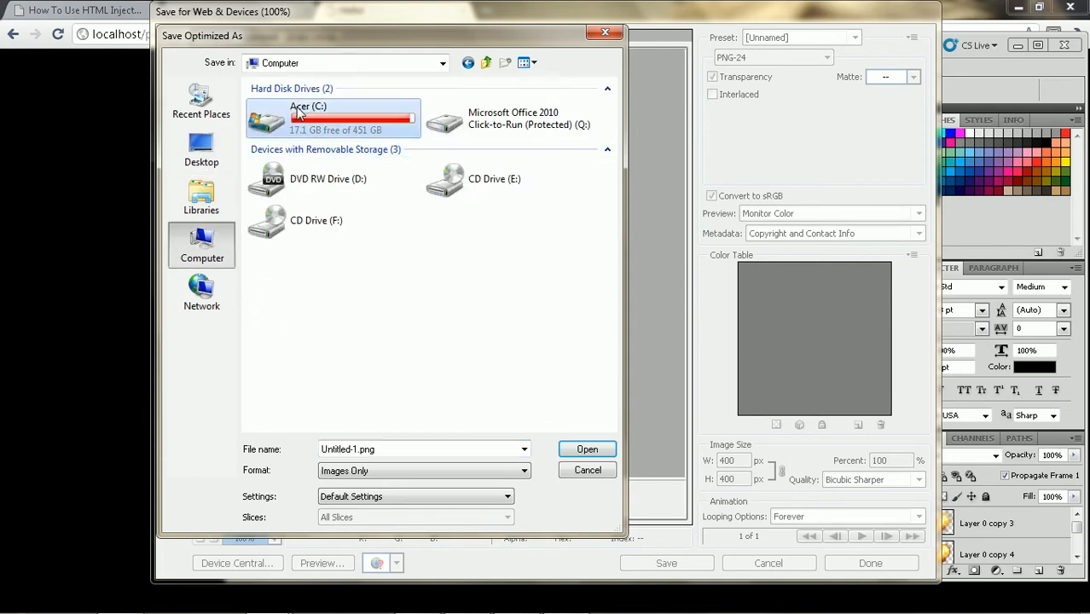
double_click(308, 118)
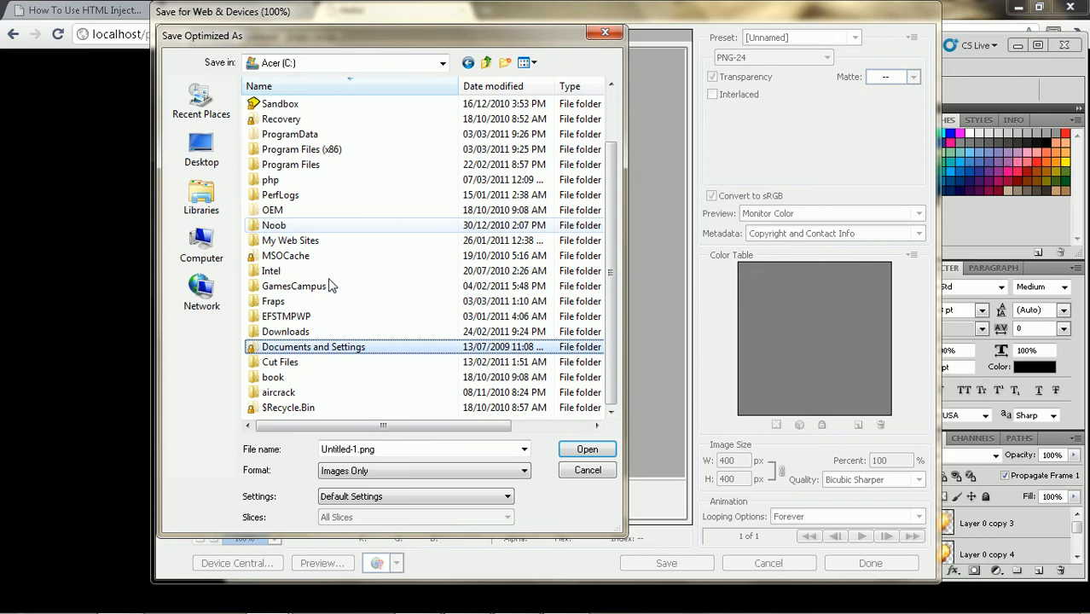
double_click(291, 164)
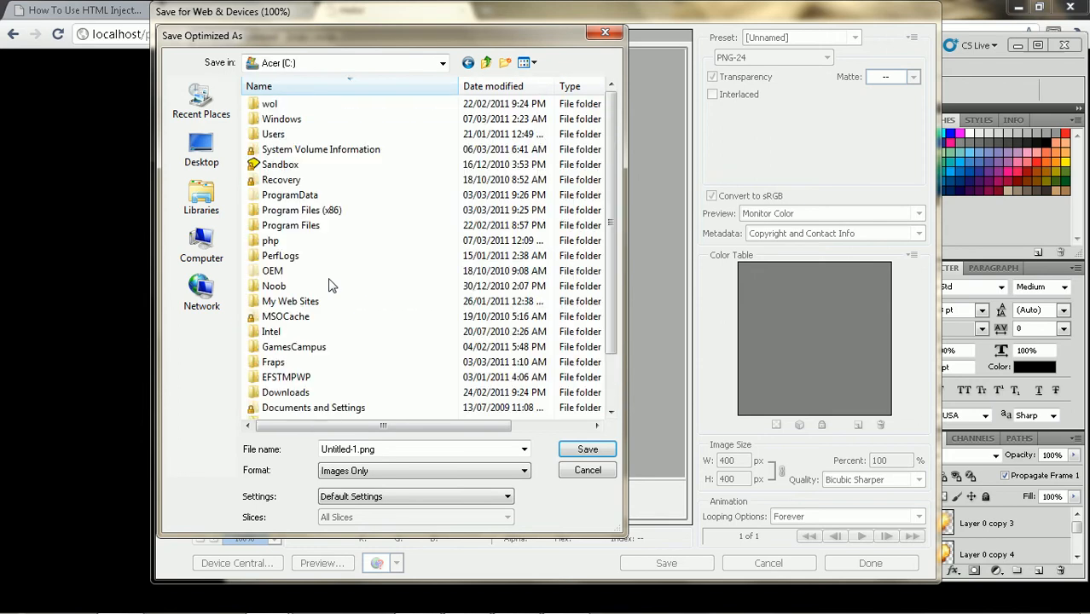
double_click(291, 210)
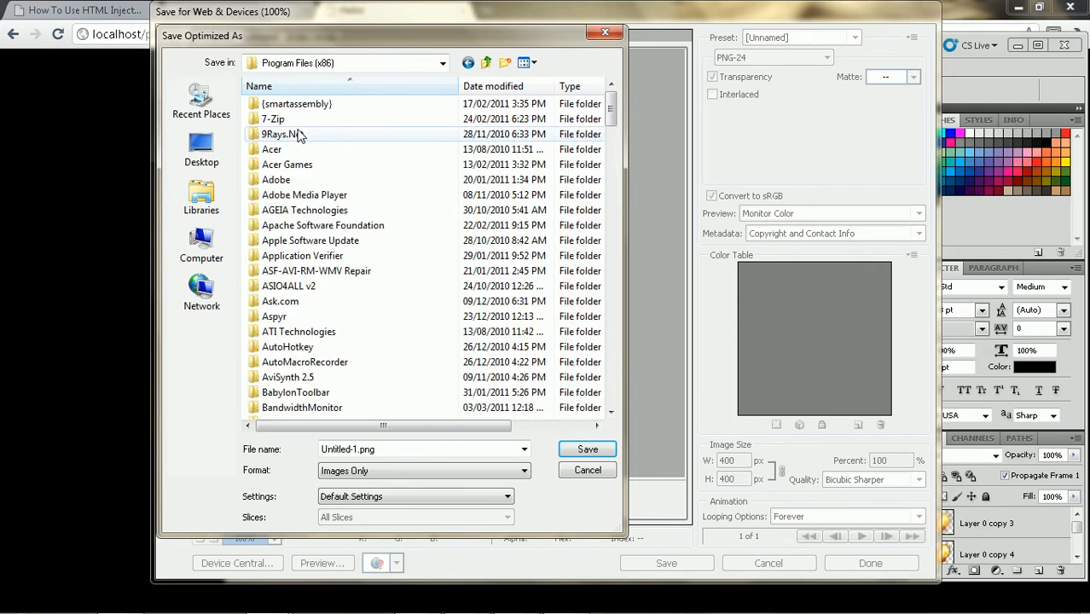
left_click(322, 224)
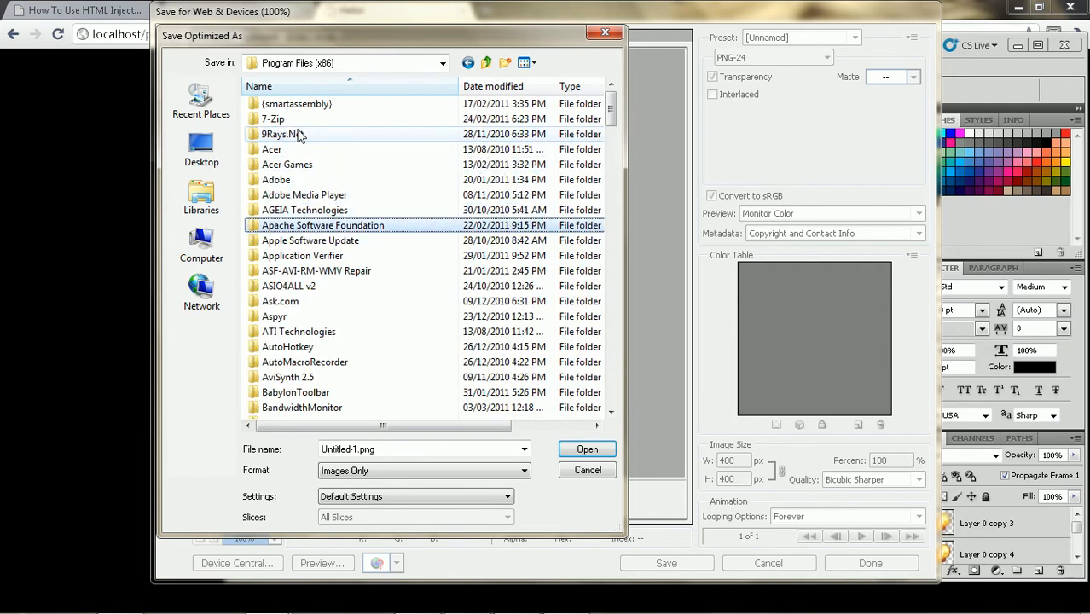
double_click(322, 226)
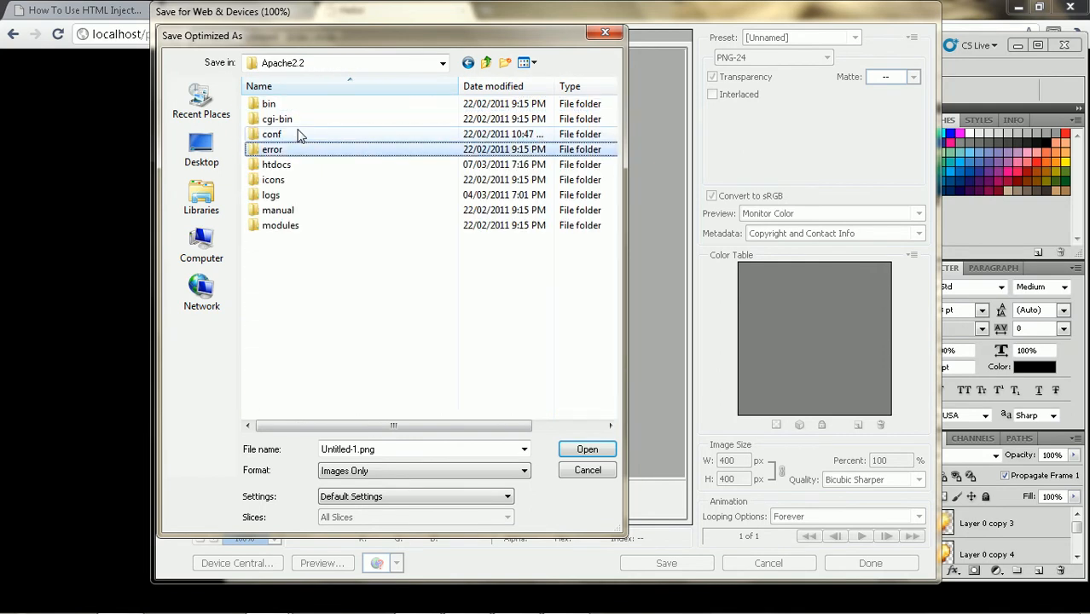
double_click(277, 163)
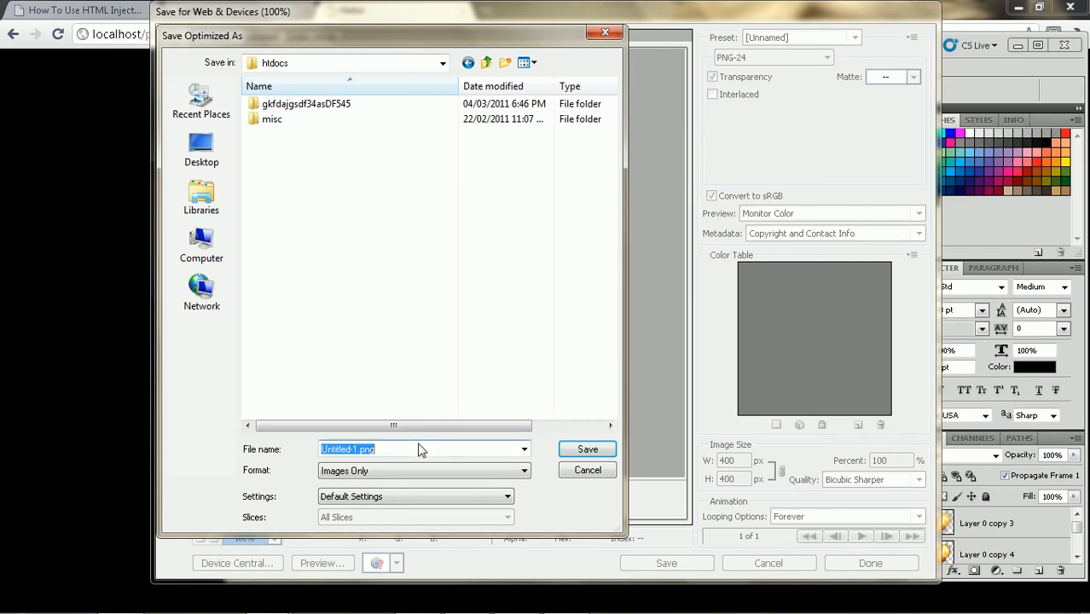
type("p")
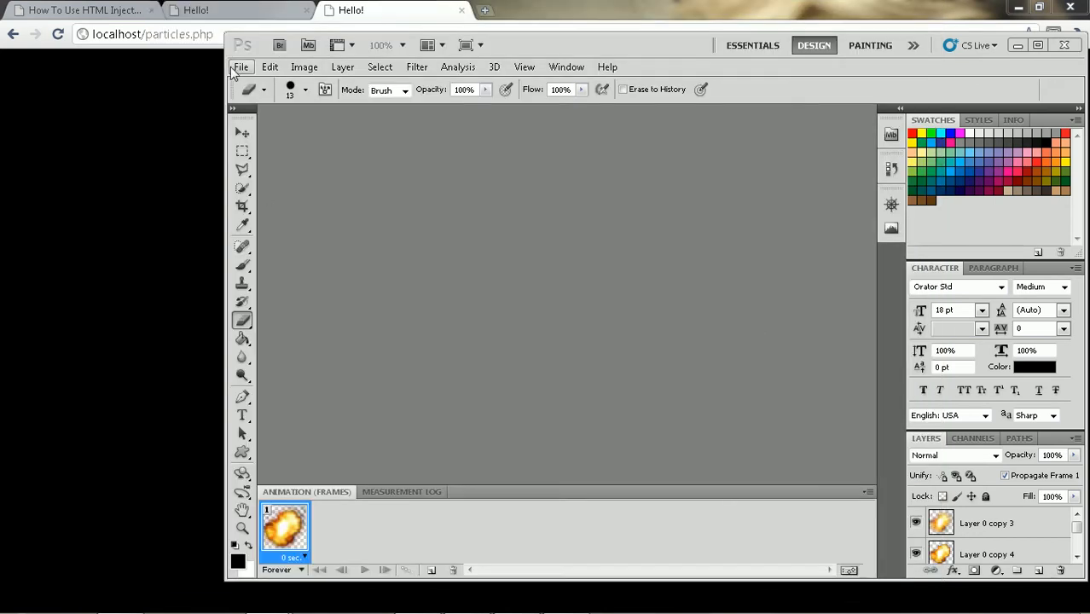
mouse_move(316, 344)
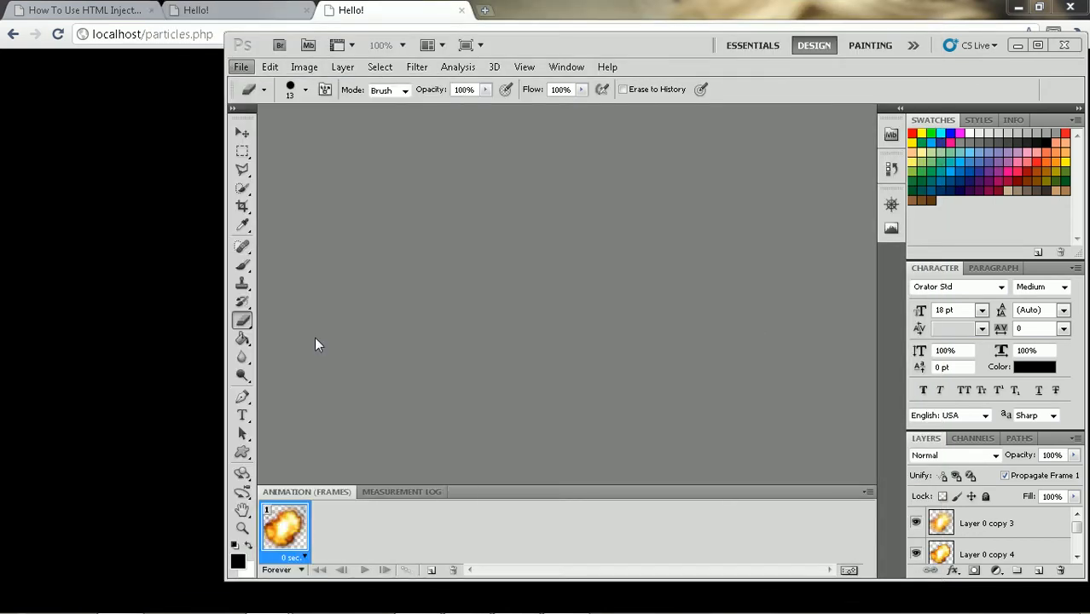
Reopen the web export and resize the particle image to 100 px.
left_click(242, 67)
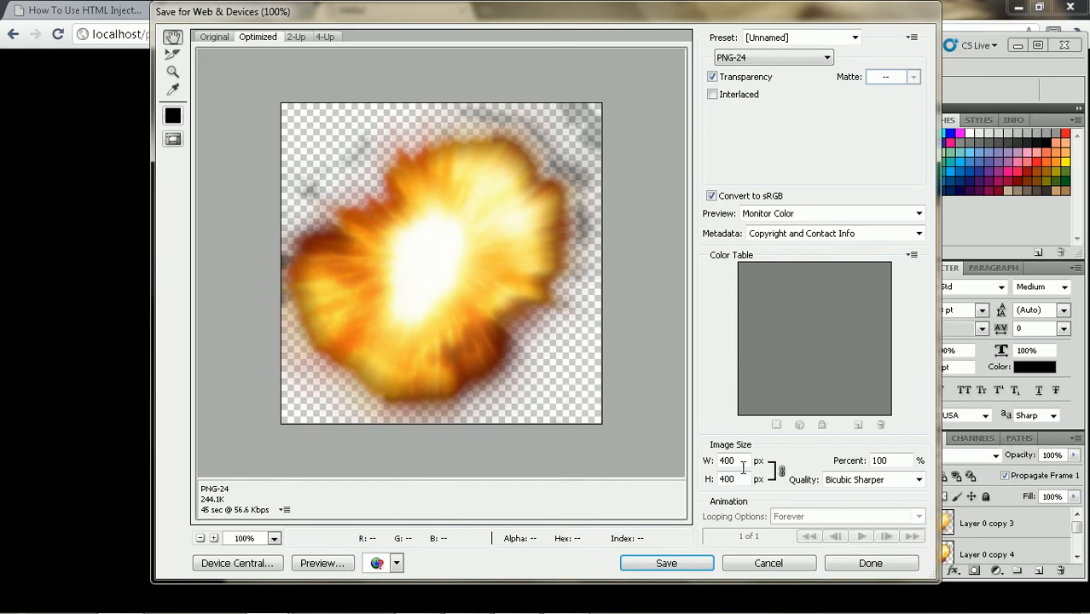
type("30")
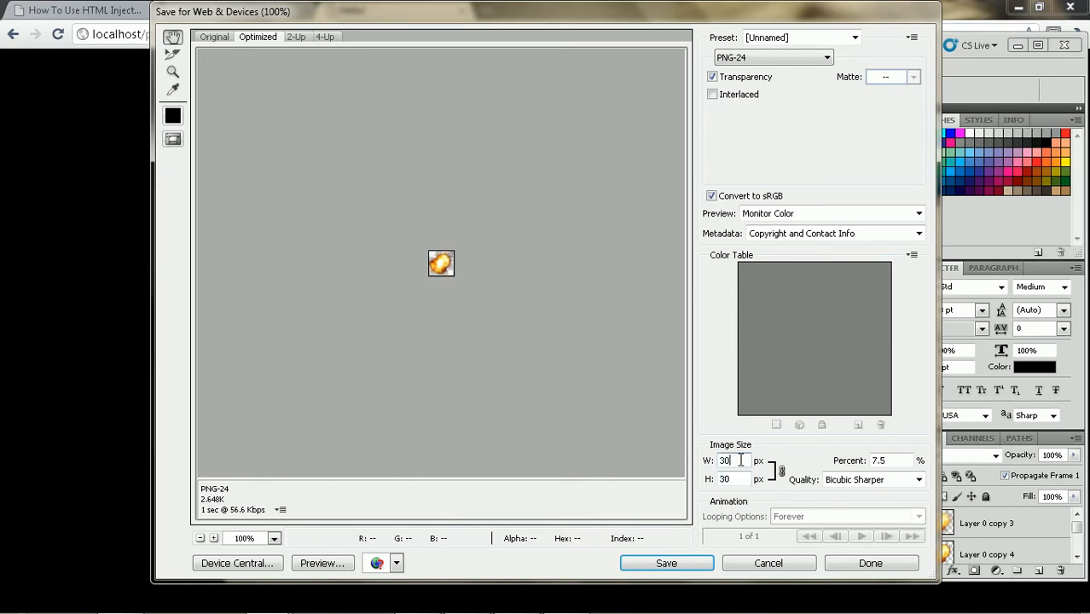
type("50")
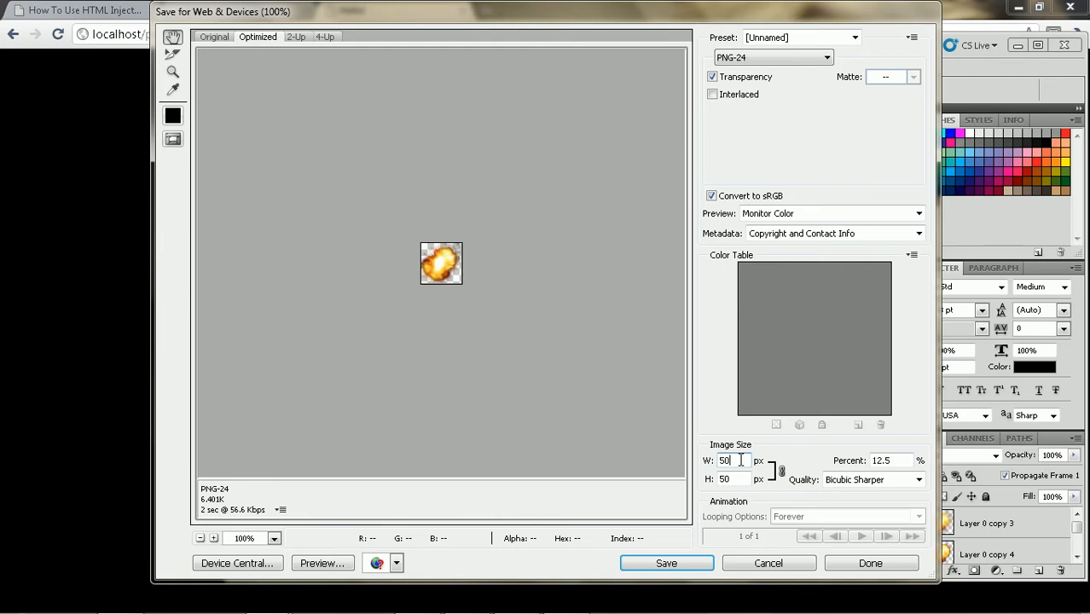
type("100")
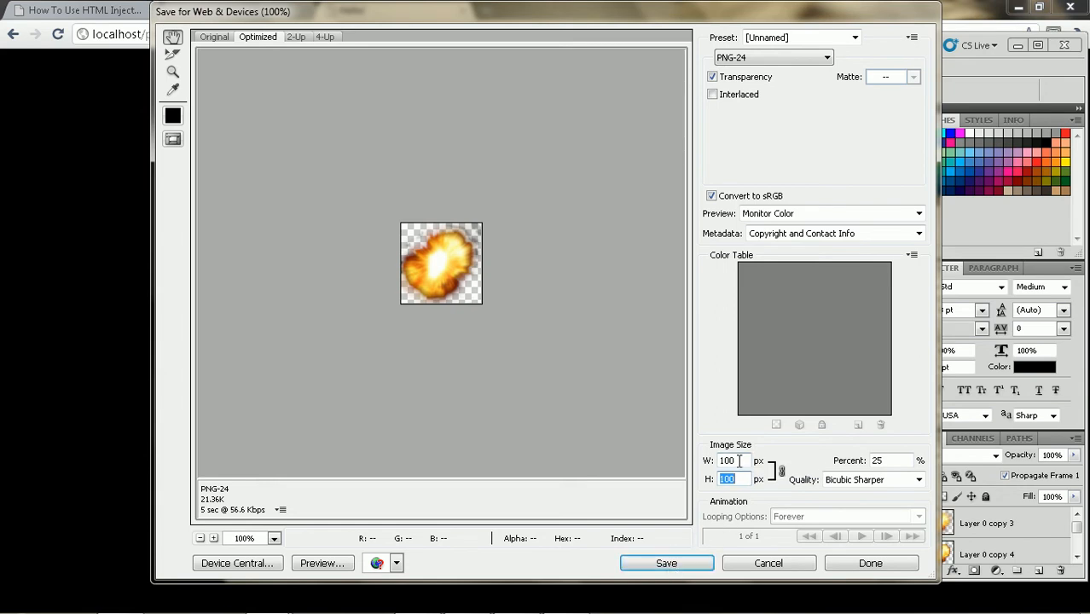
Save the resized image as particle1 in htdocs.
left_click(666, 563)
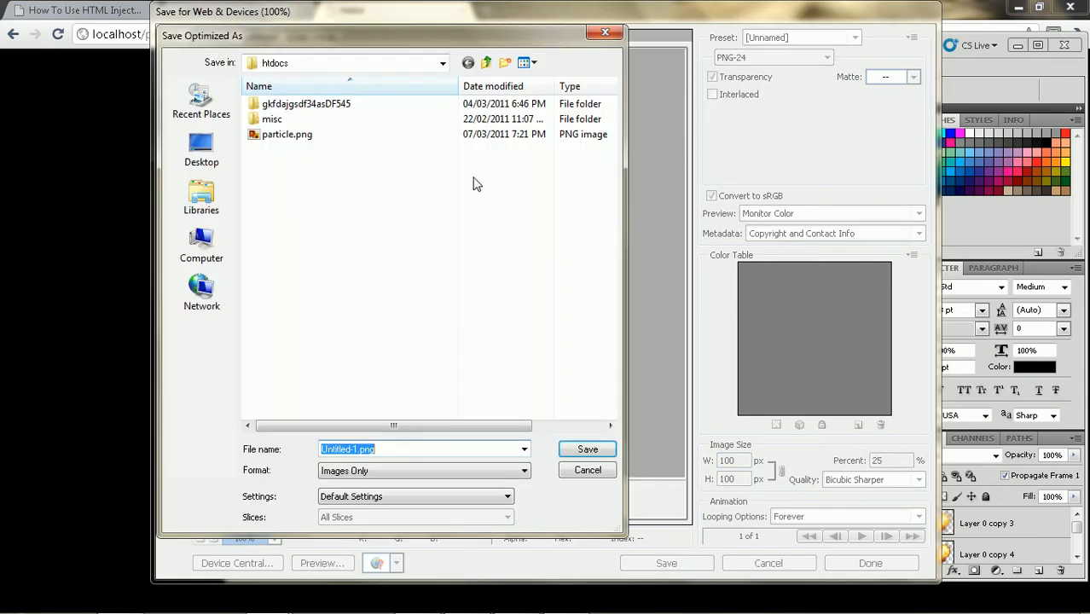
mouse_move(356, 301)
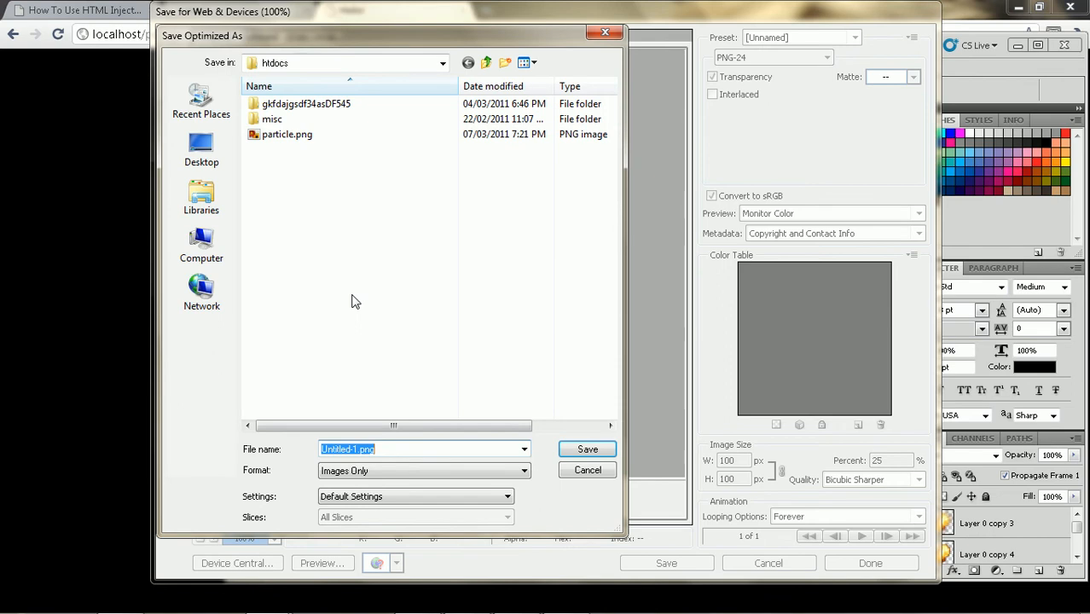
type("particle1")
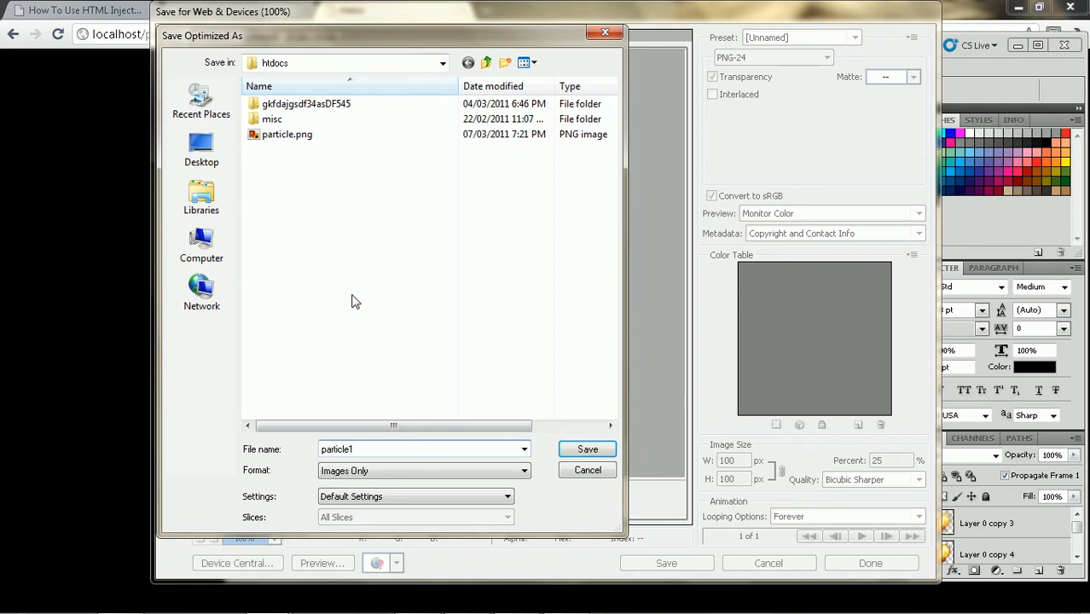
left_click(587, 470)
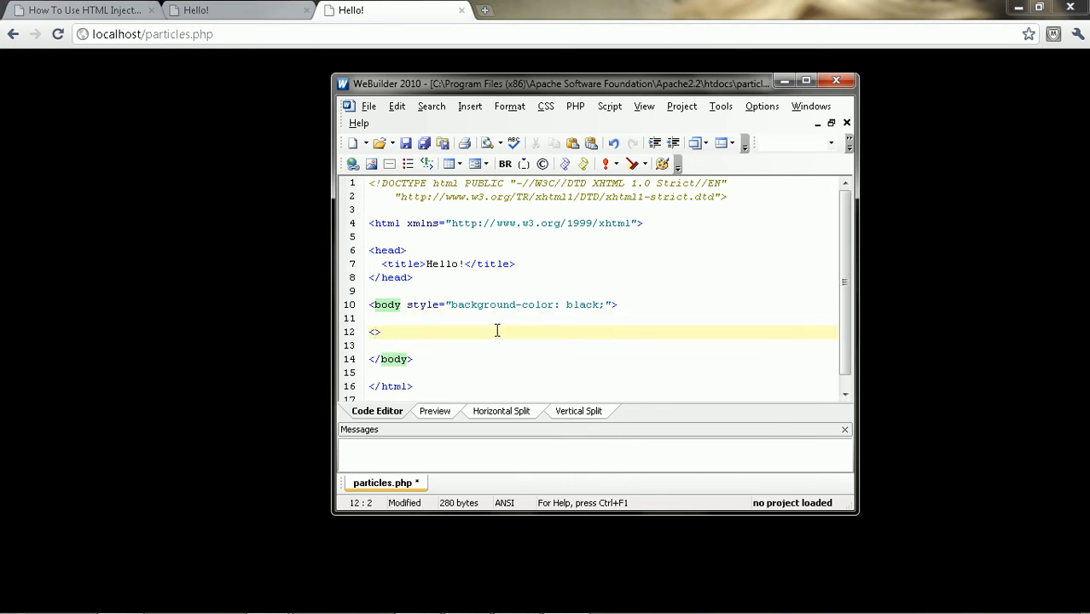
Enter <div id="workspace"></div> inside the body of particles.php.
type("div id=\"")
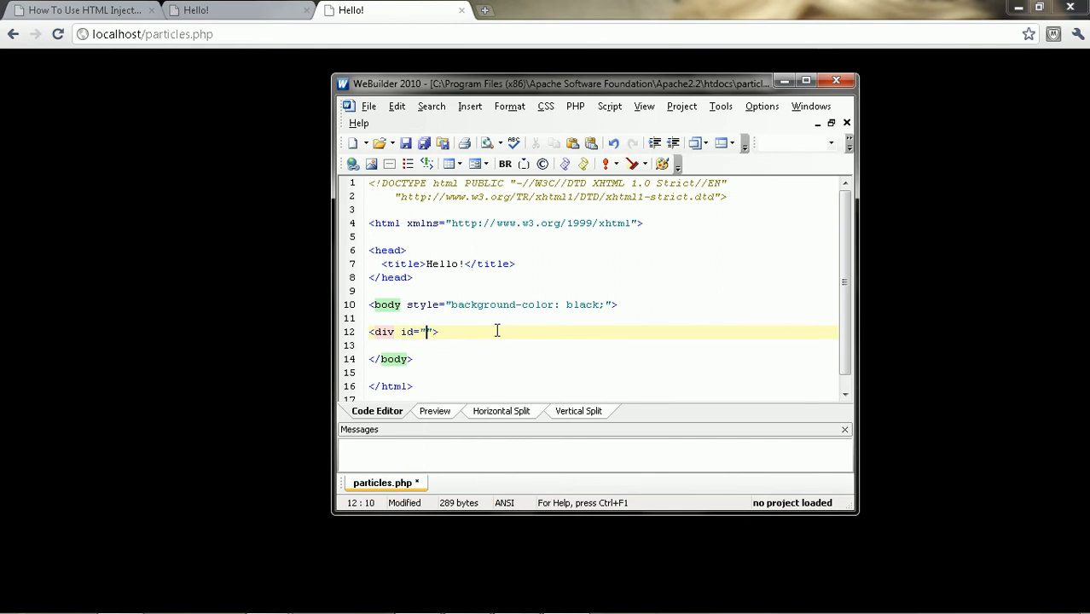
type("workspace")
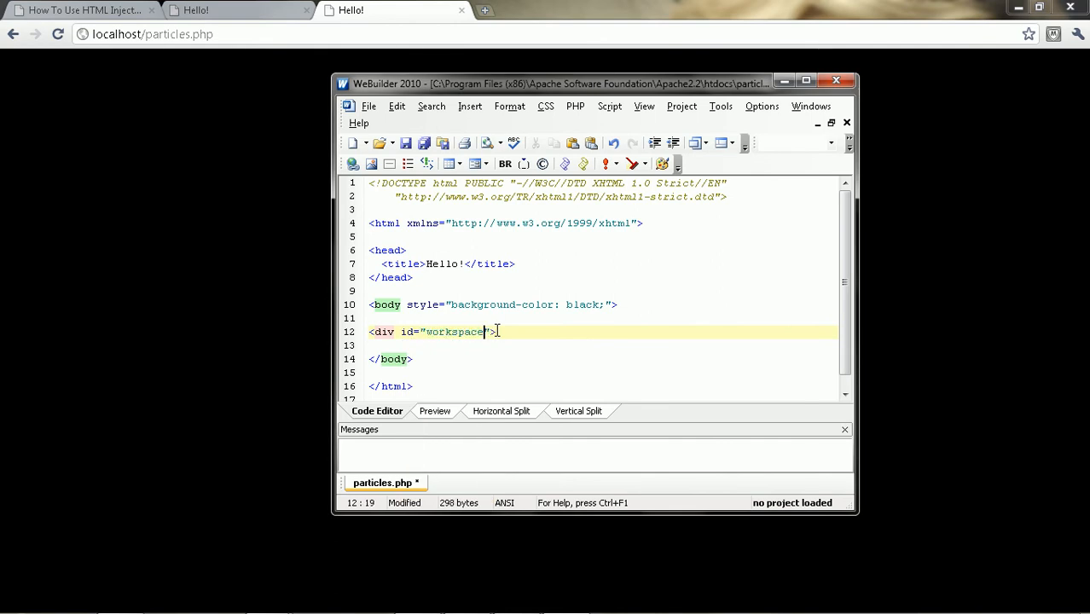
type("<>")
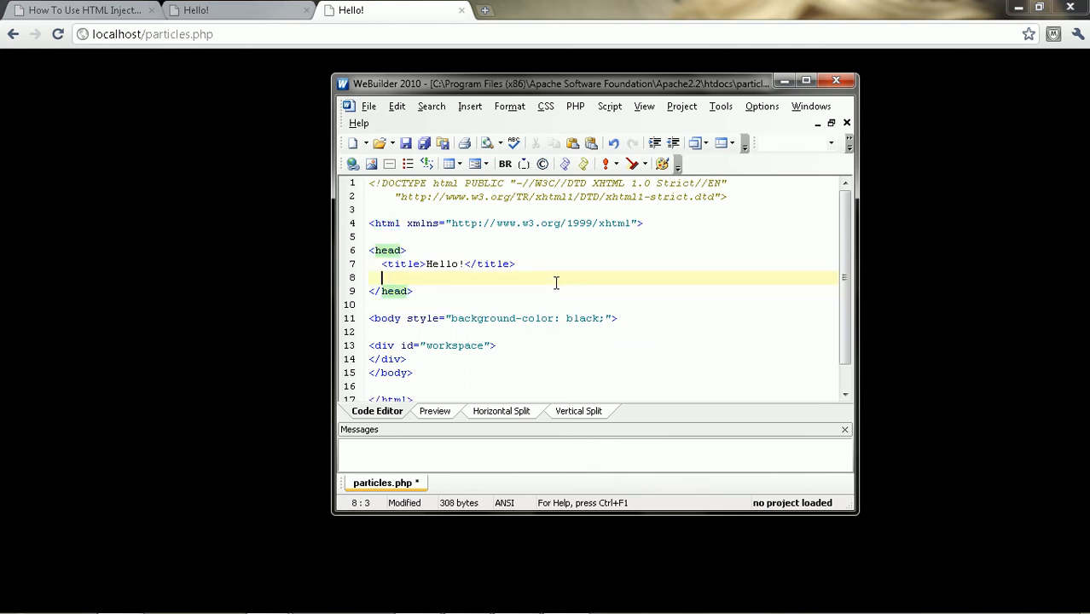
Insert <script></script> tags in the head of particles.php and begin a declaration inside.
type("<script")
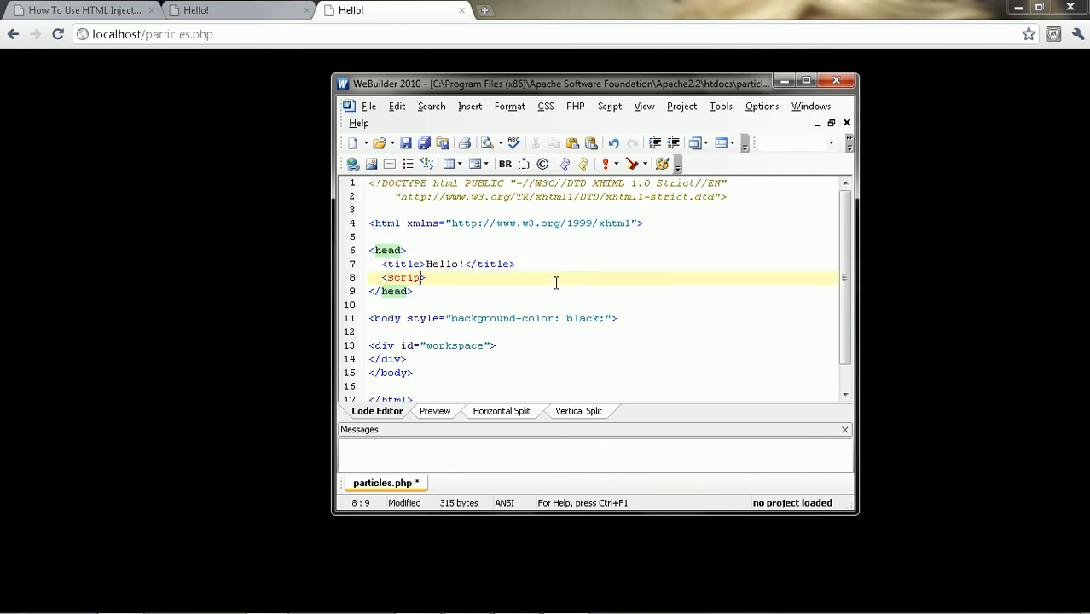
type("</script>")
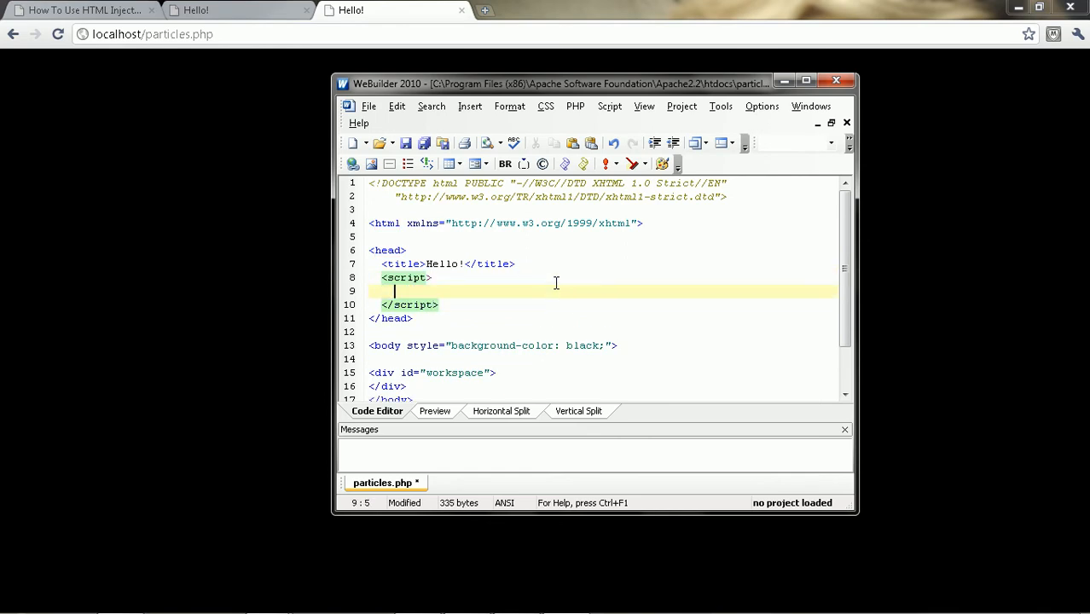
type("funct")
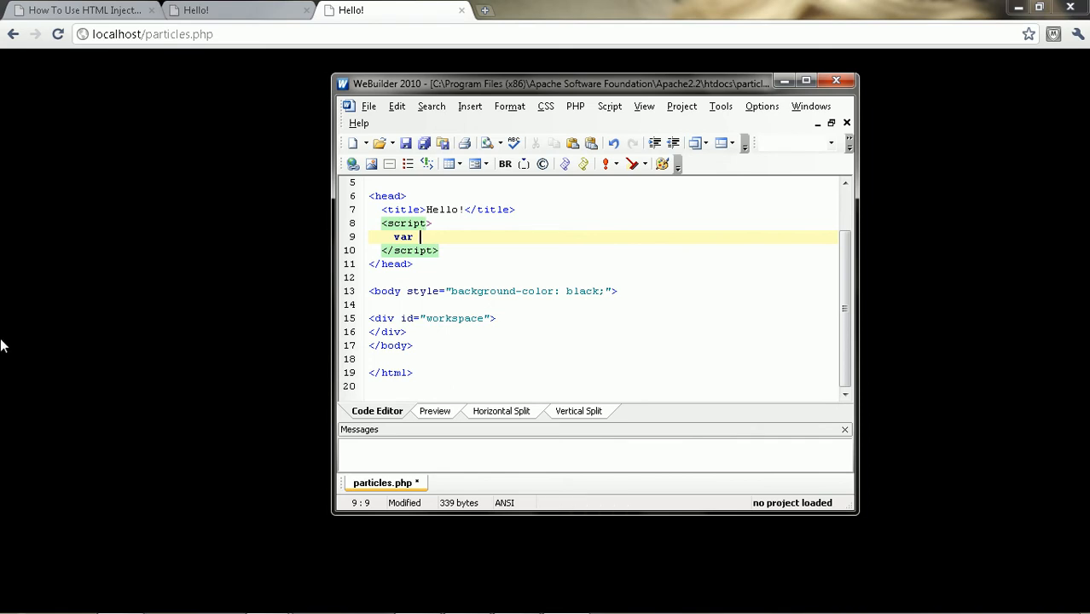
Fix the stray var line so it declares fade = 0.05, then save particles.php.
type("ffdgs")
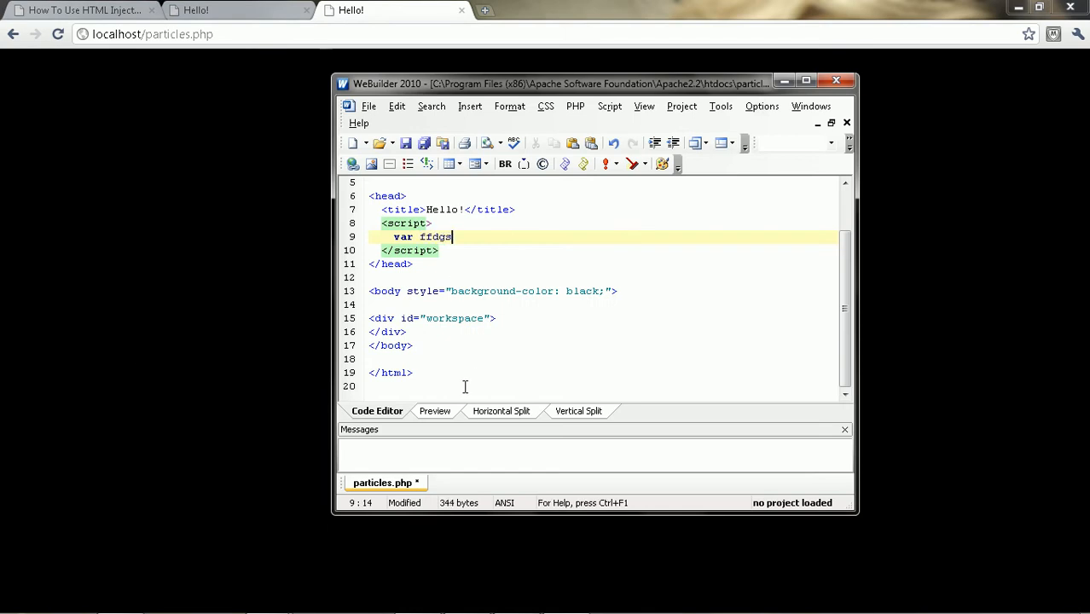
key("BackSpace")
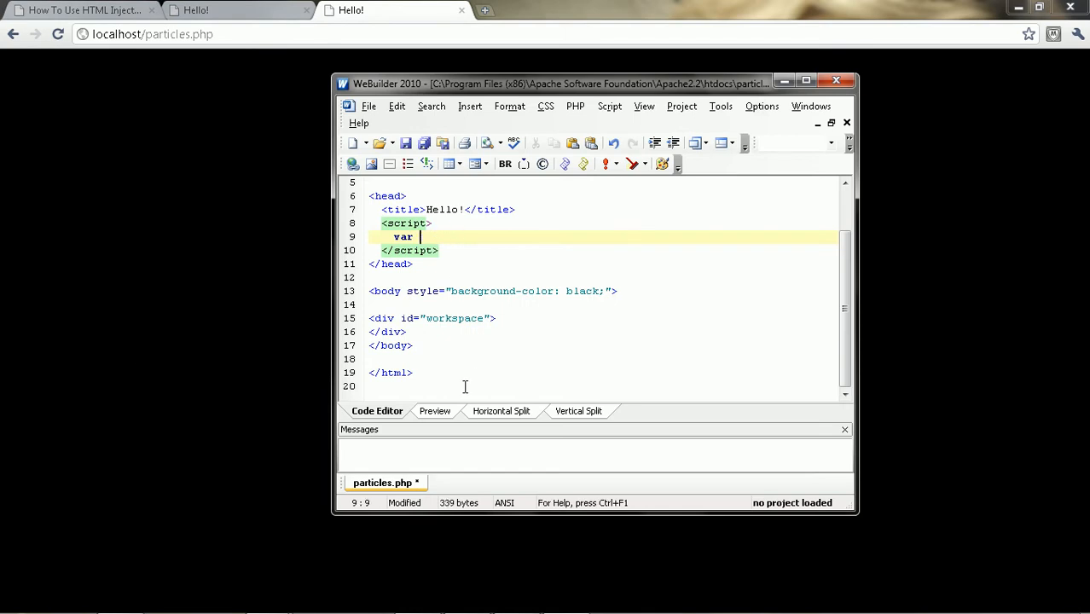
key("Backspace")
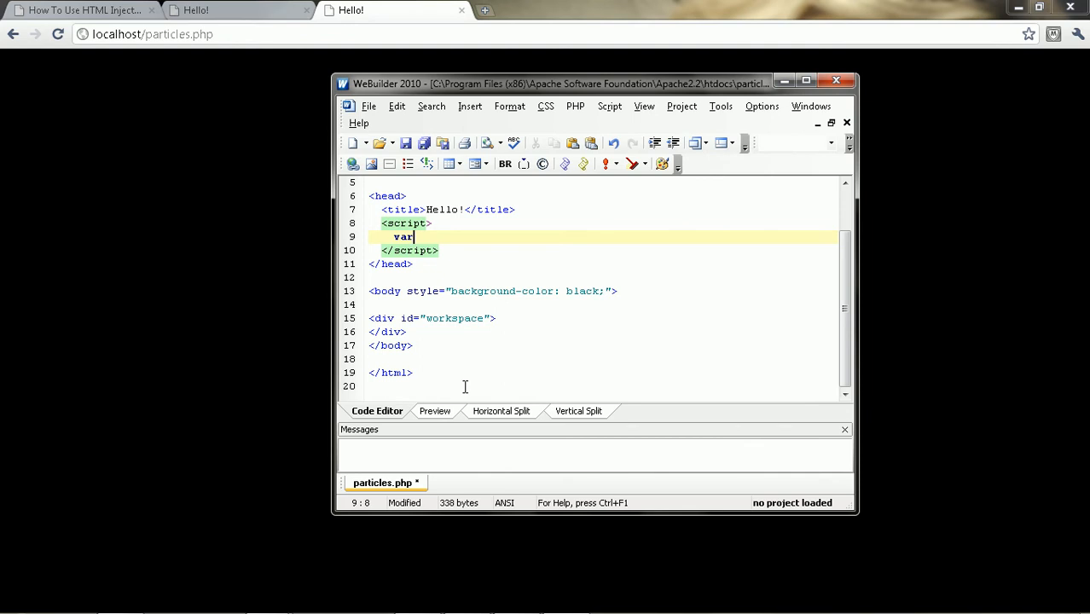
type("t")
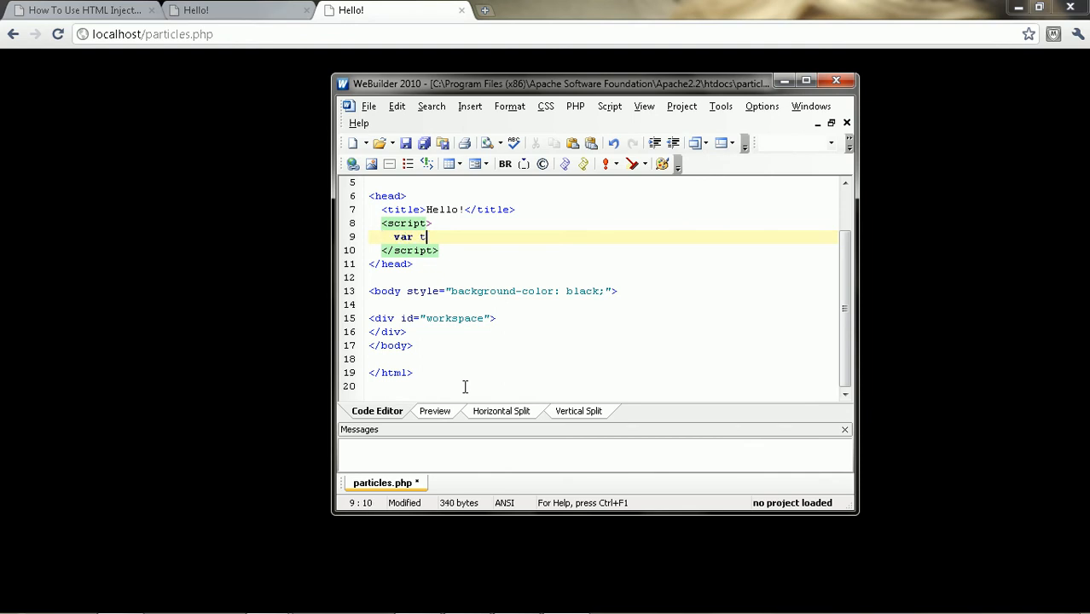
type("imeli")
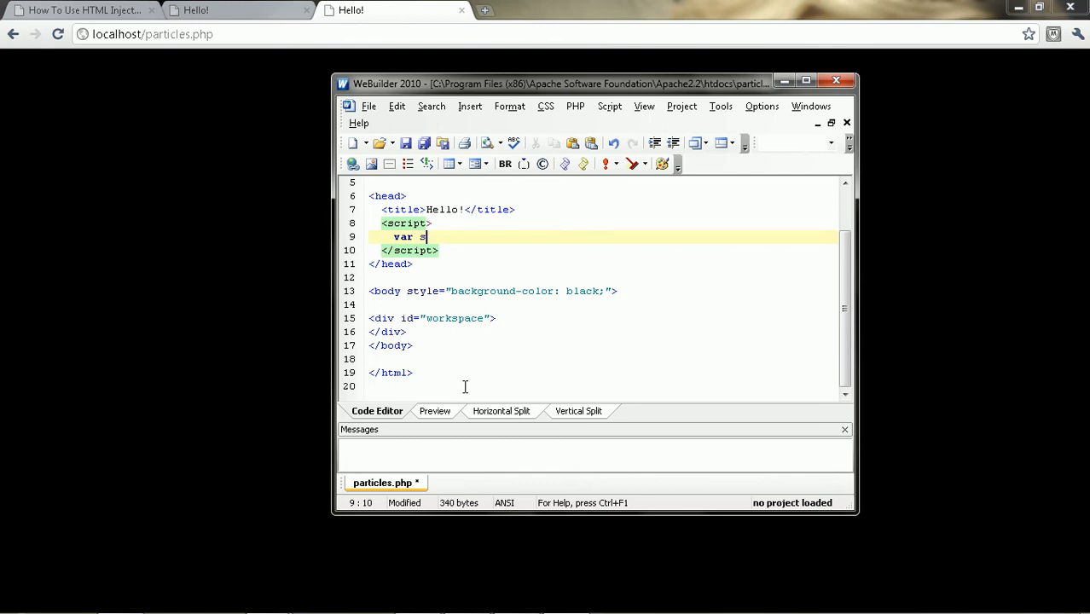
type("lifes")
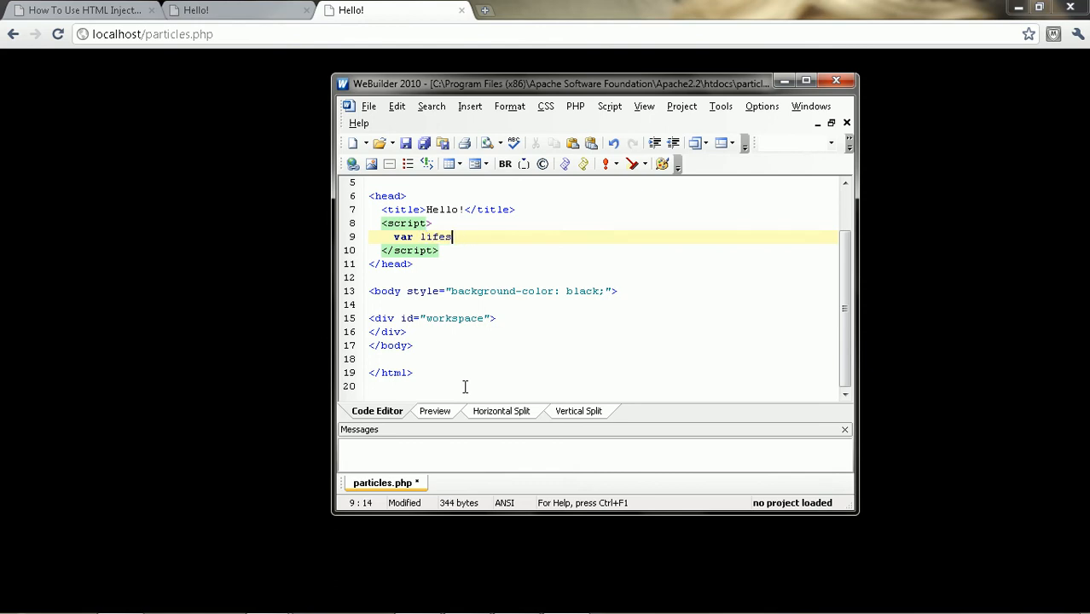
type("fade")
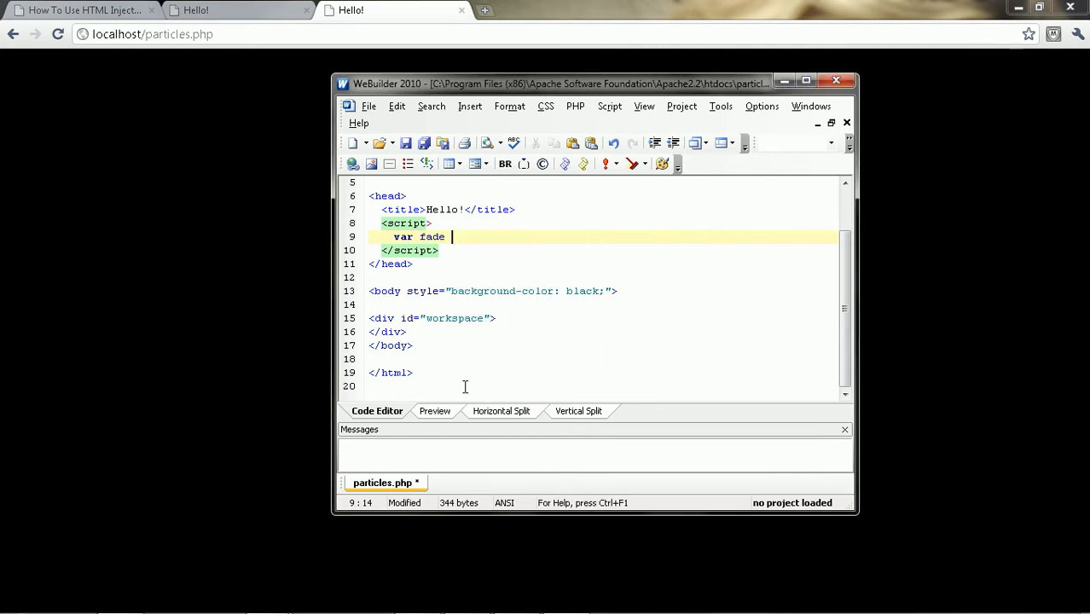
type("= 0.05")
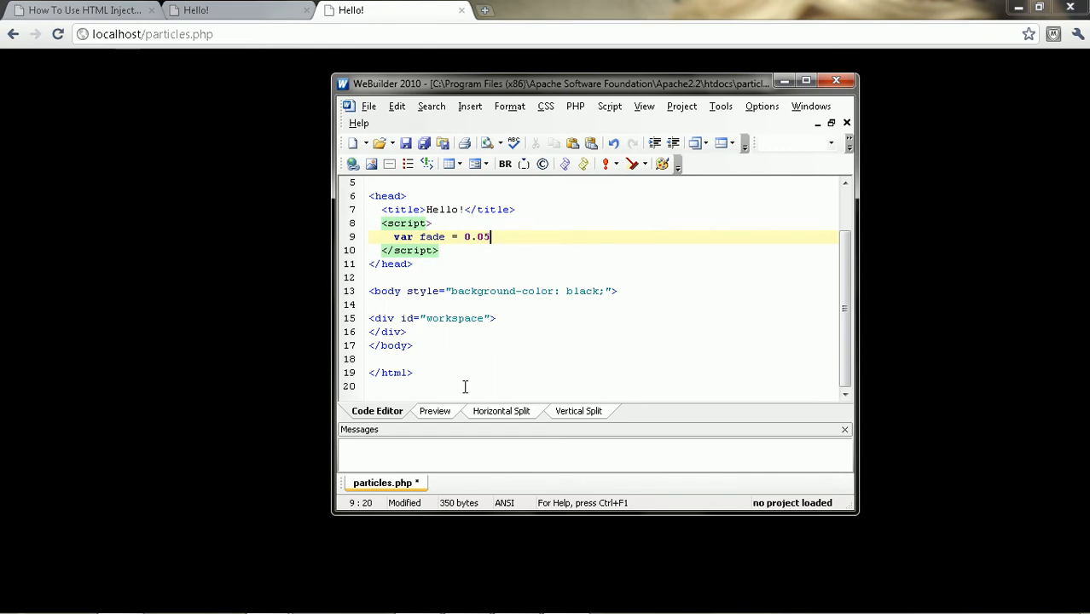
key("BackSpace")
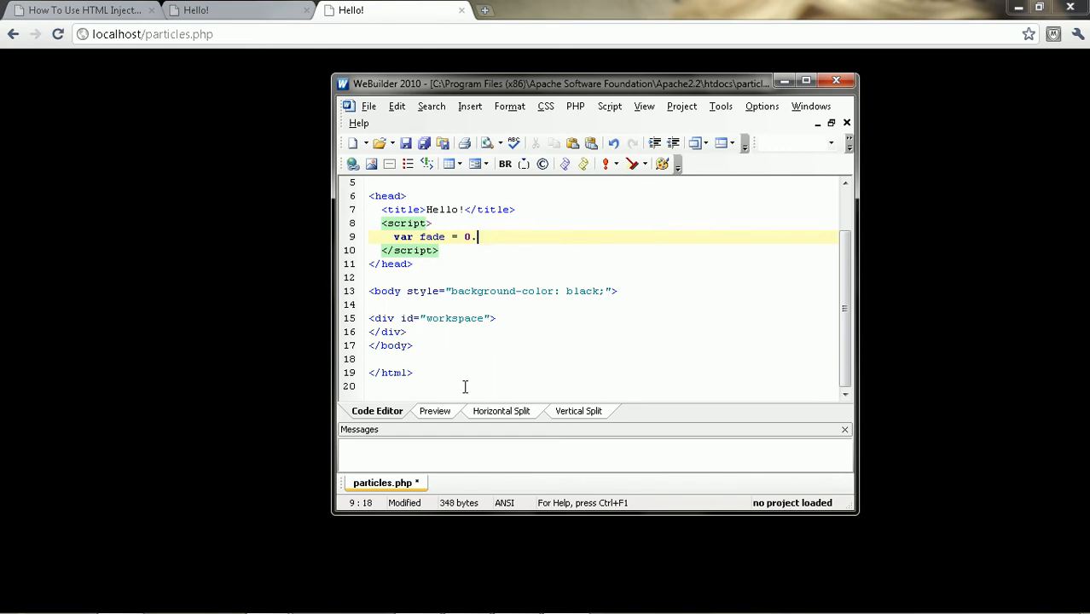
type("10;")
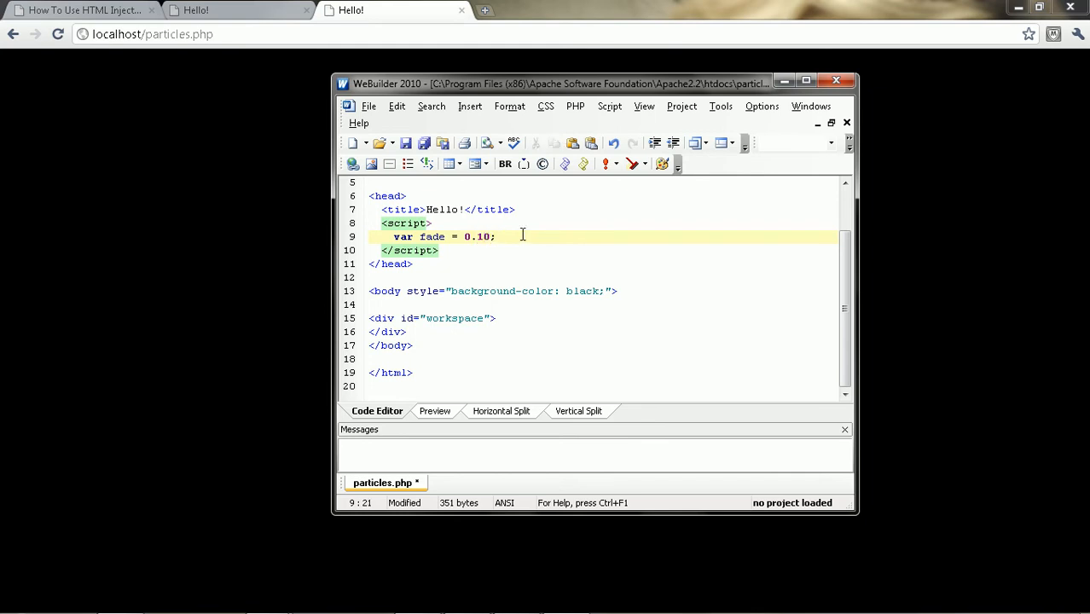
double_click(483, 236)
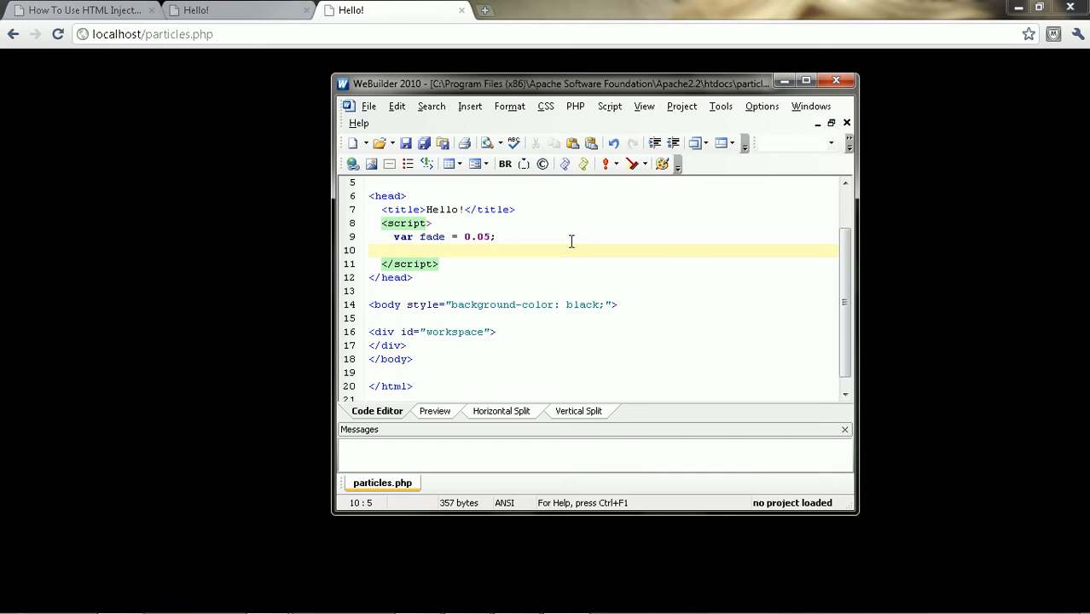
Declare the updateInterval and updateDelay variables below the fade variable.
type("var")
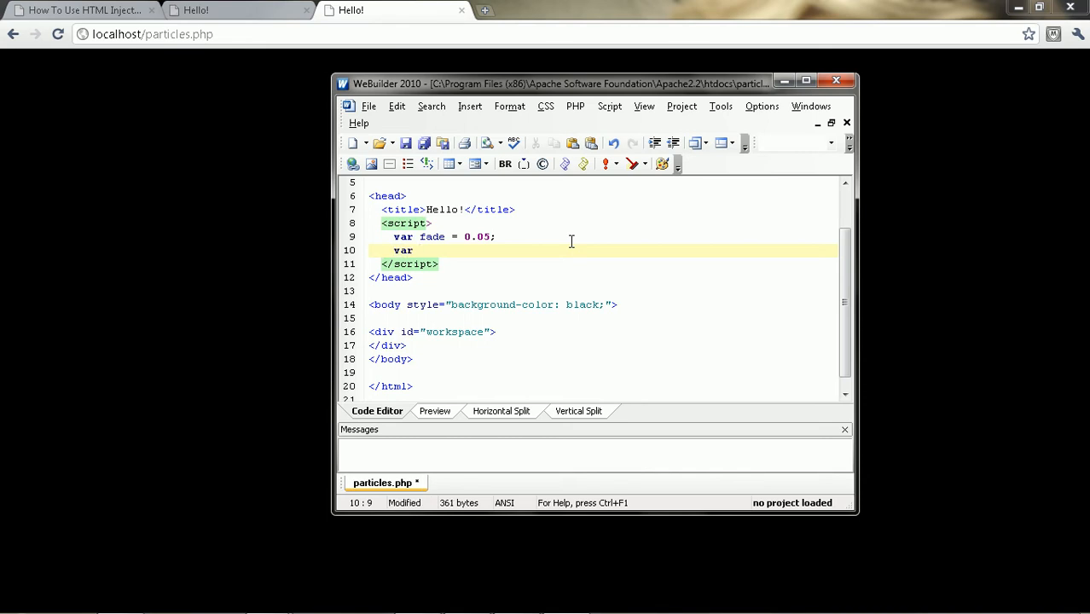
type("u")
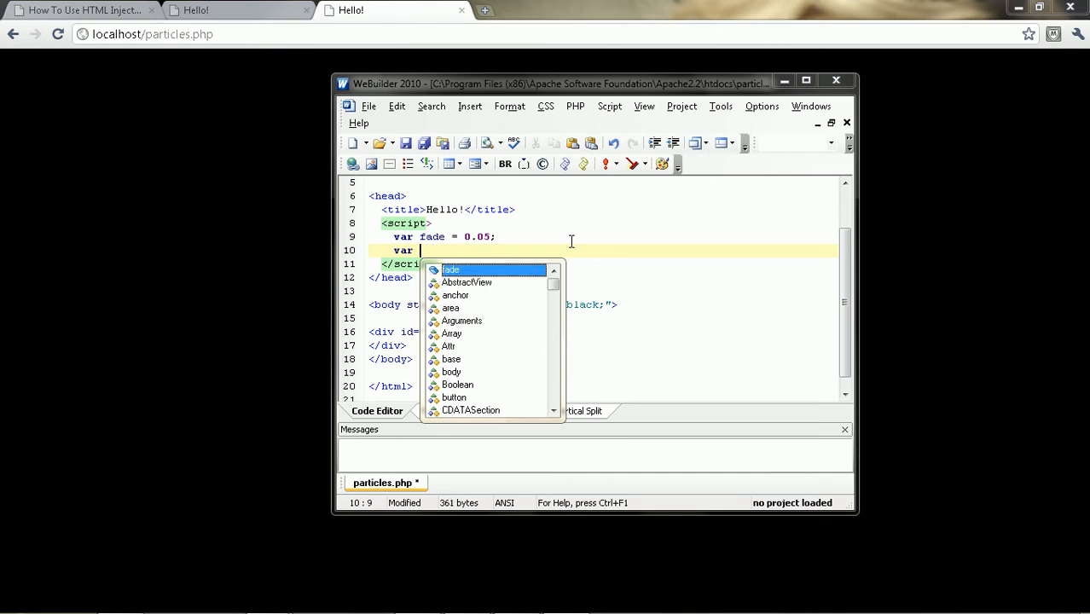
type("updateInterval;")
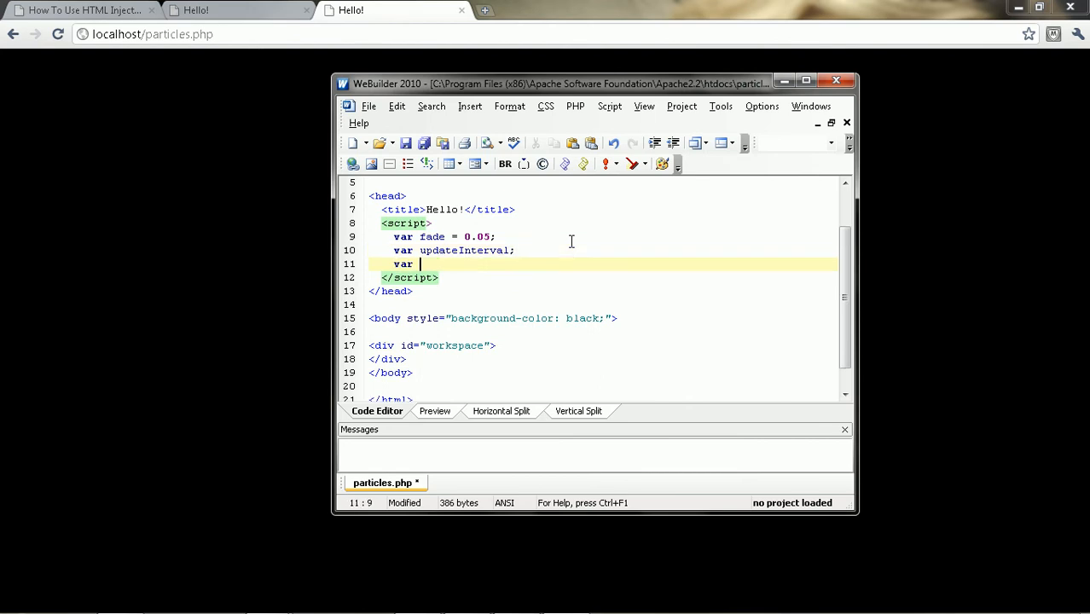
type("update")
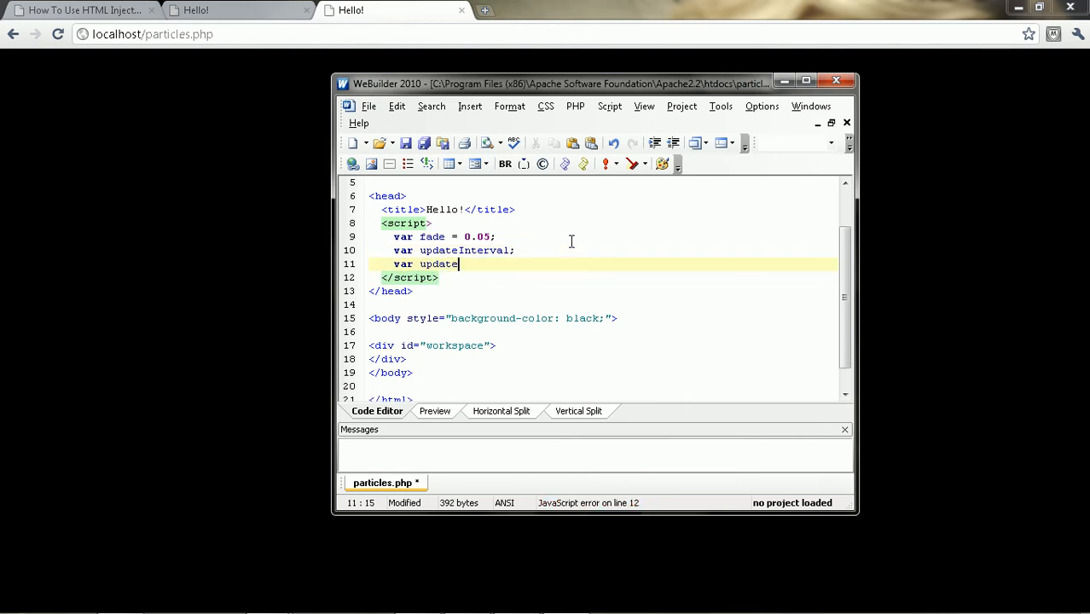
type("Int")
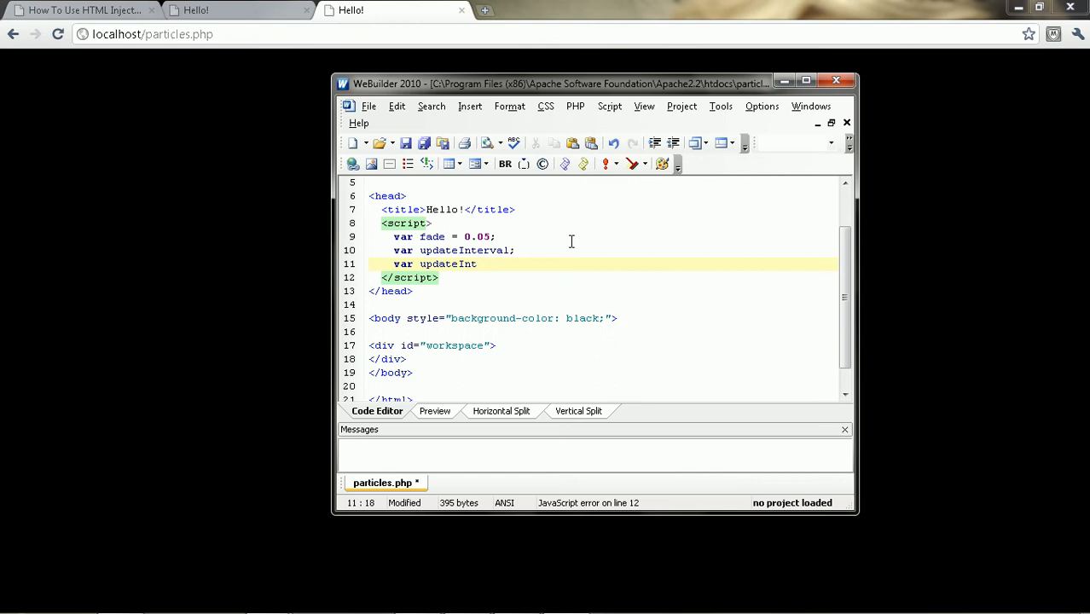
key("BackSpace")
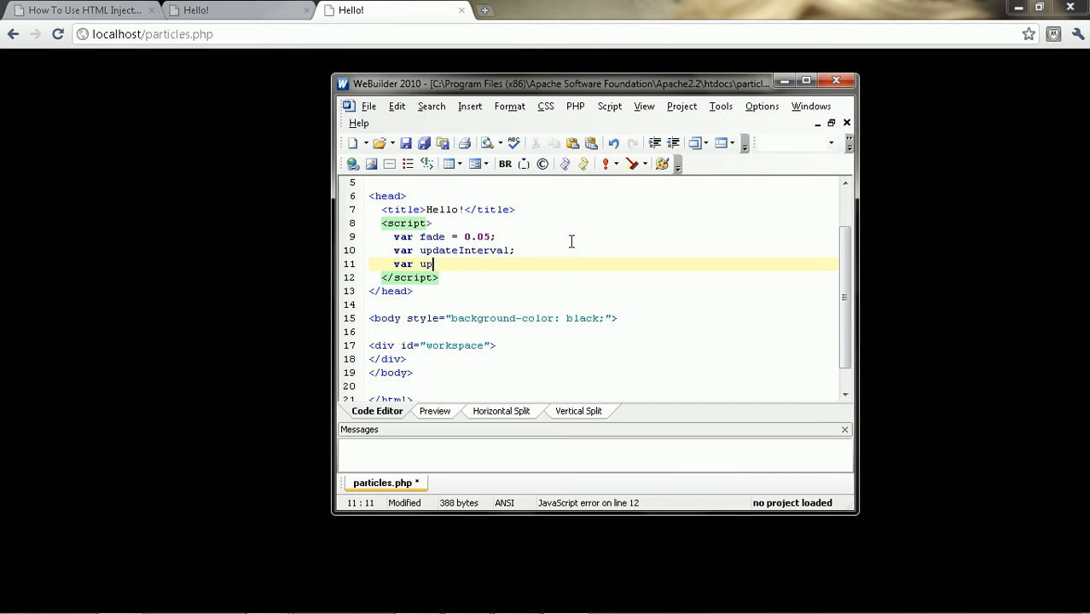
type("date")
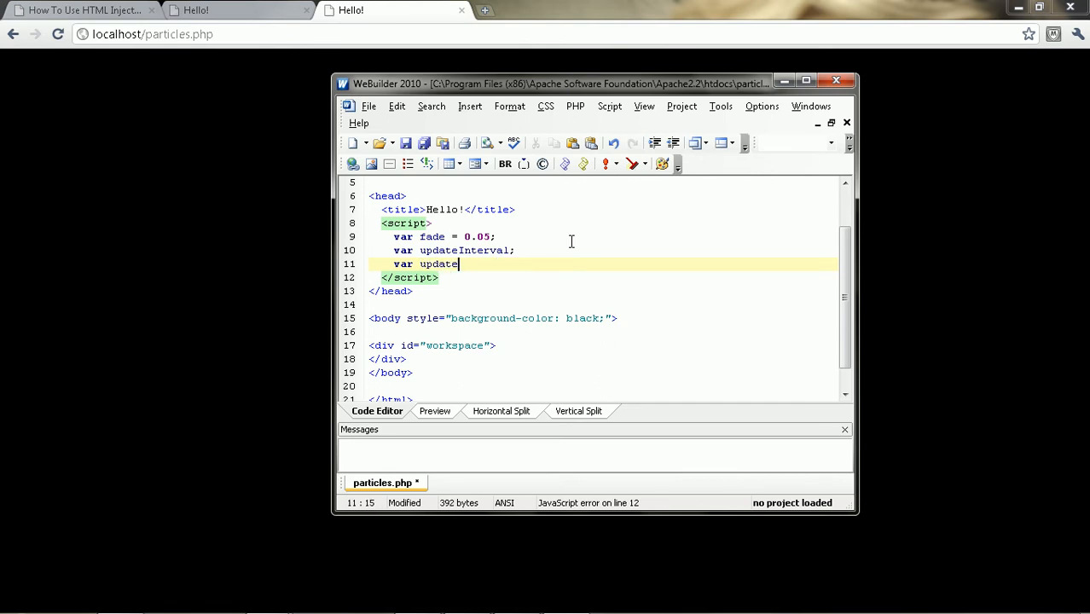
type("Del")
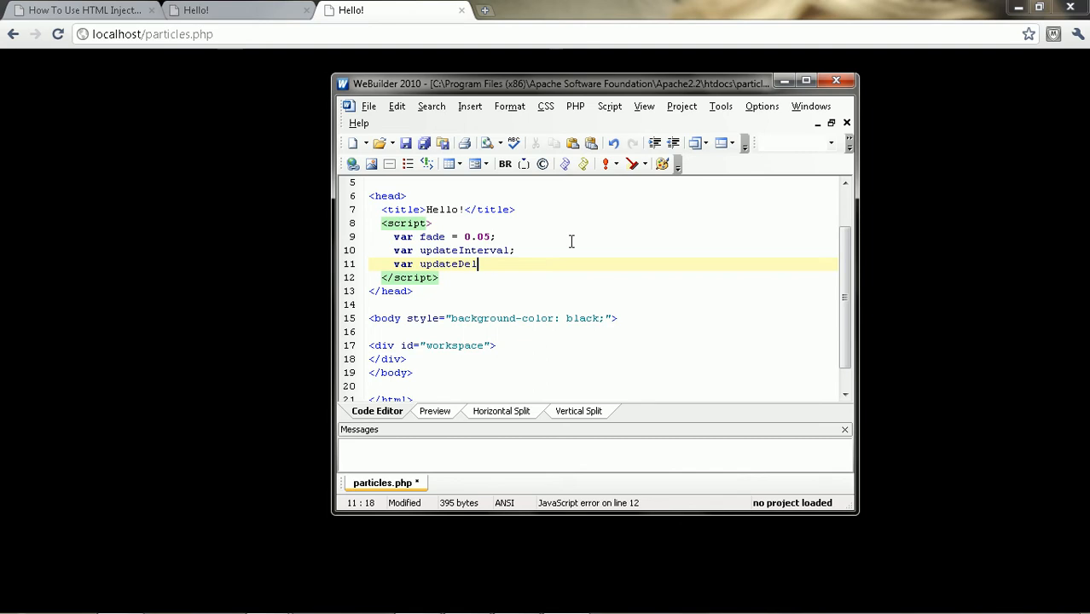
type("ay;")
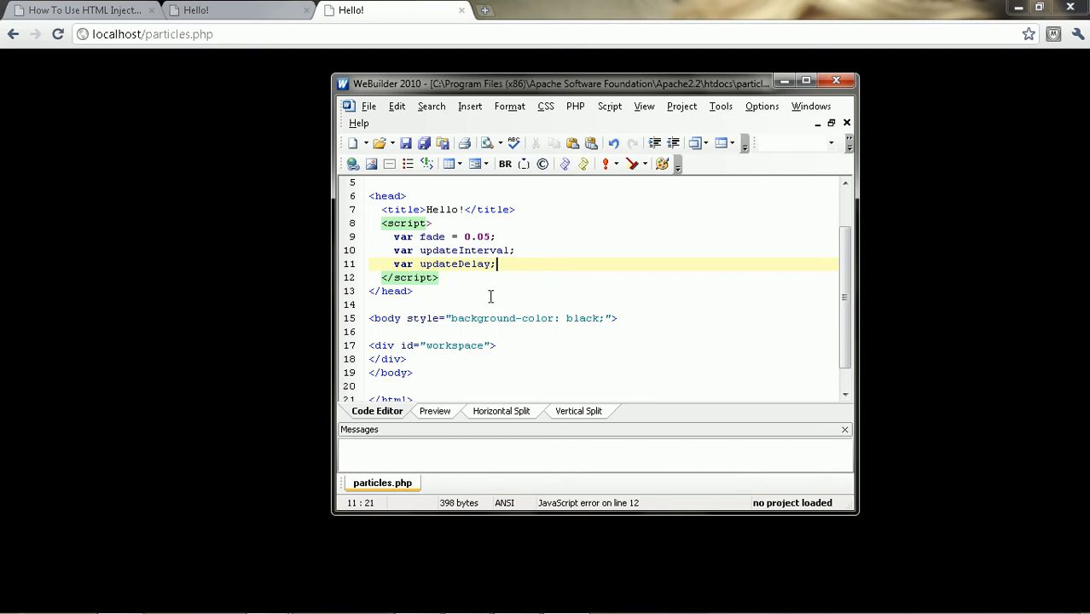
key("Enter")
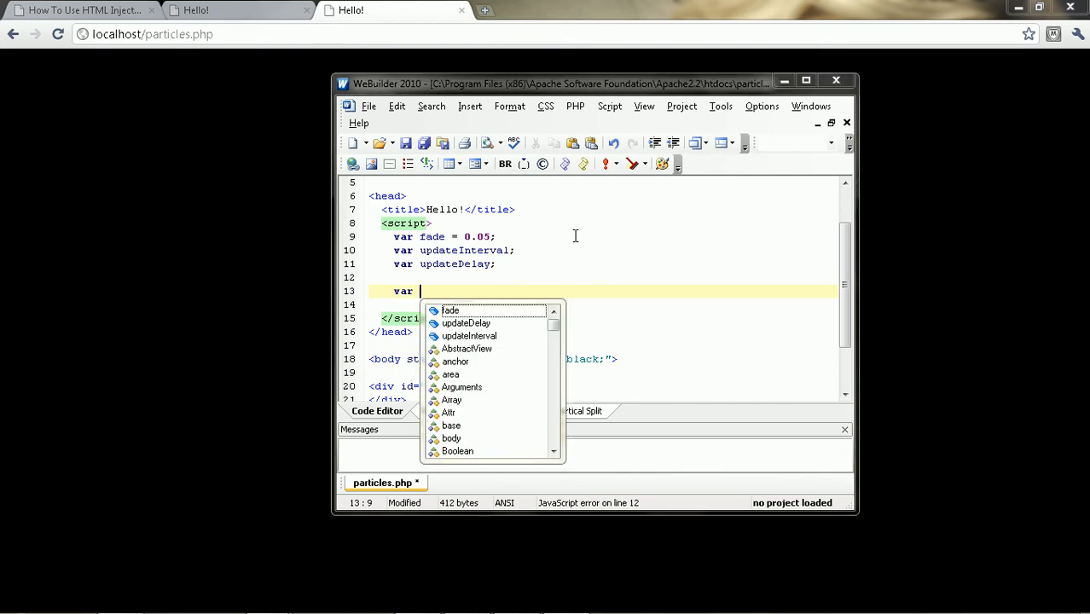
Declare var particles = New Array(); in the script block.
type("particles =")
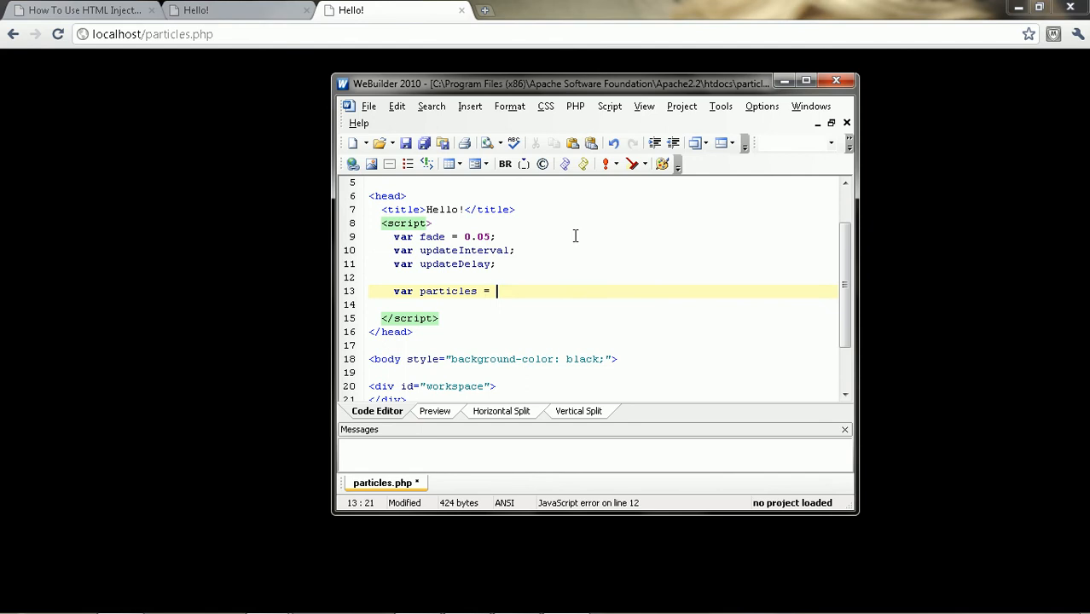
type("New")
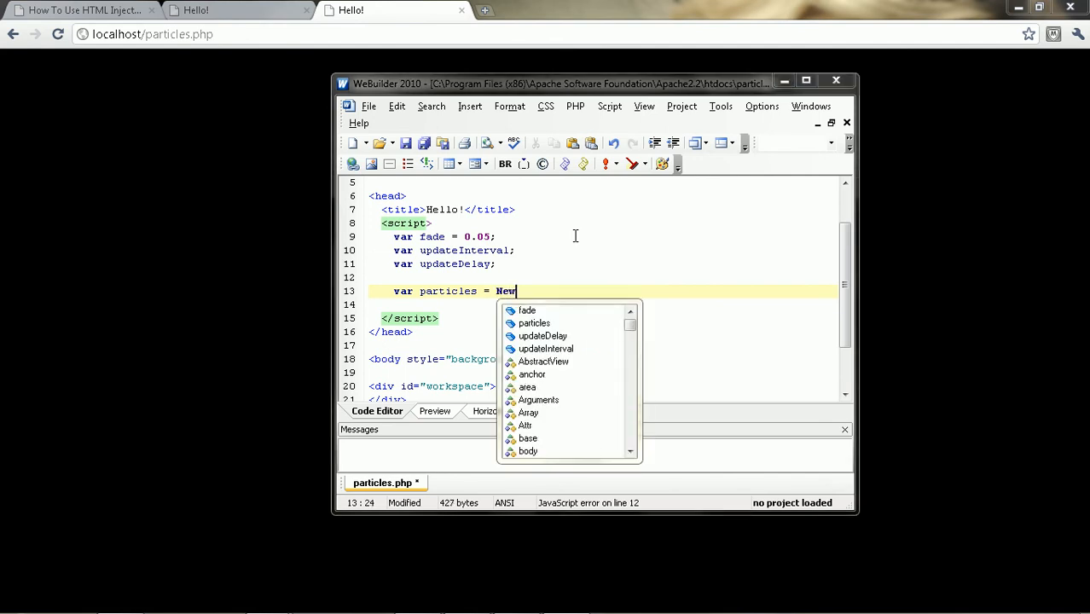
type("Array();")
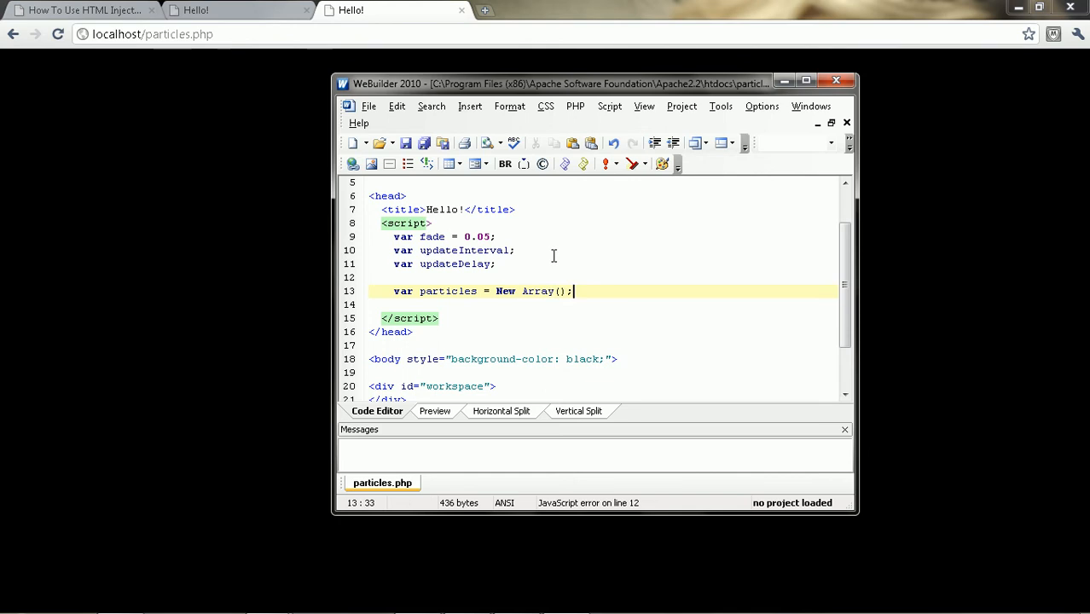
type("function")
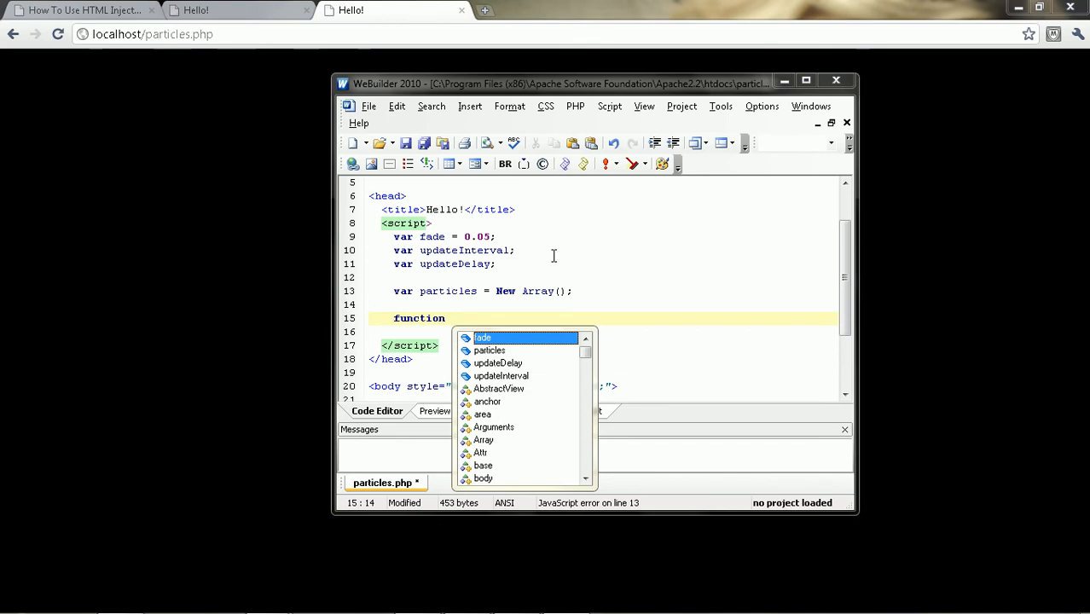
Write a particle() constructor that sets this.x and this.y to 0.
type("particl")
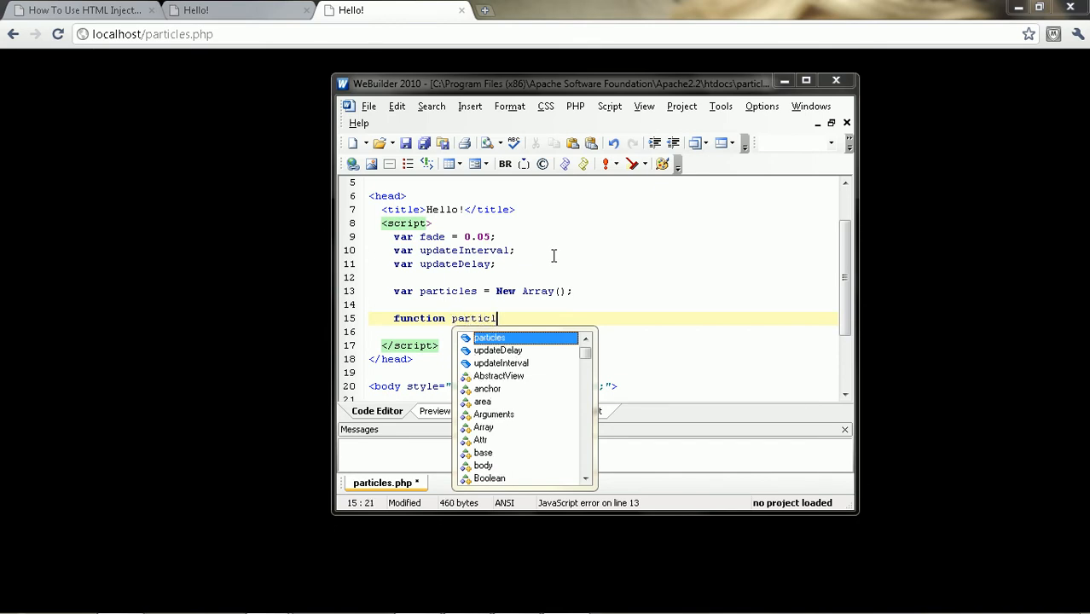
type("e()")
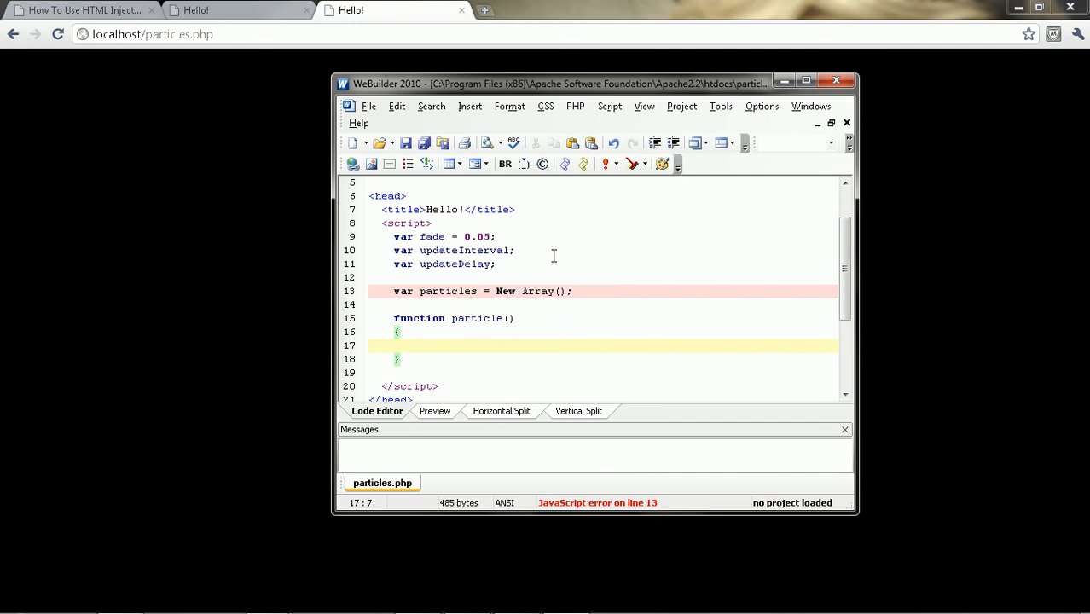
type("this")
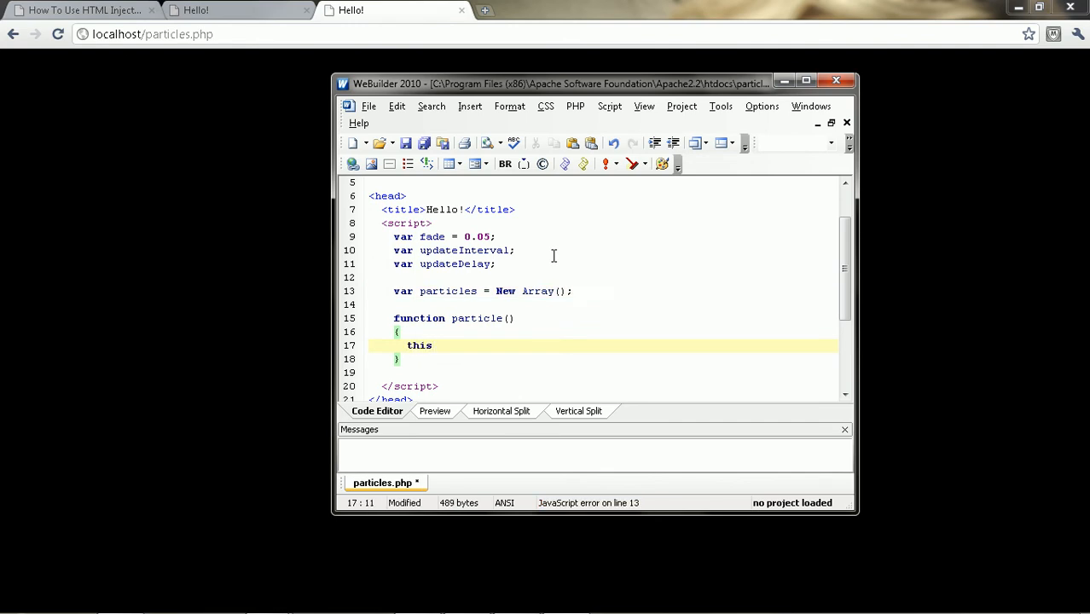
type(".x")
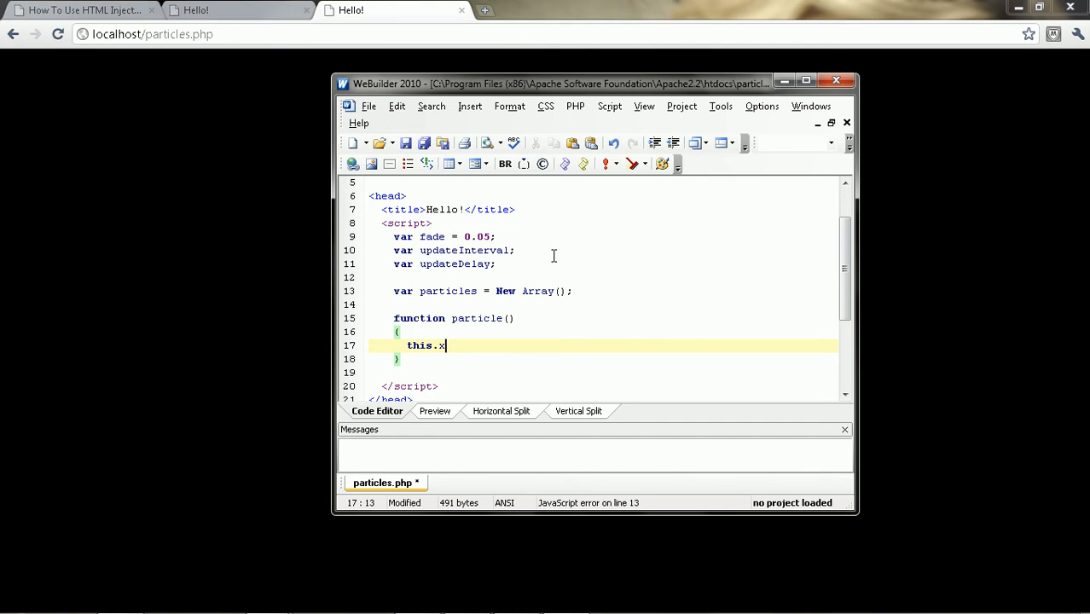
type(";")
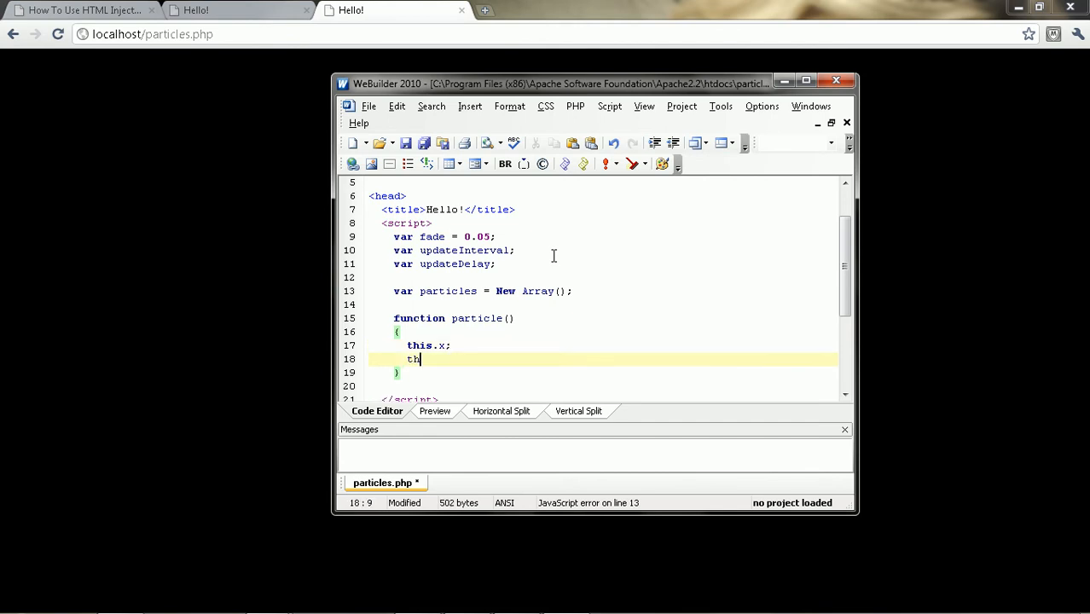
type("is.y;")
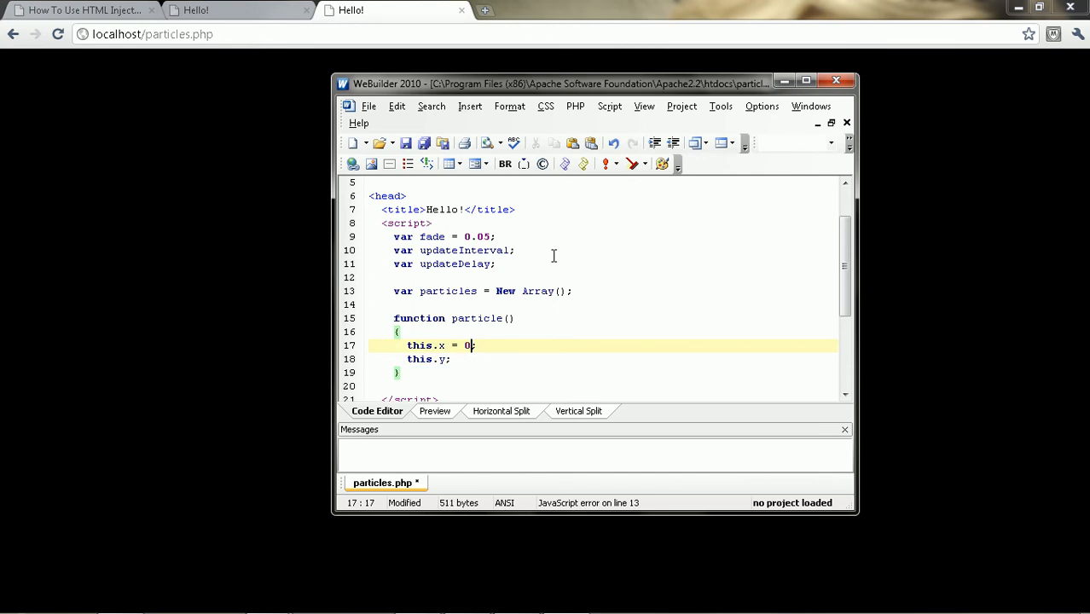
type("= 0")
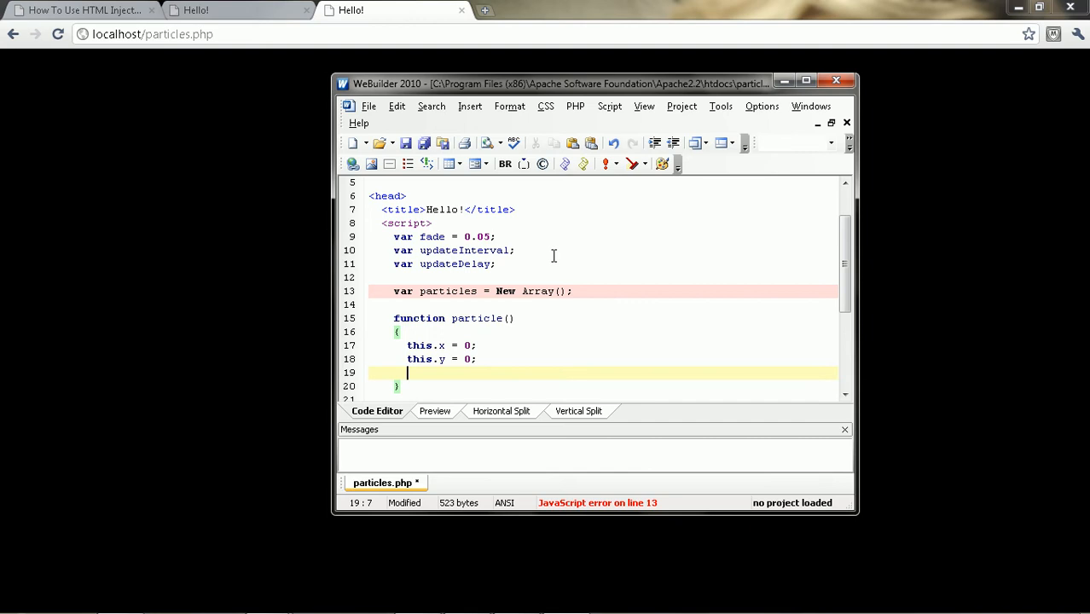
Add this.size and this.opacity = 100 to the constructor and save.
type("this")
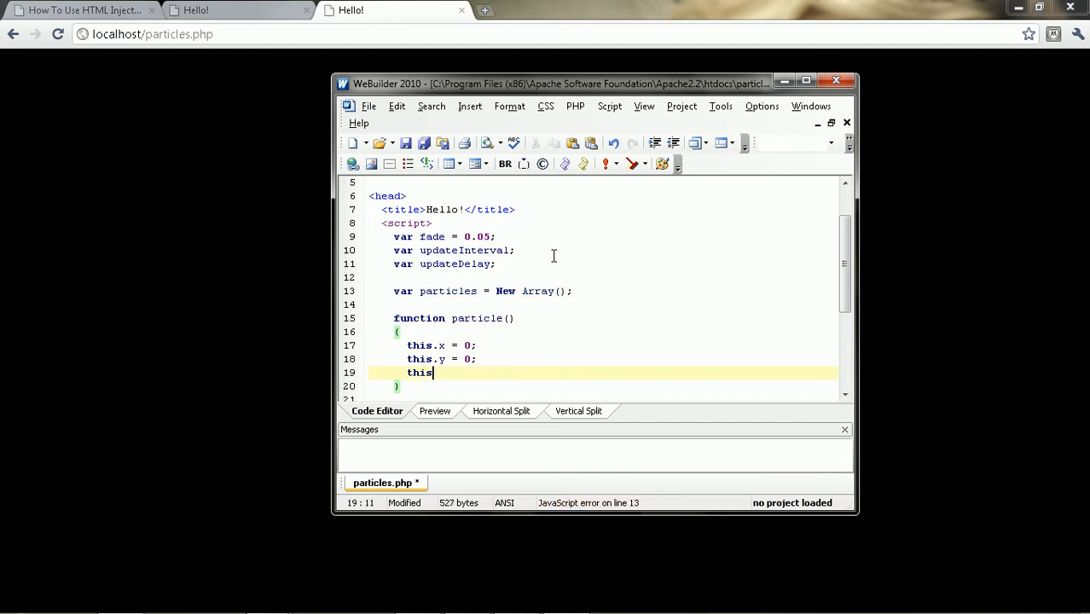
type(".size = 0;")
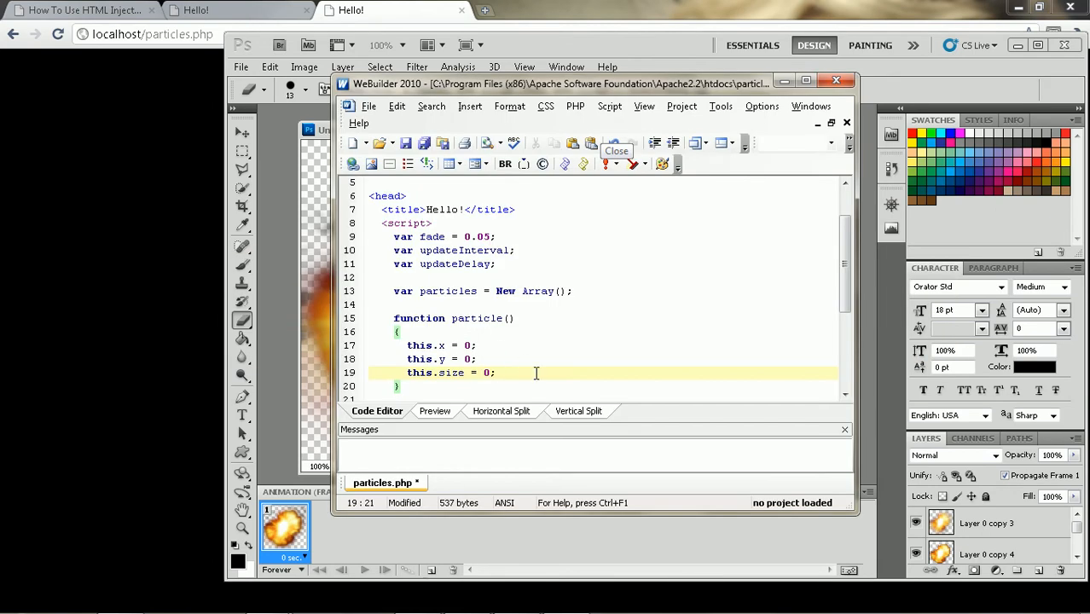
double_click(452, 373)
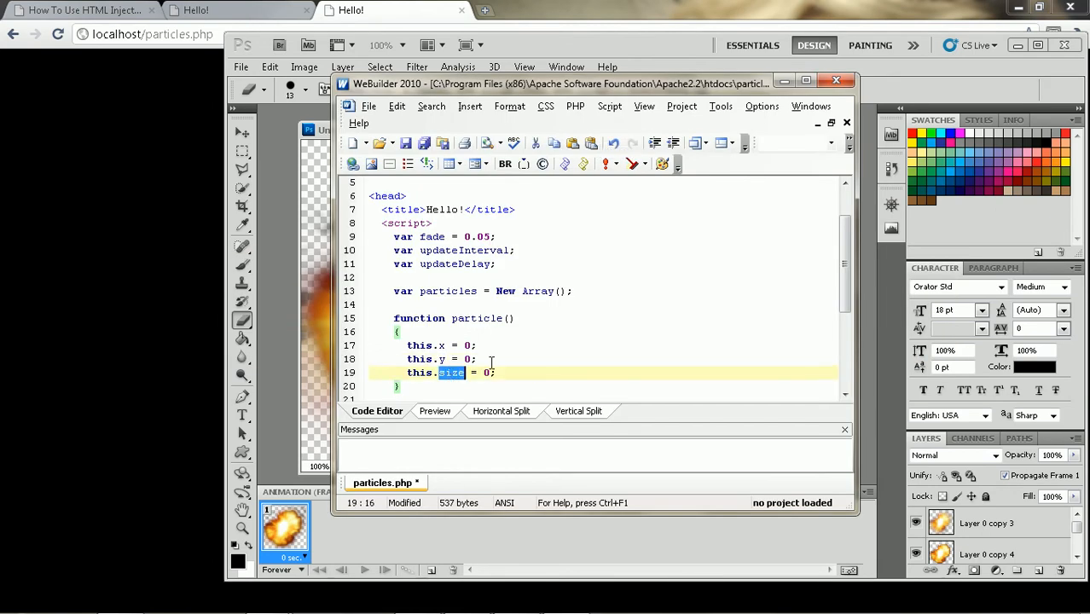
left_click(493, 373)
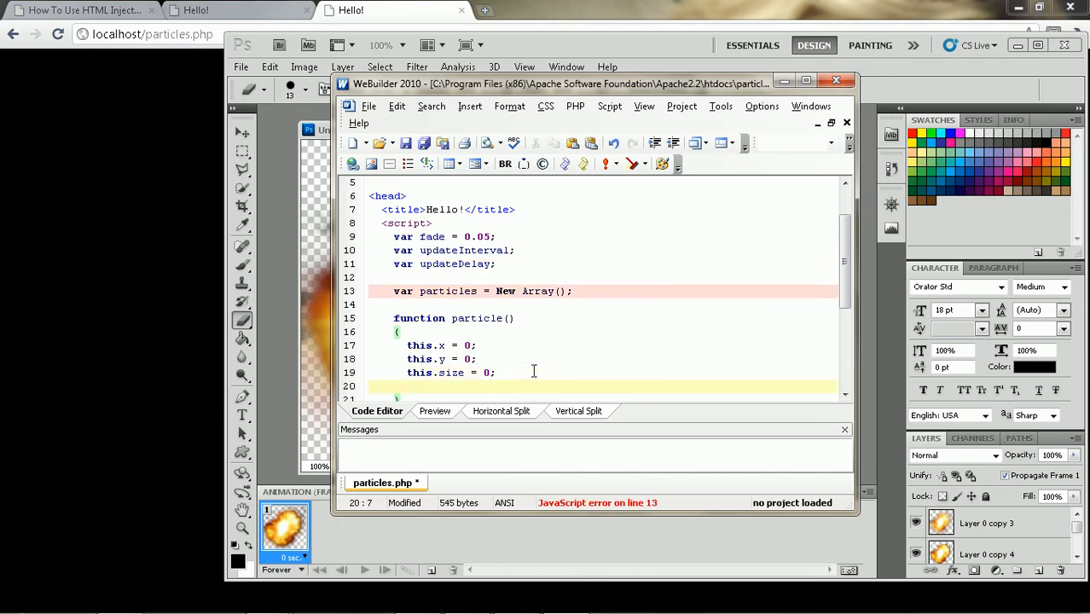
type("//img")
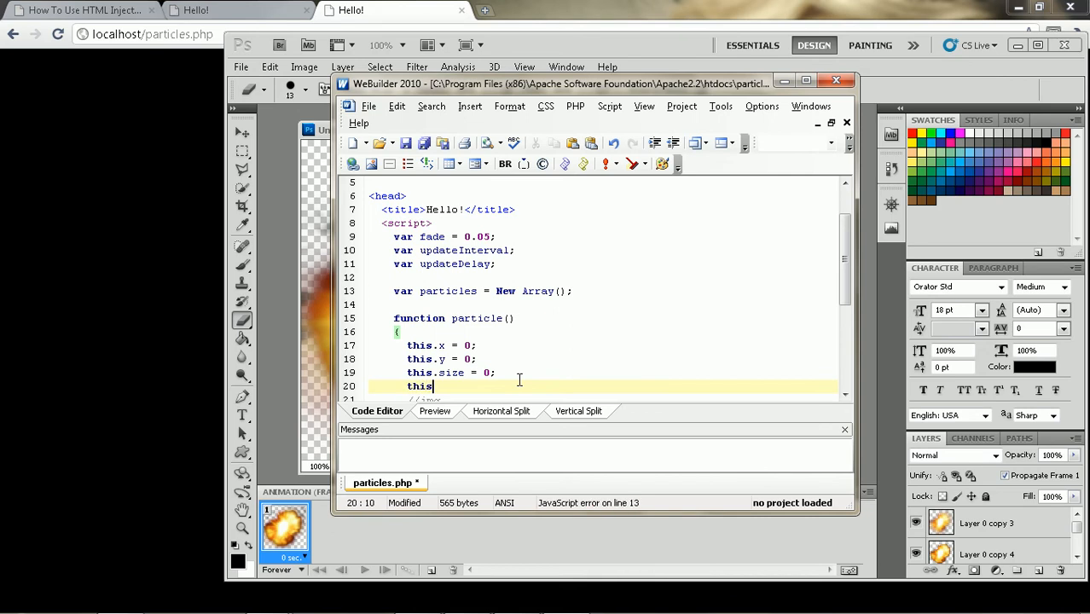
type(".opacity")
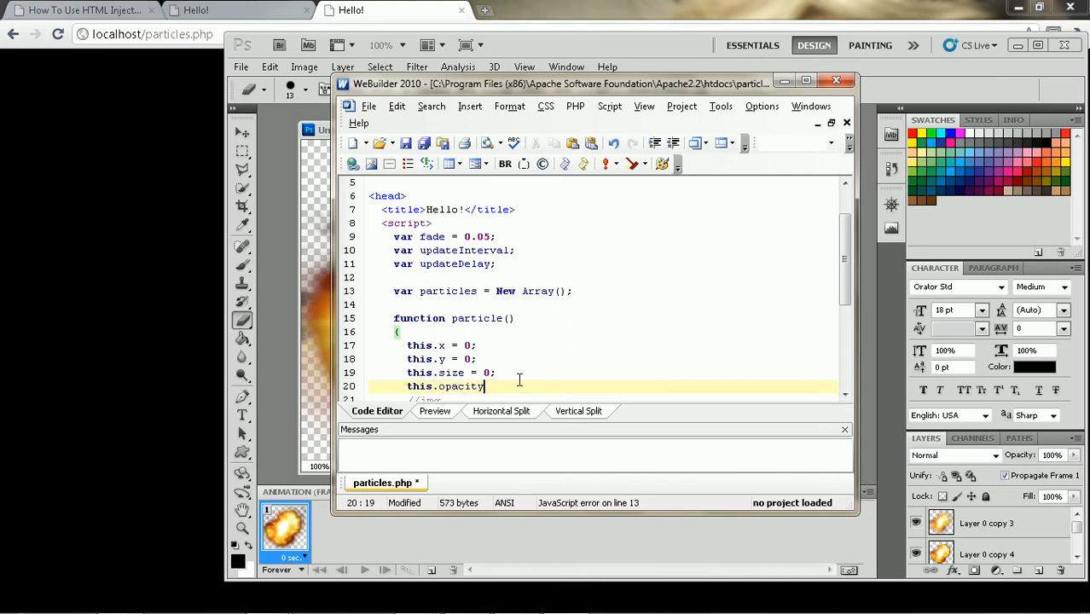
type("= 100;p")
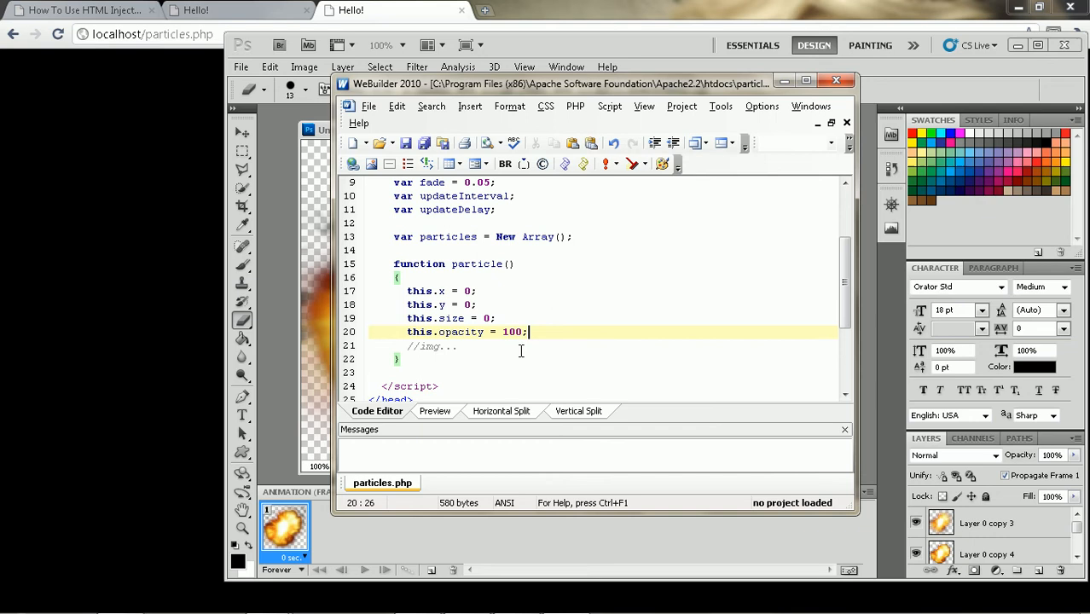
mouse_move(514, 364)
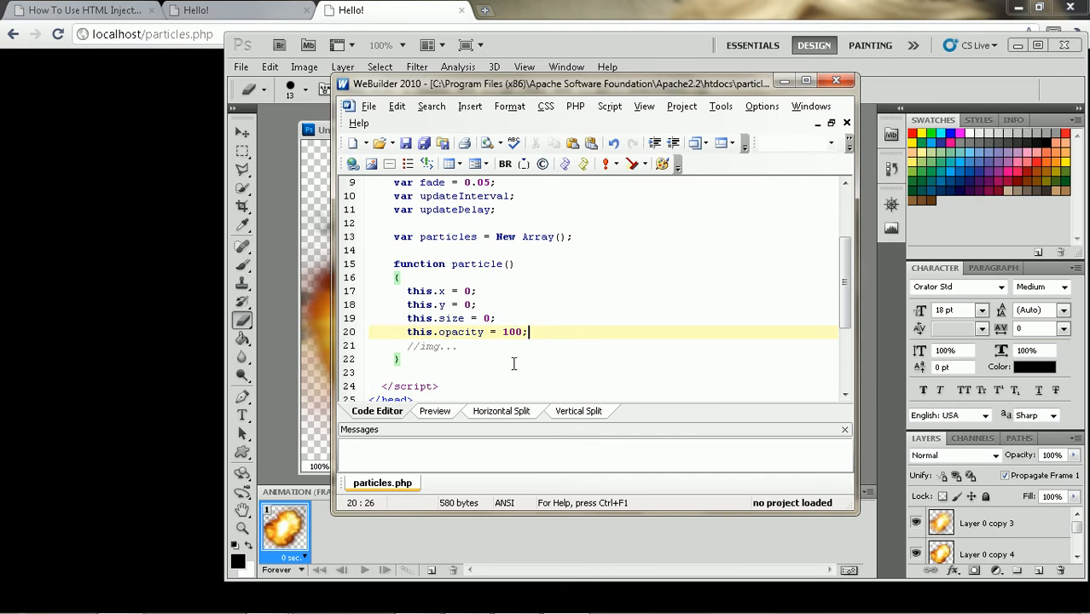
left_click(443, 304)
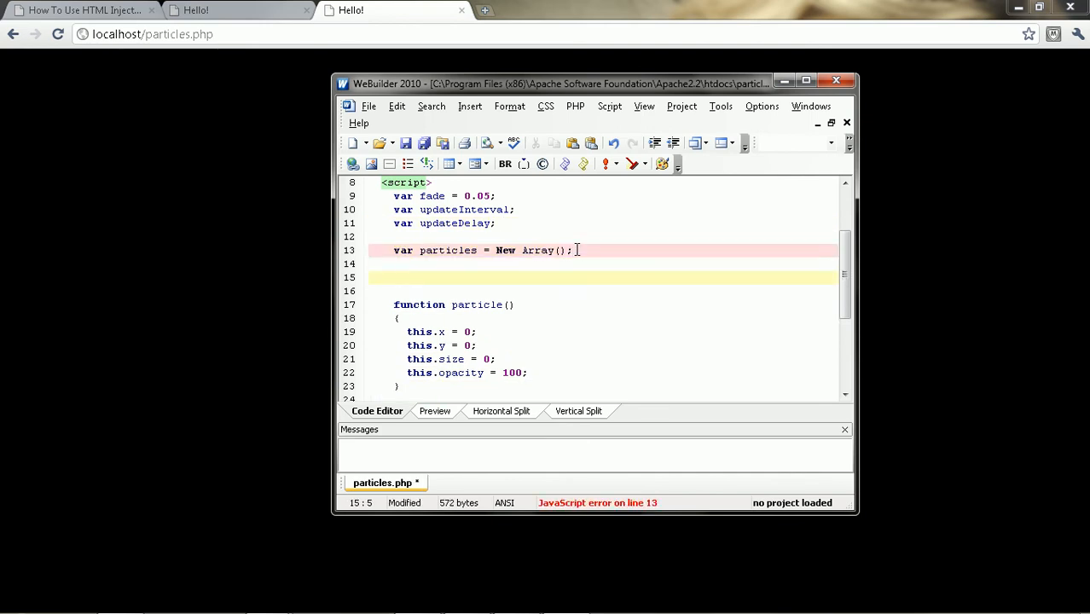
Type var maxParticles = 50; on the line under the particles array.
type("var mx")
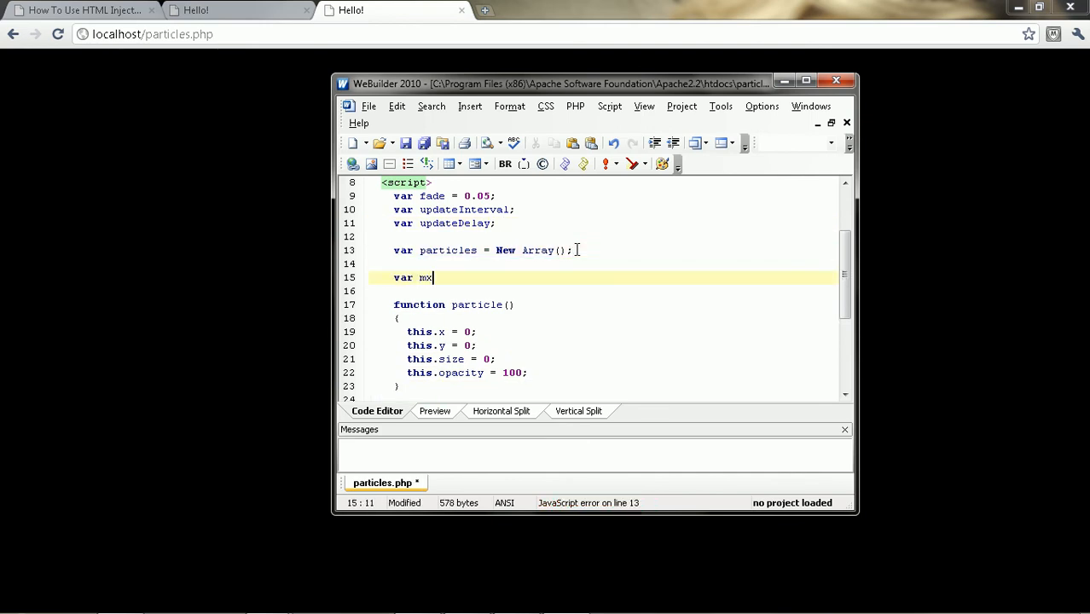
type("axParticles")
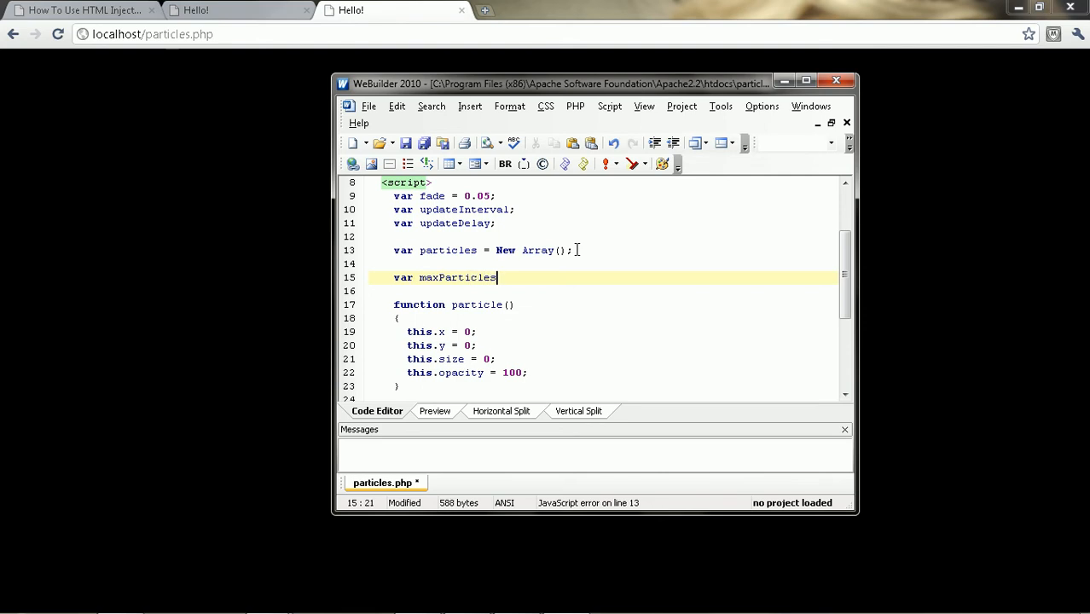
type("=")
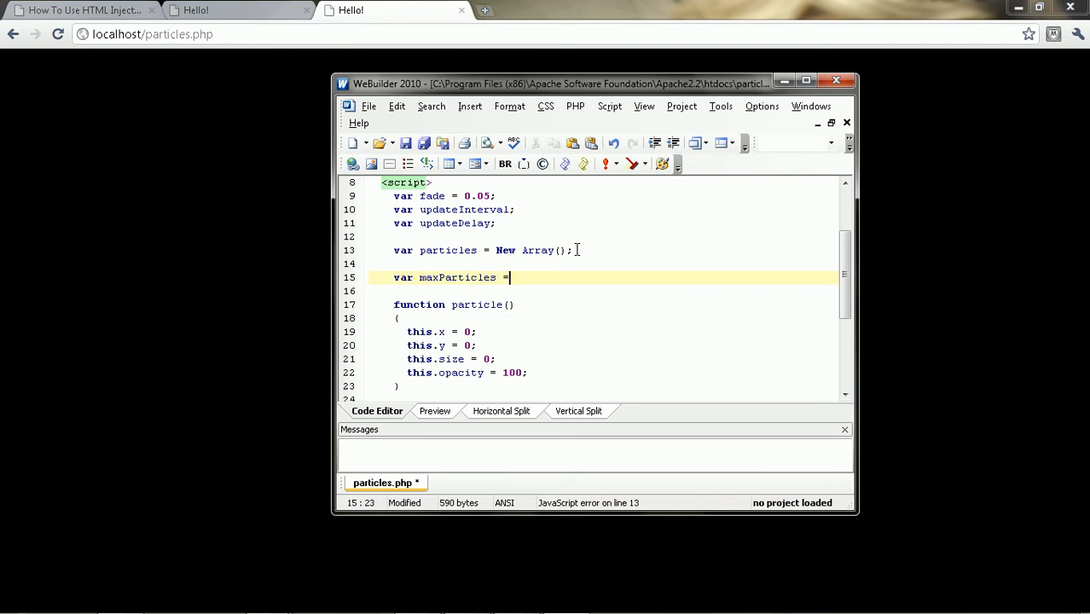
type("\" \"")
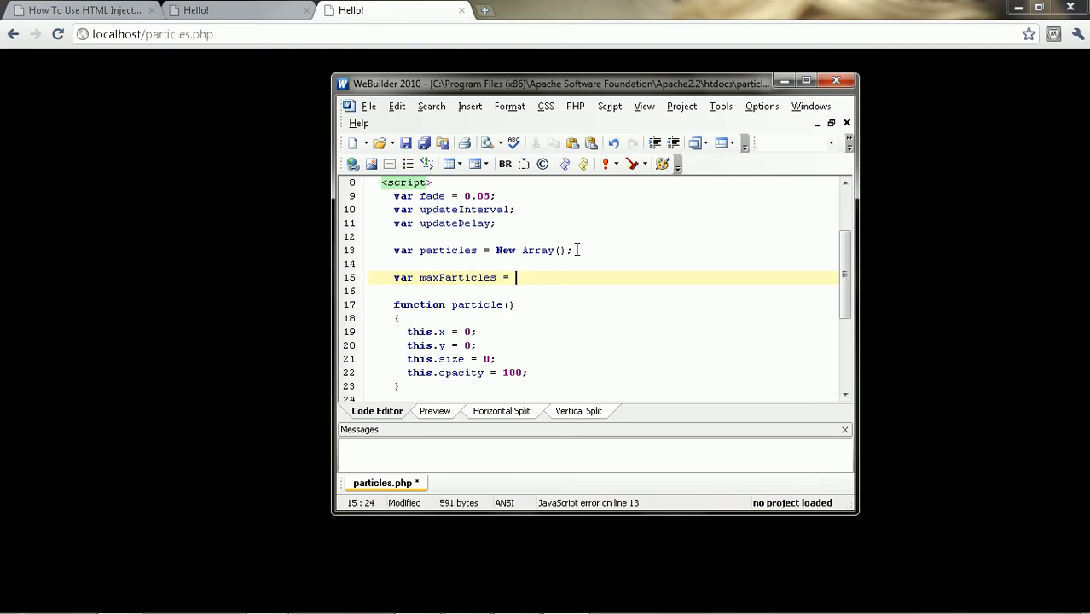
type("50;")
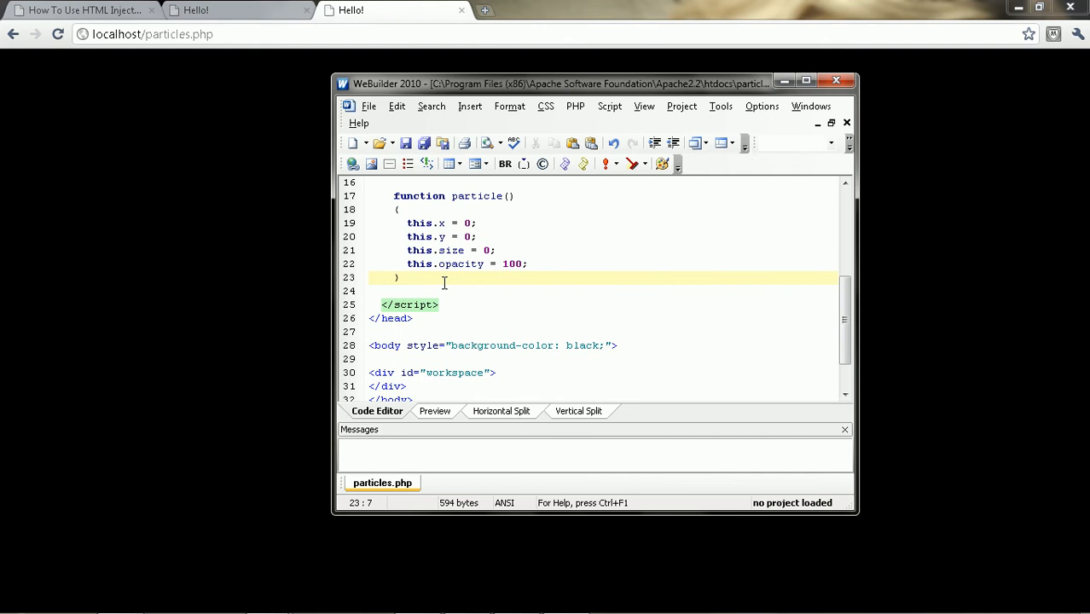
type("function")
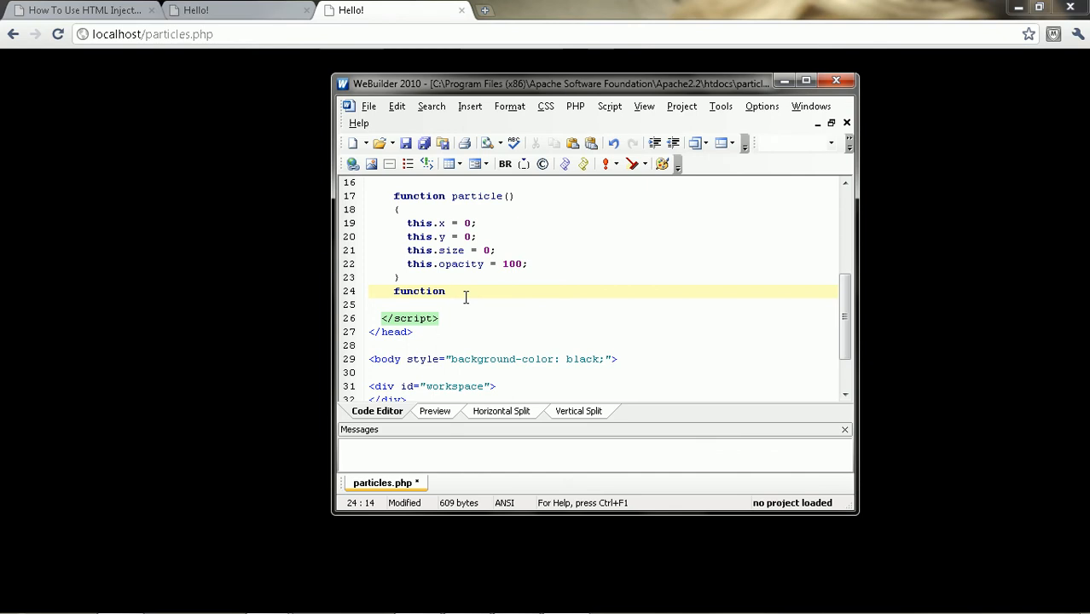
Start an initiateParticles() function body containing a for loop.
type("init")
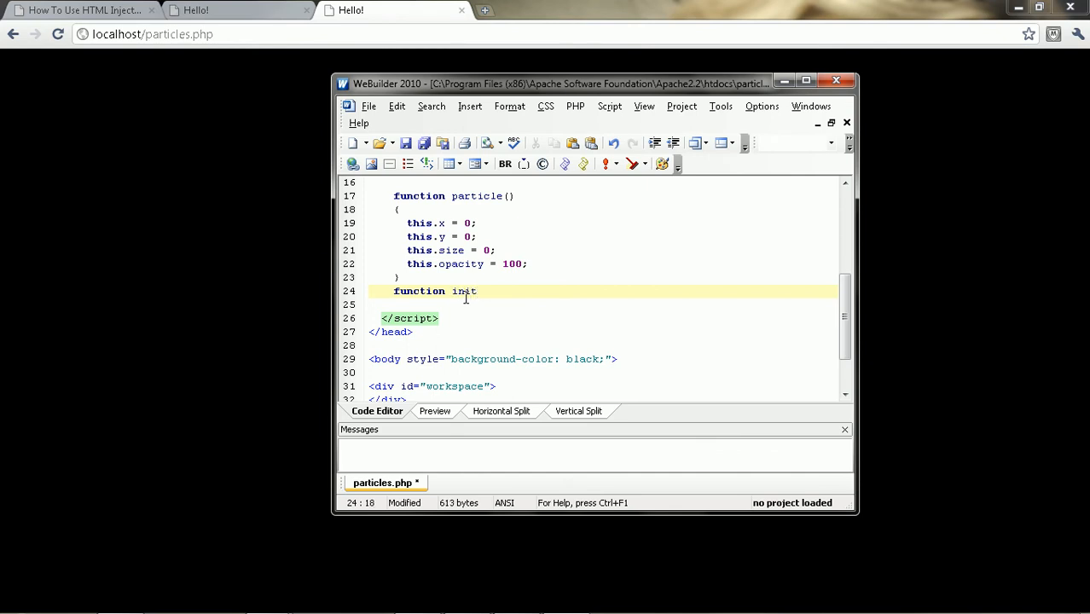
type("aiat")
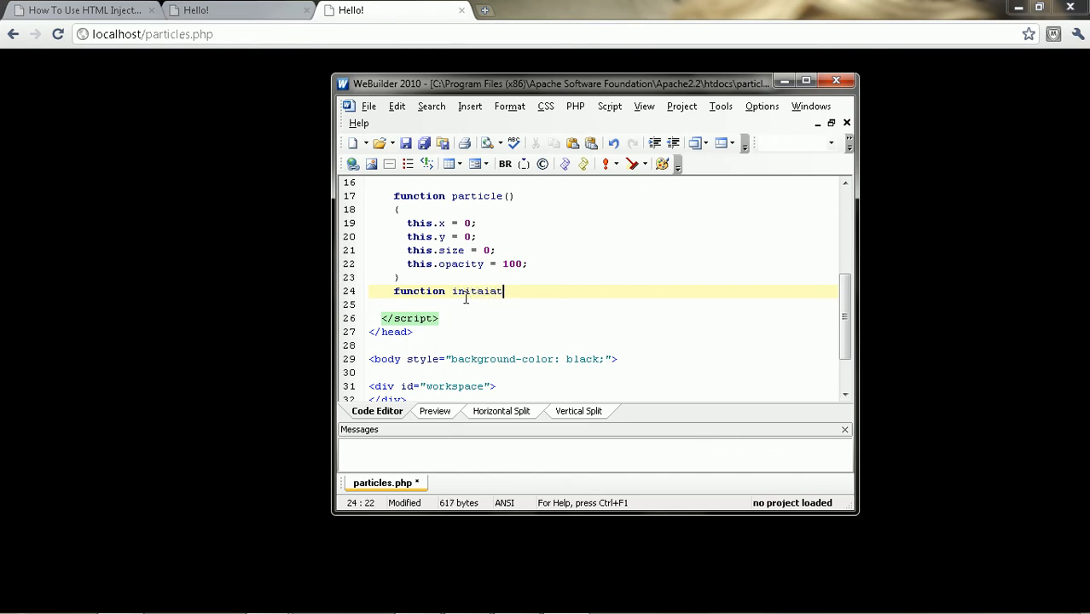
key("BackSpace")
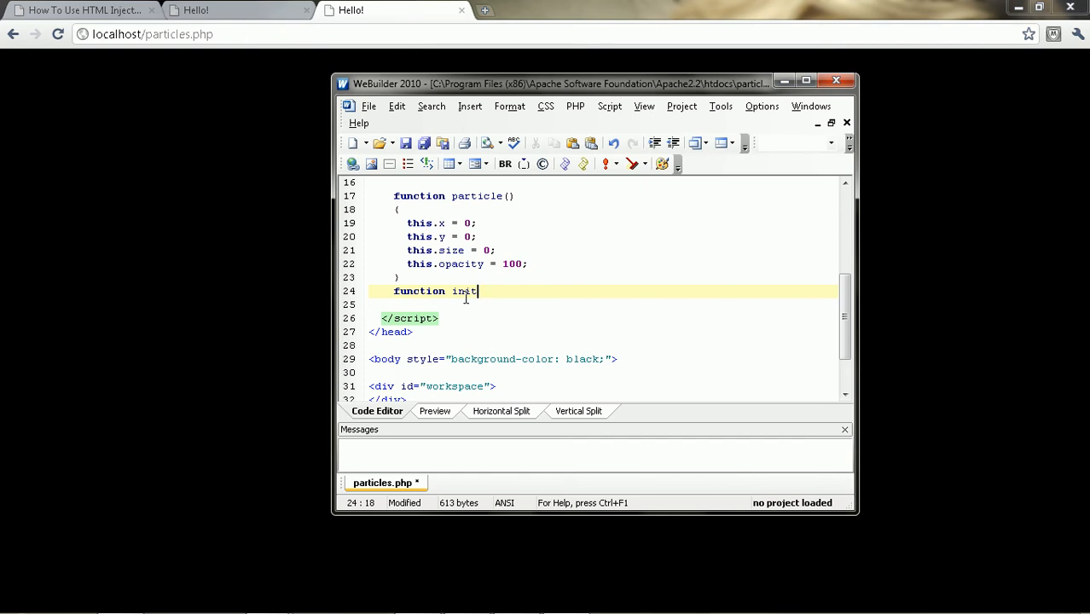
key("Backspace")
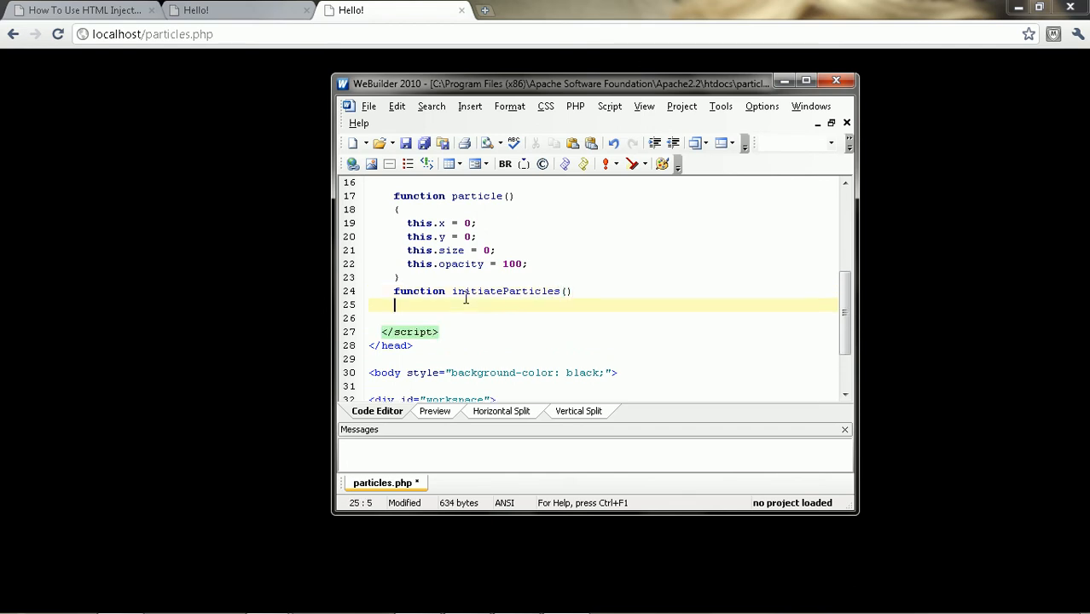
type("{")
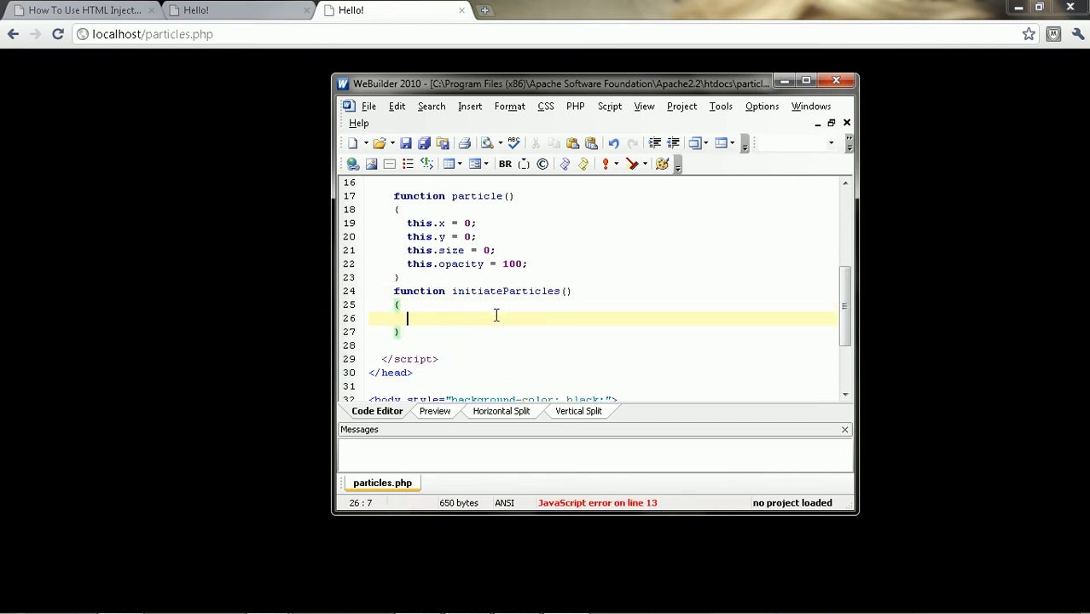
type("for()")
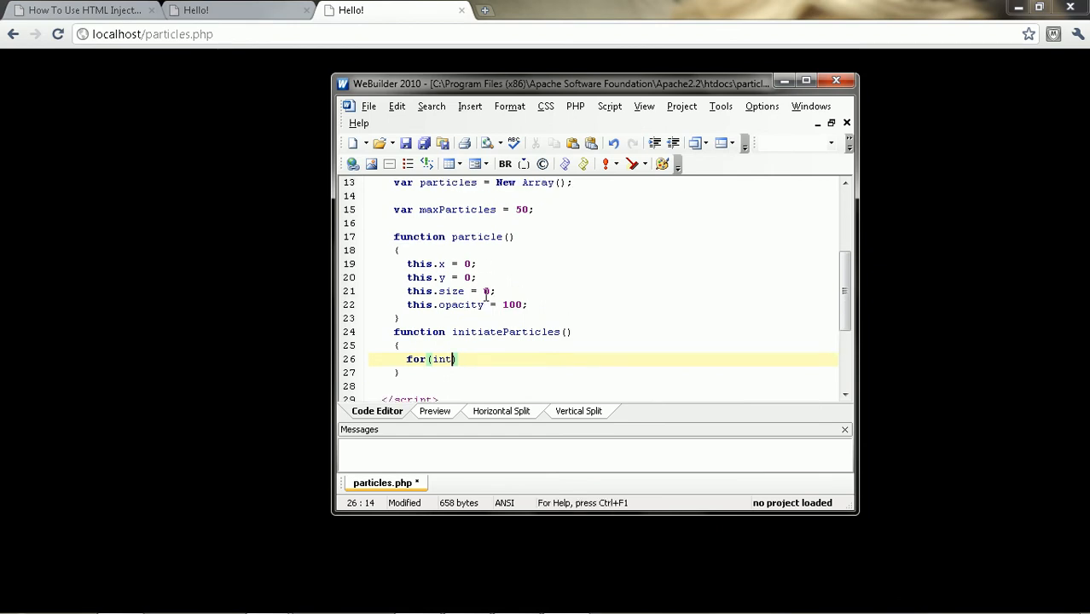
Loop i from 0 to maxParticles, assigning particles[i] = new particle().
type("var")
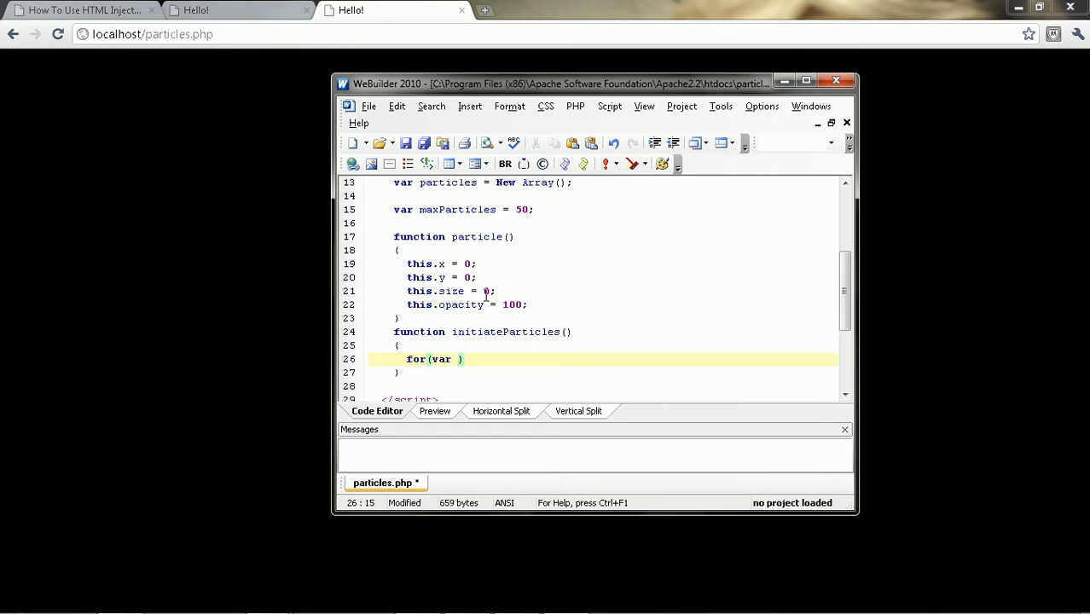
type("i =")
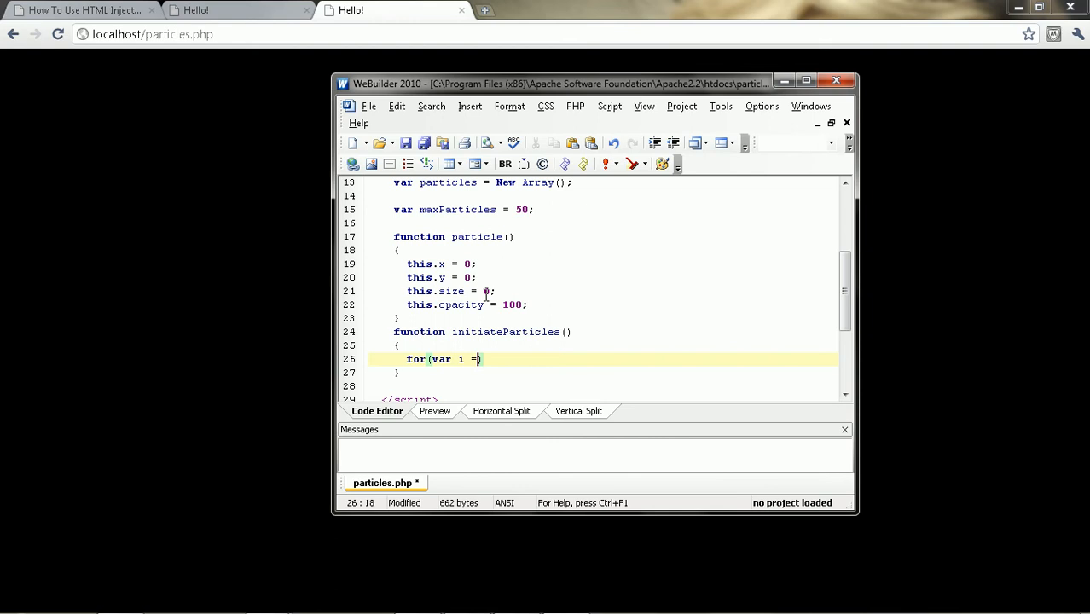
type("0; i < m")
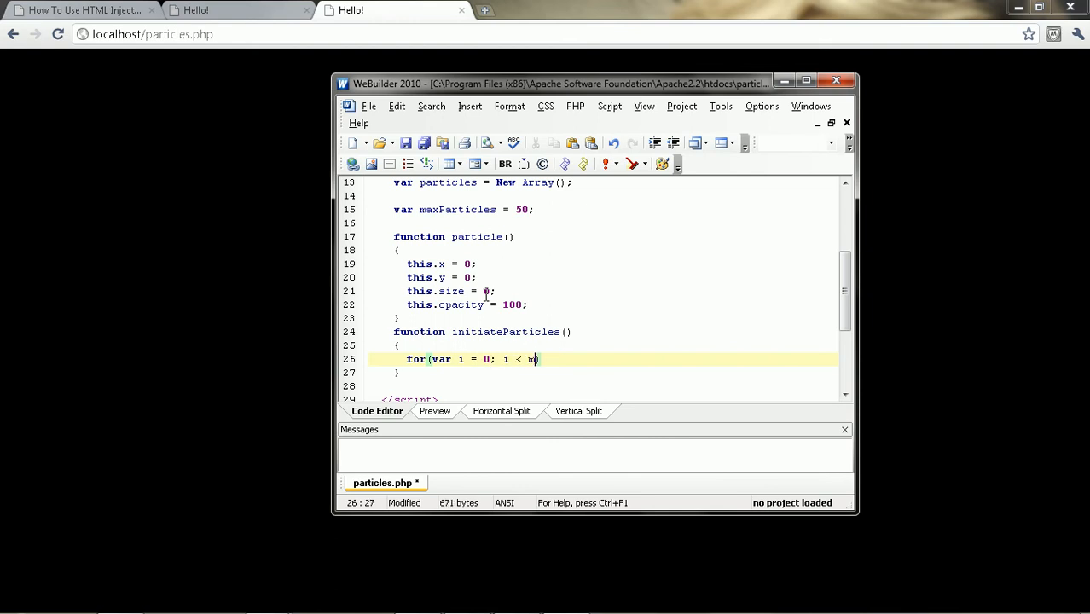
type("axParticles; i++)")
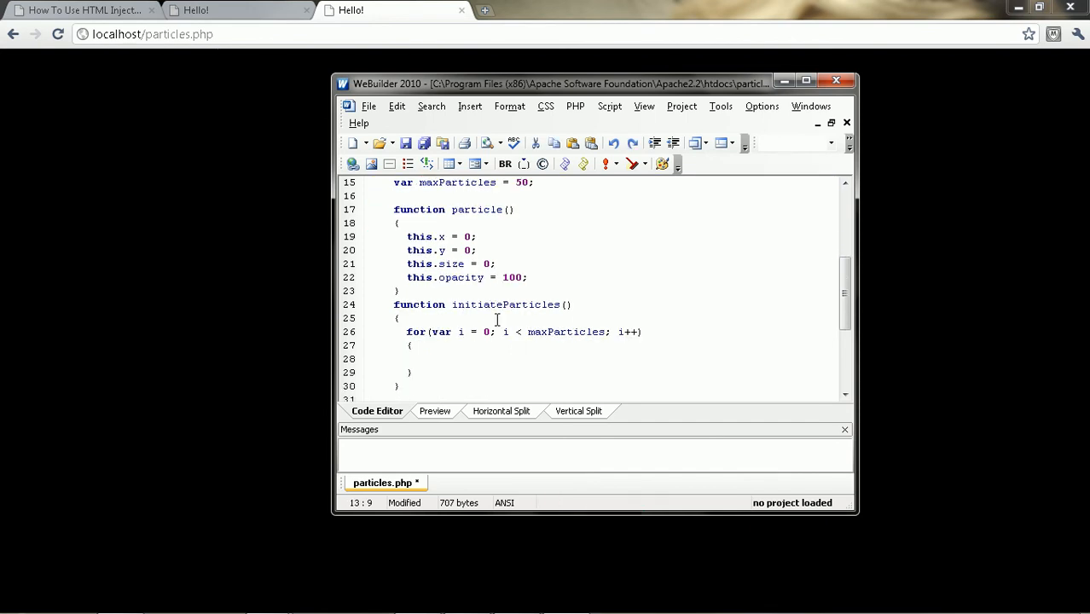
type("particles")
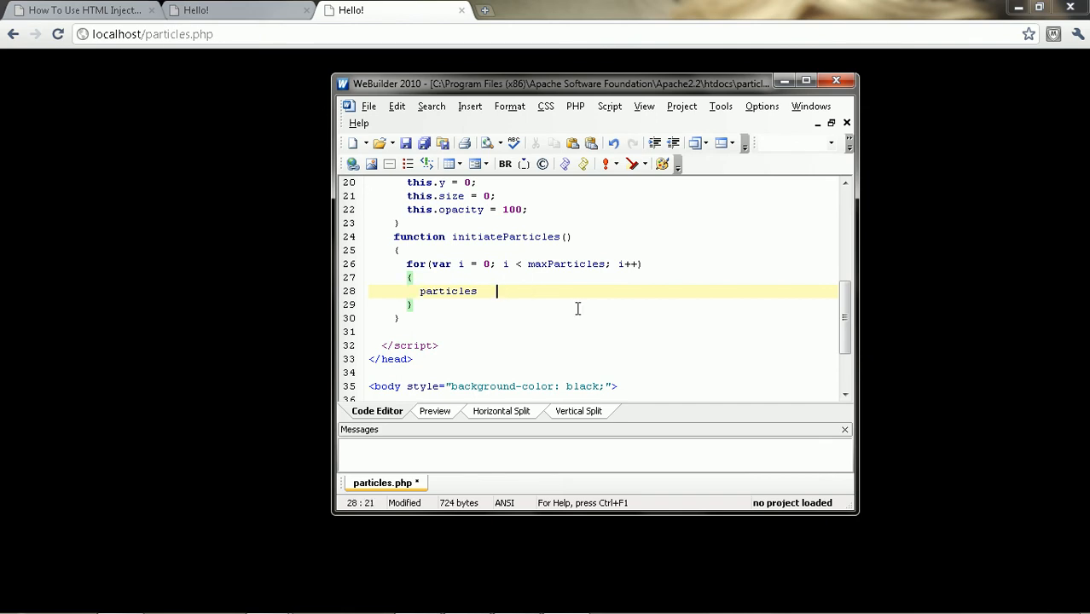
type("[]")
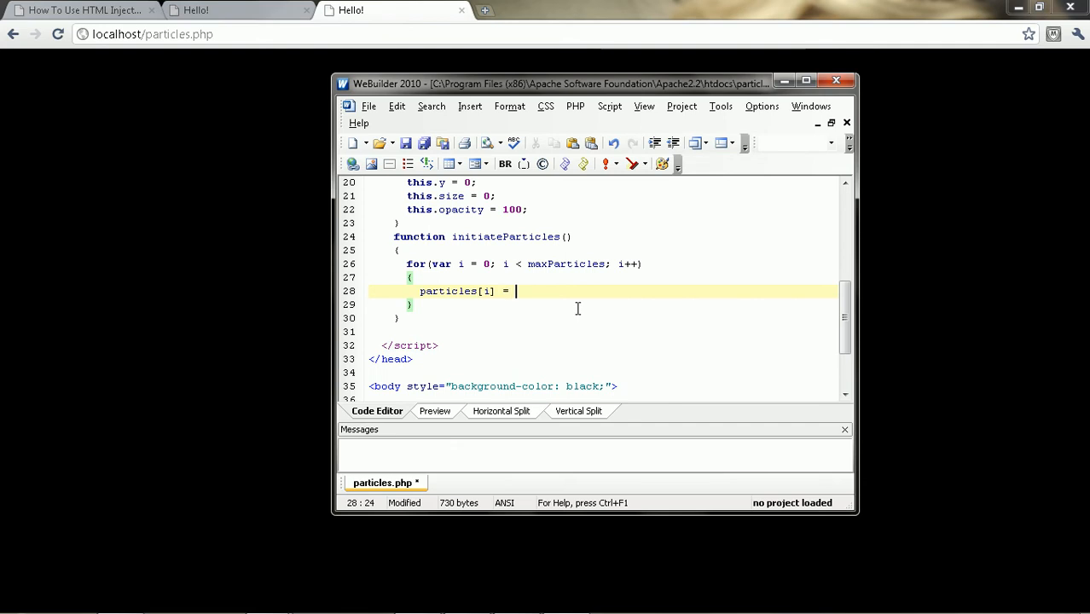
type("new P")
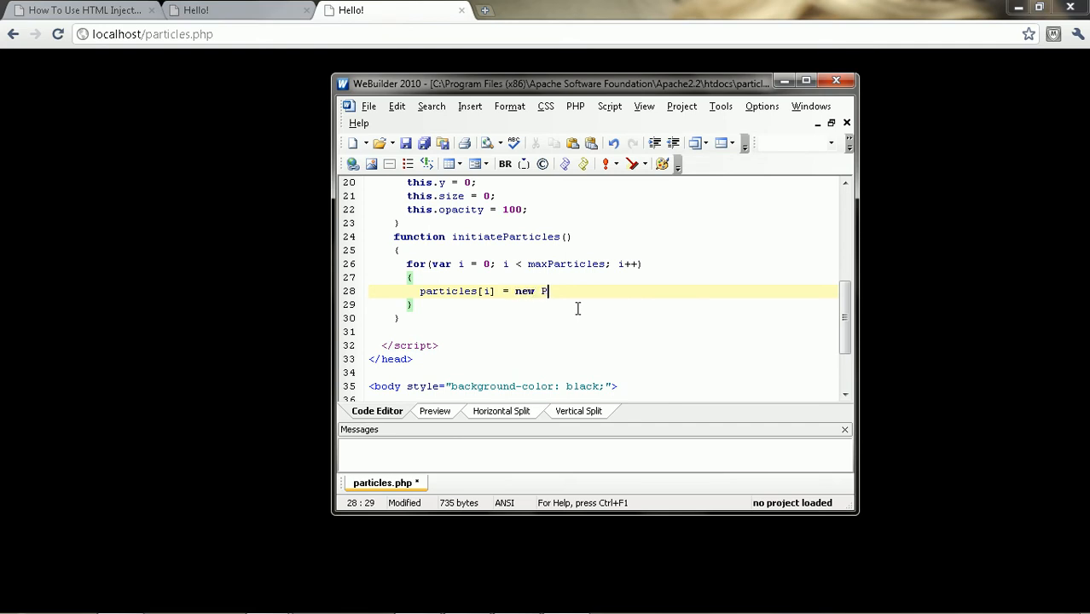
type("article")
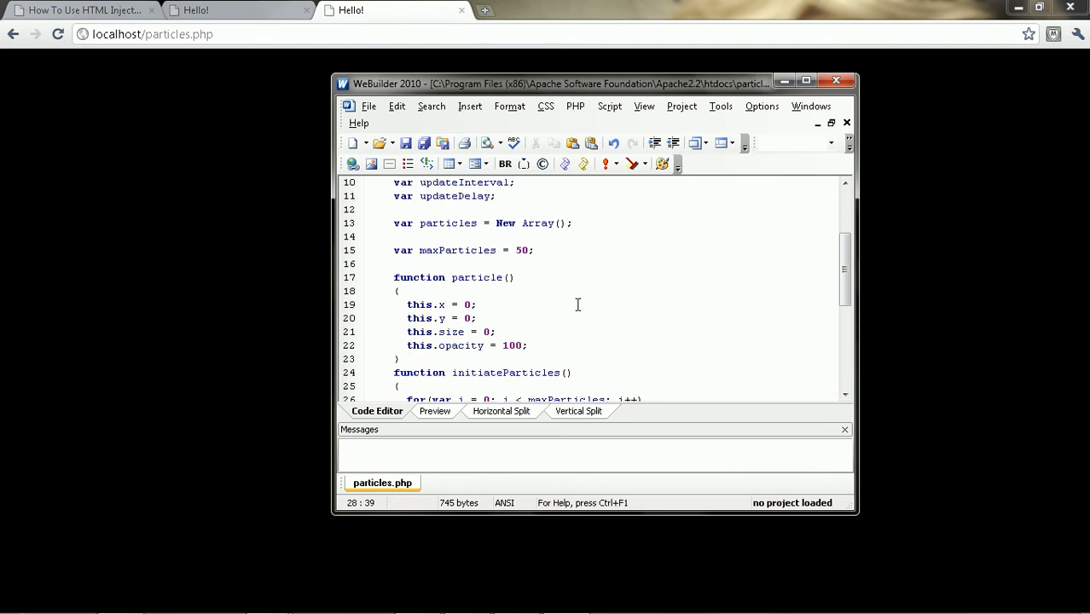
scroll("down", 3)
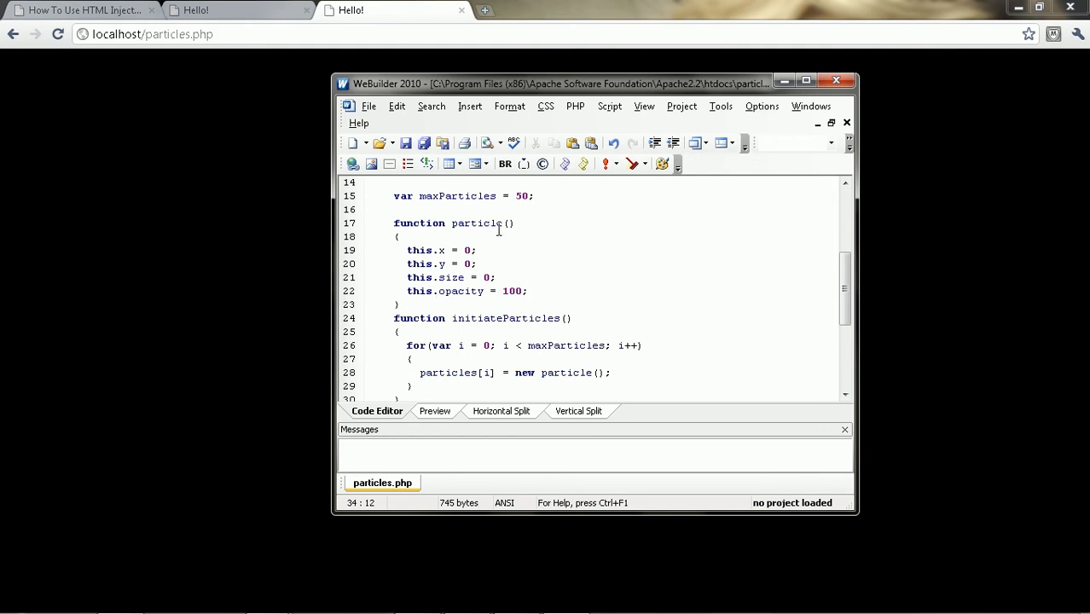
Add a this.particle property line to the particle constructor and save.
type("var")
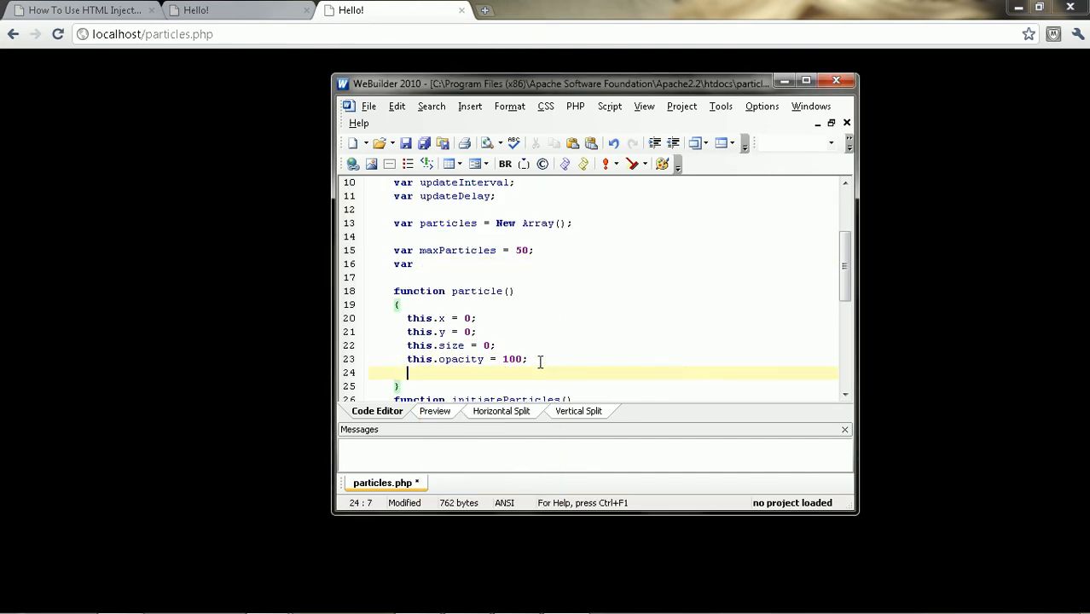
type("this.")
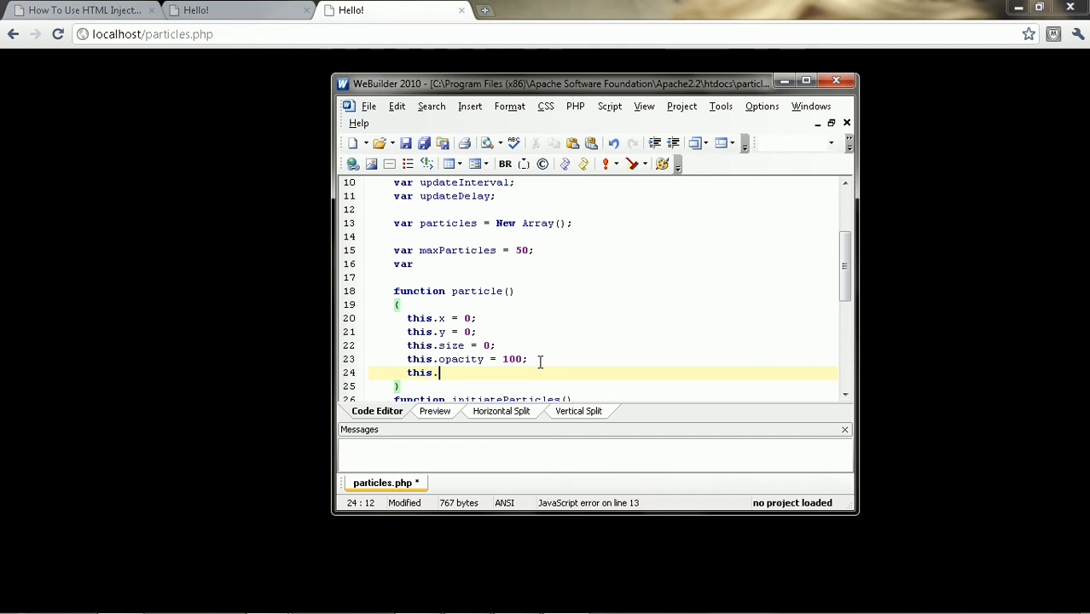
type("parti")
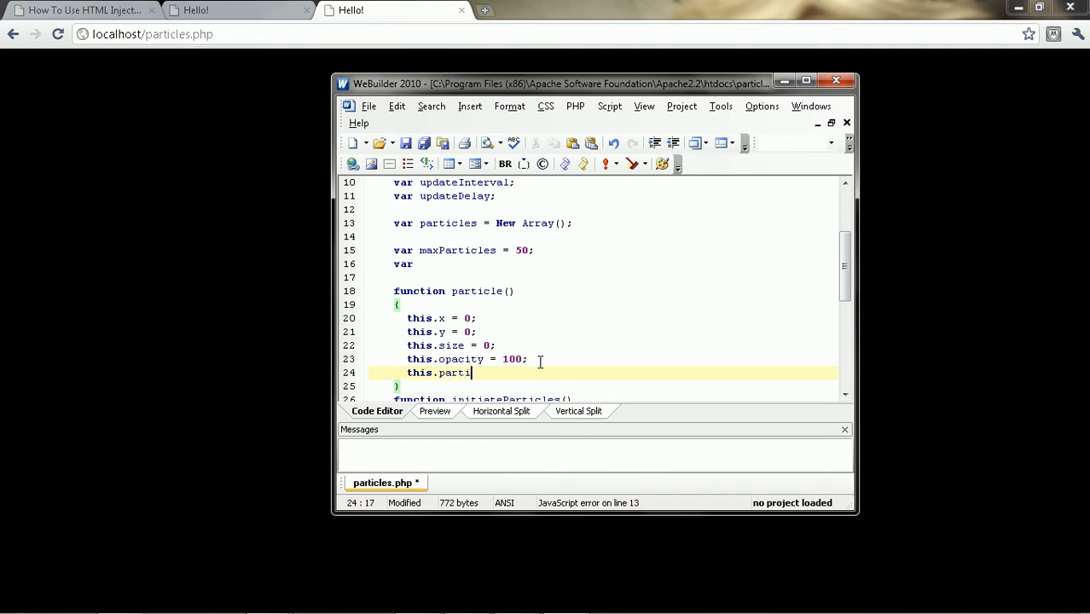
type("cleDiv;")
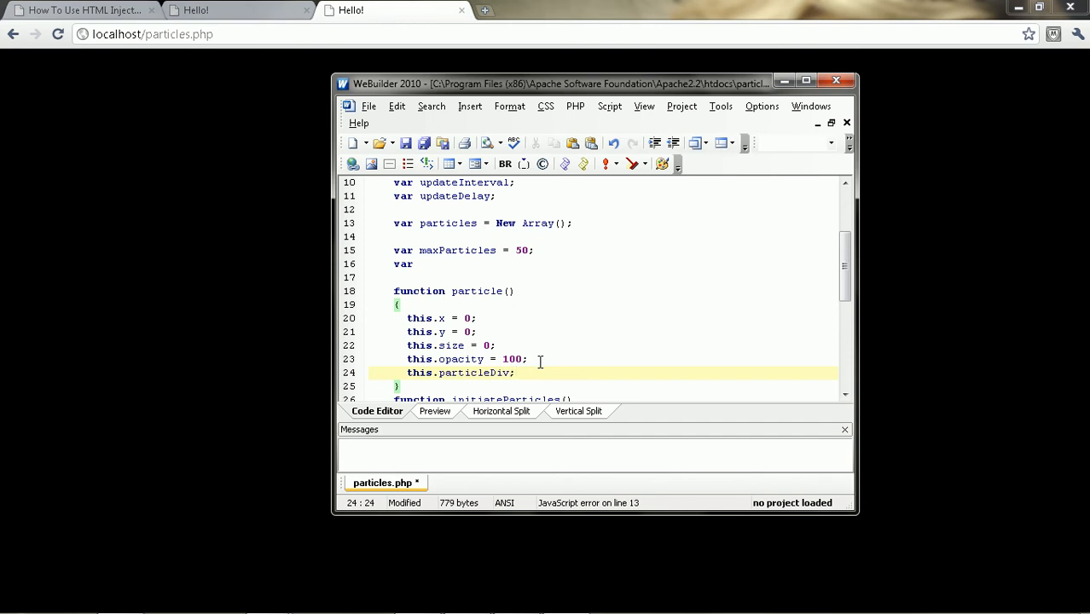
key("Backspace")
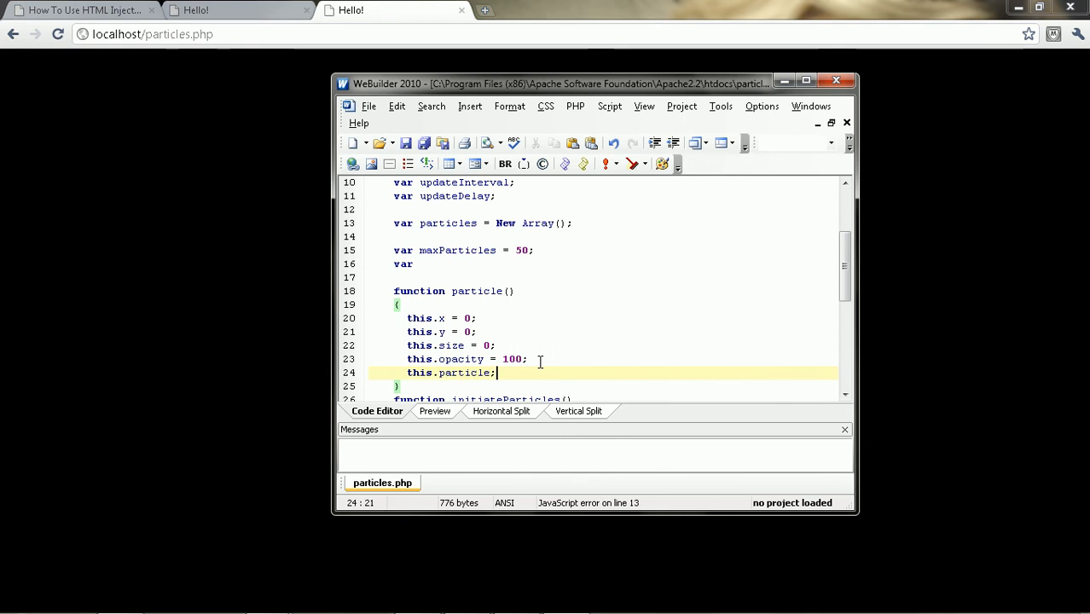
Declare a global var workspace; below maxParticles.
scroll("down", 3)
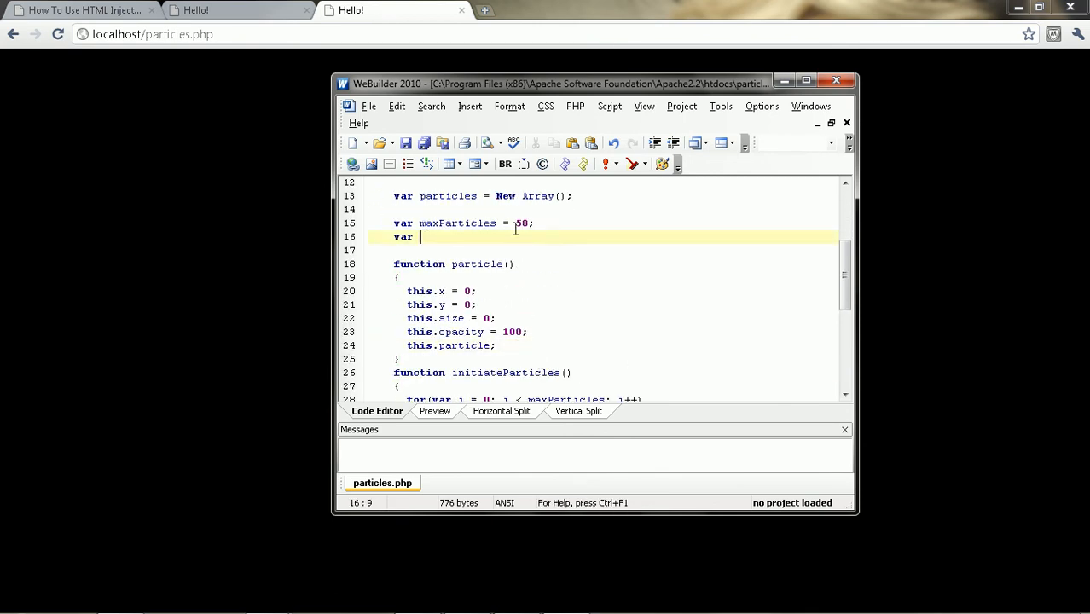
type("wro")
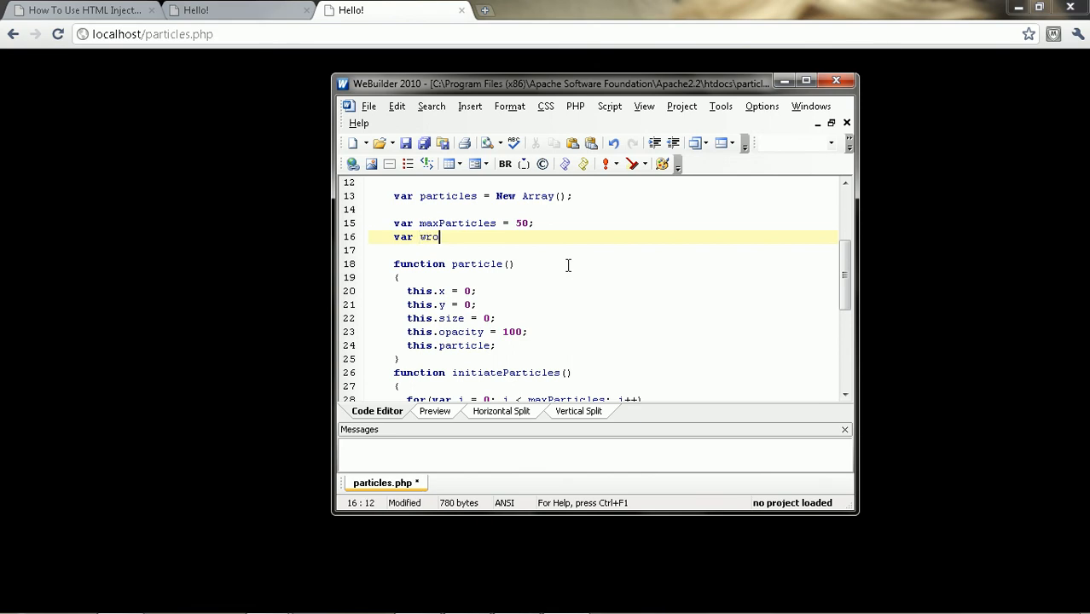
type("rkspace;")
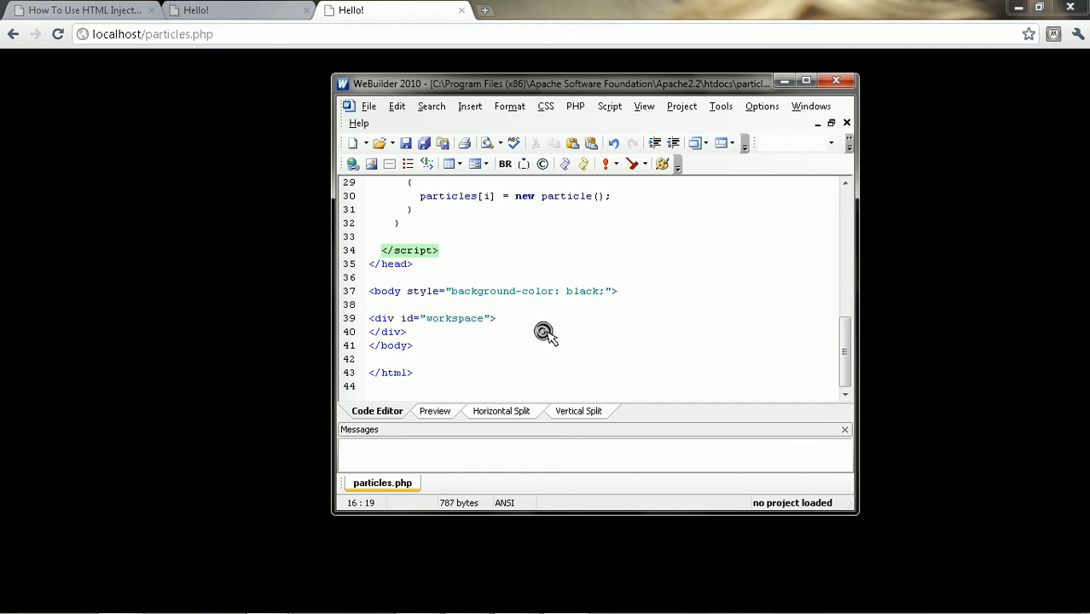
Add a body script setting workspace = document.getElementById('workspace') and calling initiateParticles().
left_click(418, 332)
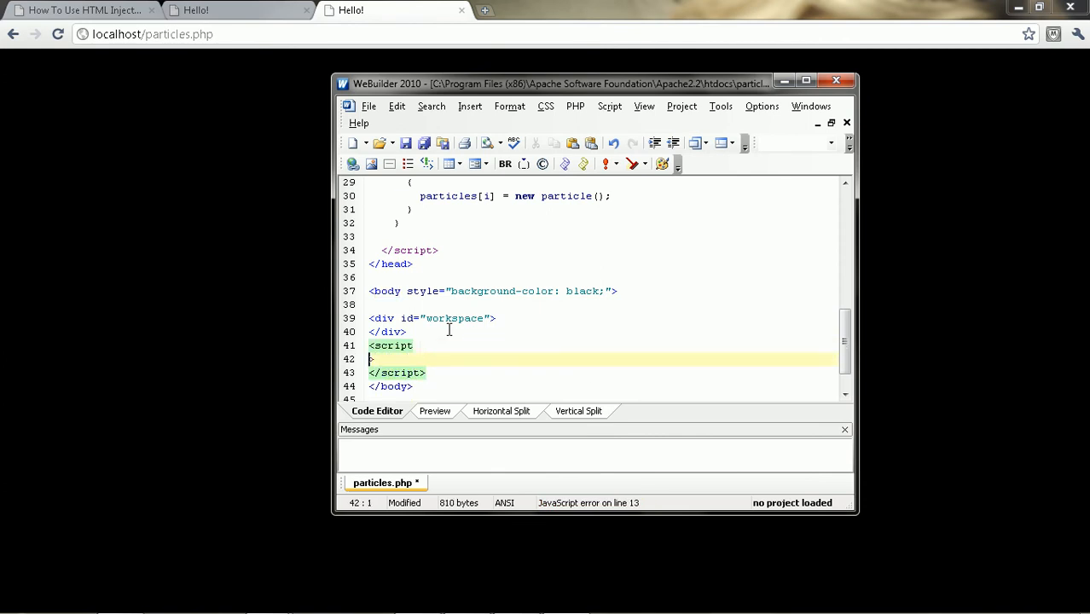
type("worp")
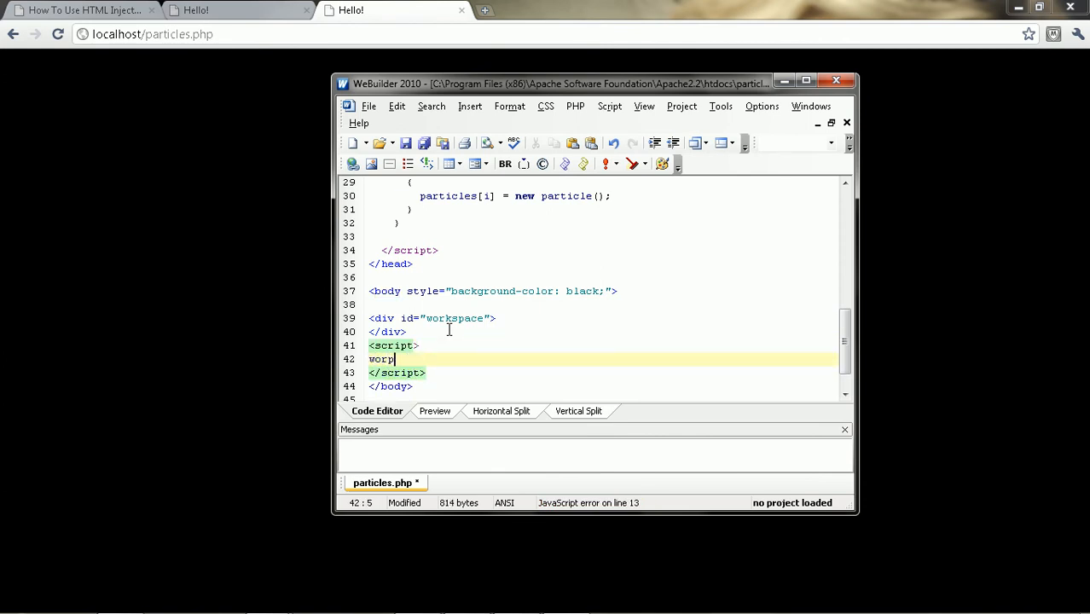
type("space = document")
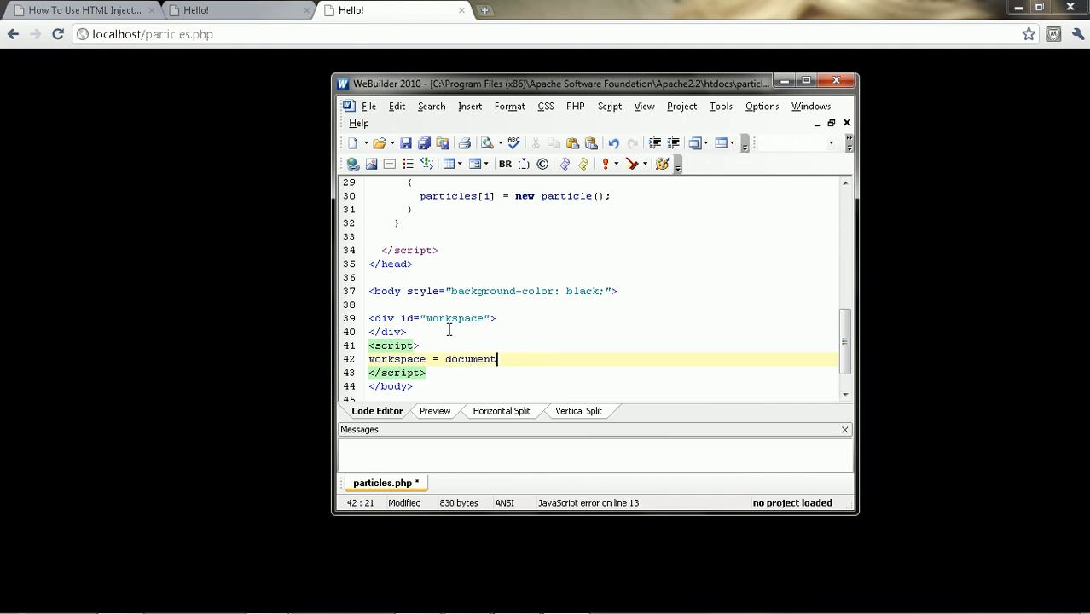
type(".getElementById('works');")
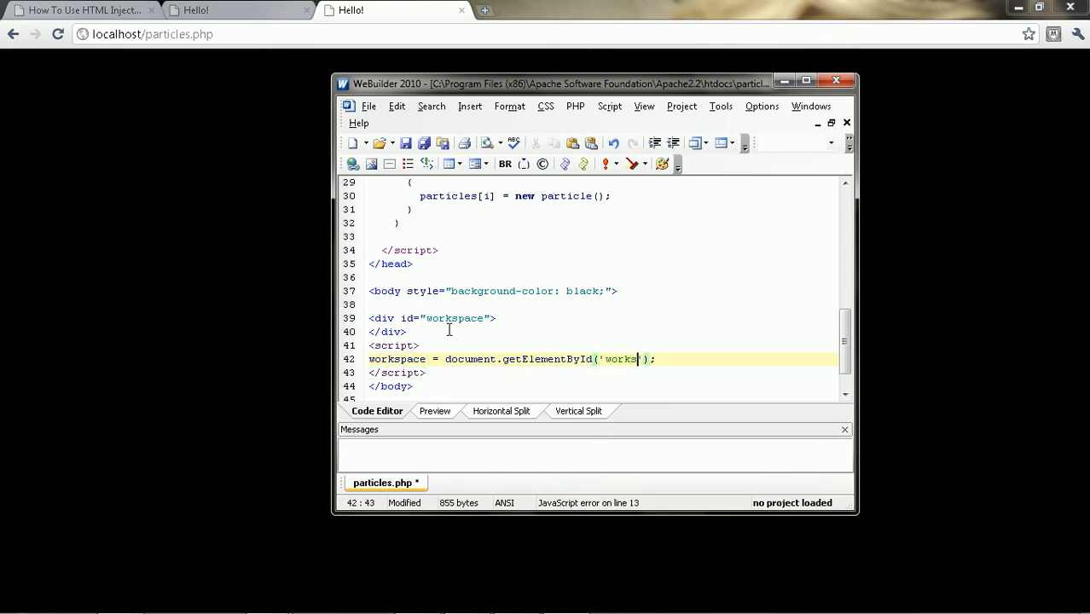
type("pace")
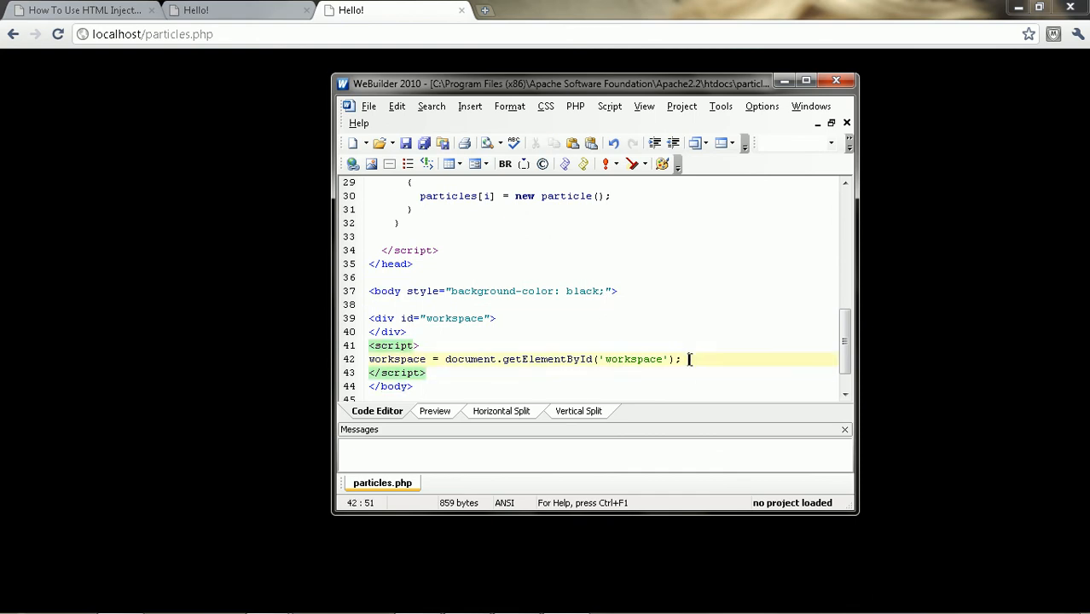
type("initiateParticles();")
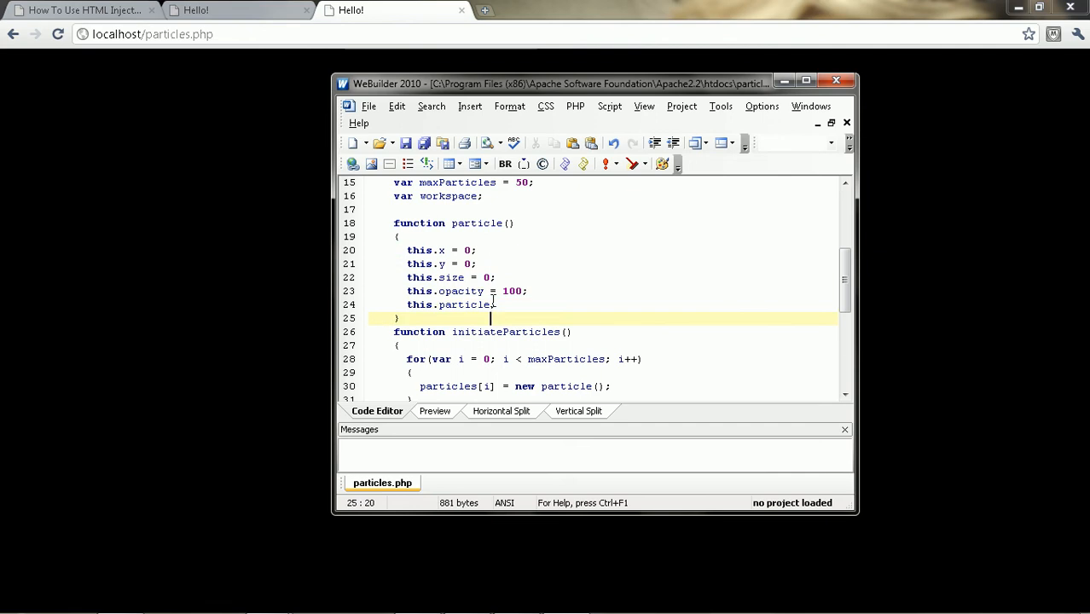
scroll("down", 3)
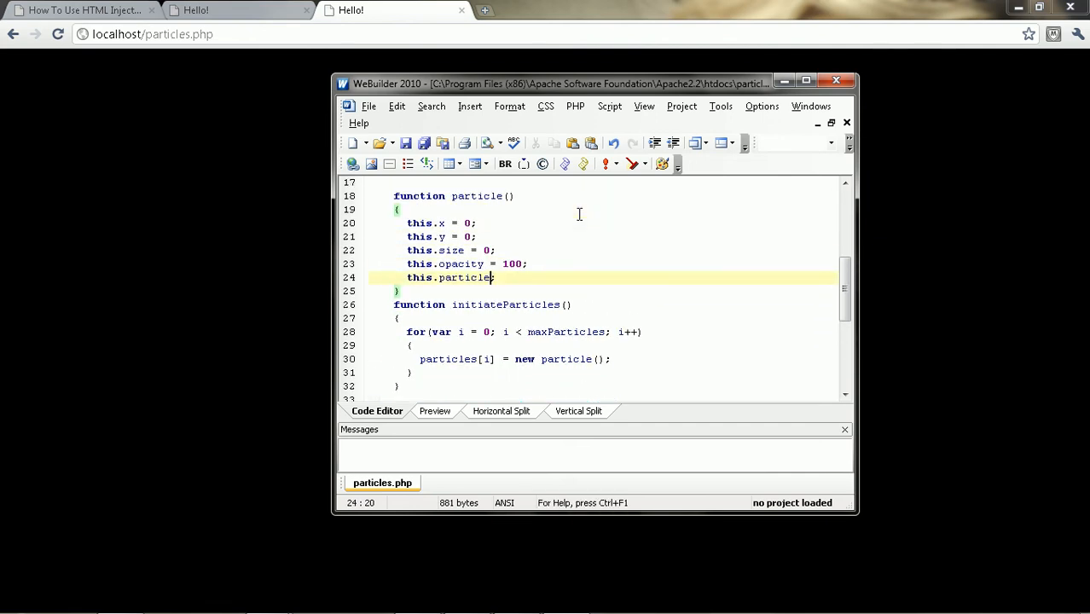
type("=")
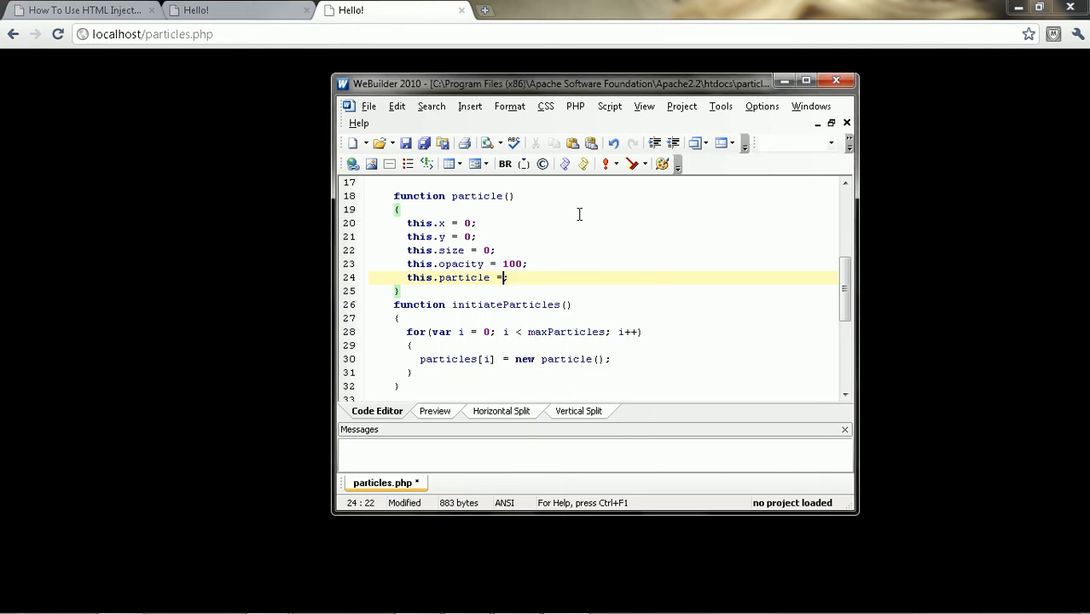
Assign this.particle = document.createElement in the particle constructor.
type("document")
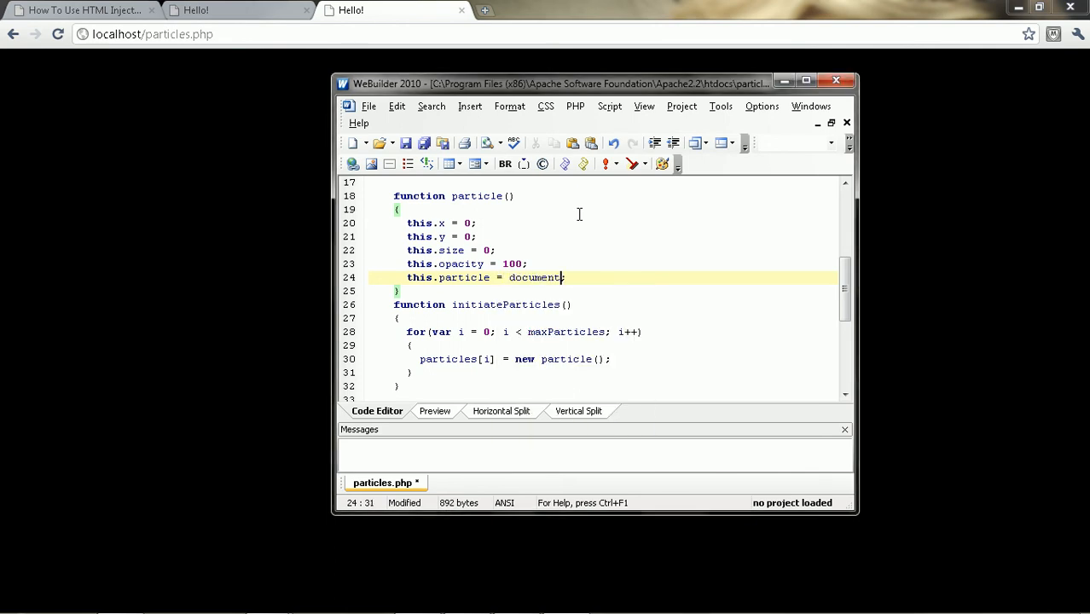
type(".createE")
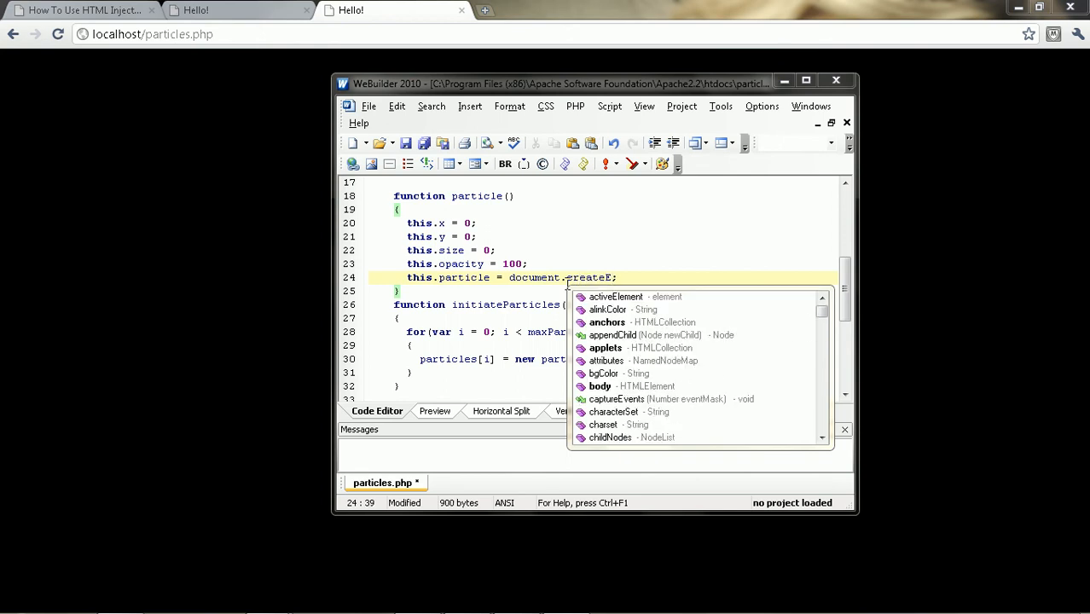
type("lement;")
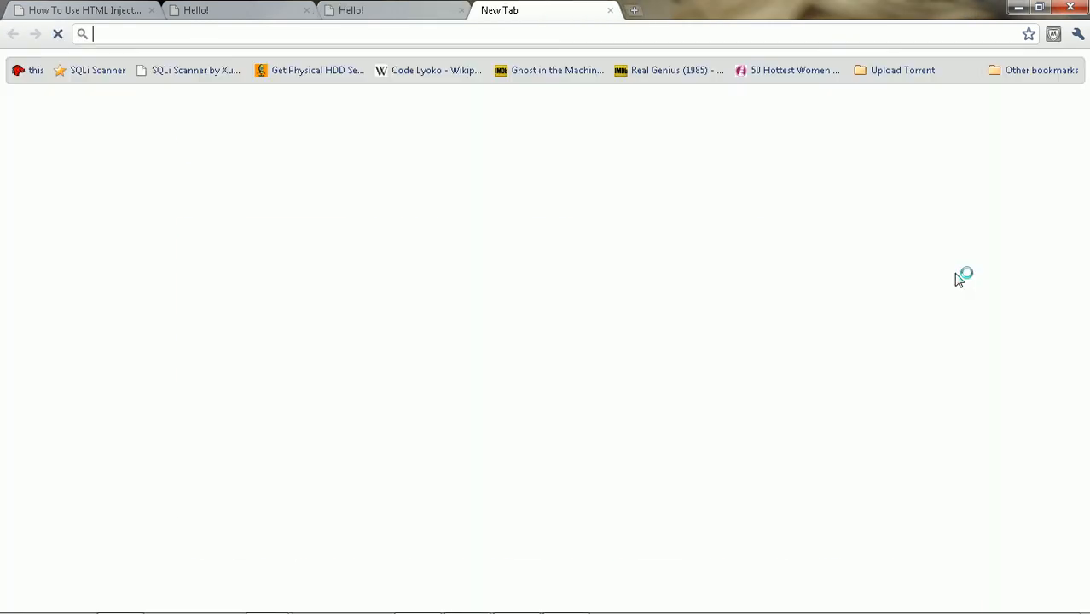
Search 'javascript create div' and open the Dynamically Creating a Div in Javascript article.
type("googleca")
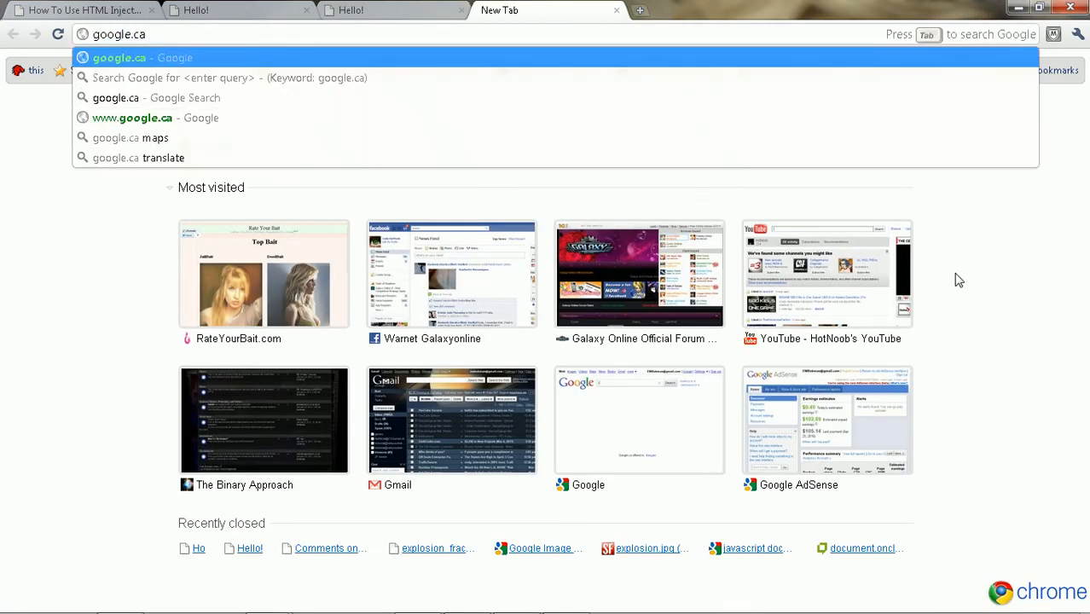
type("javascerip")
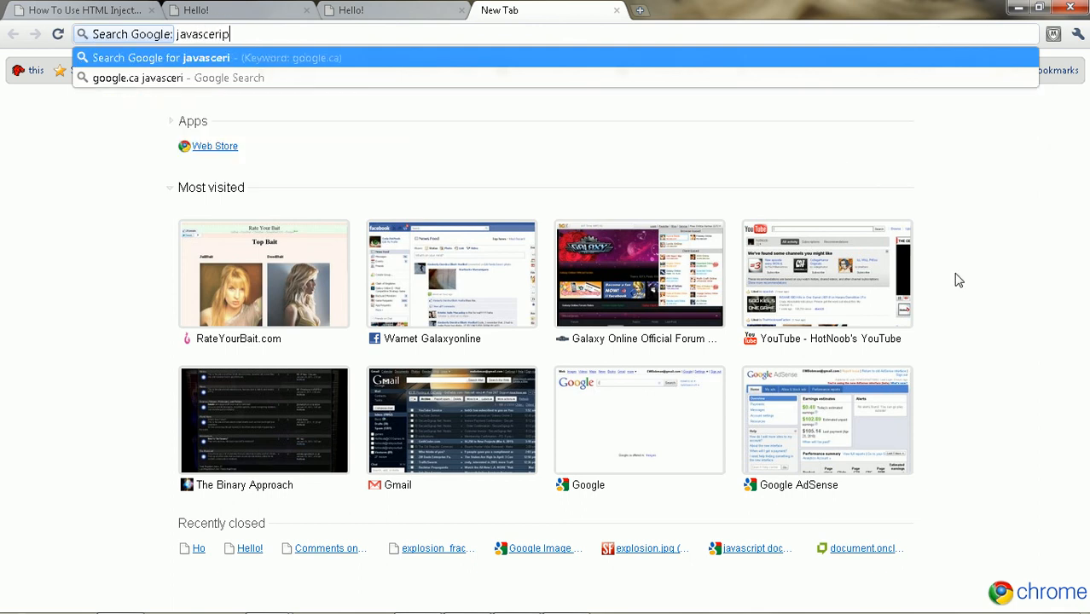
type("javascript create d")
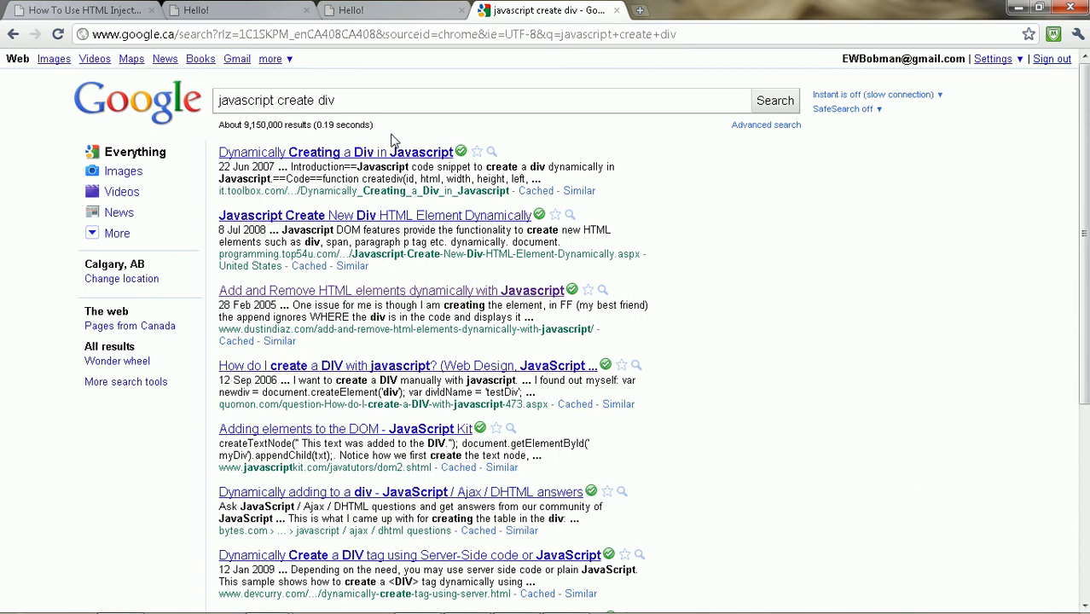
left_click(336, 152)
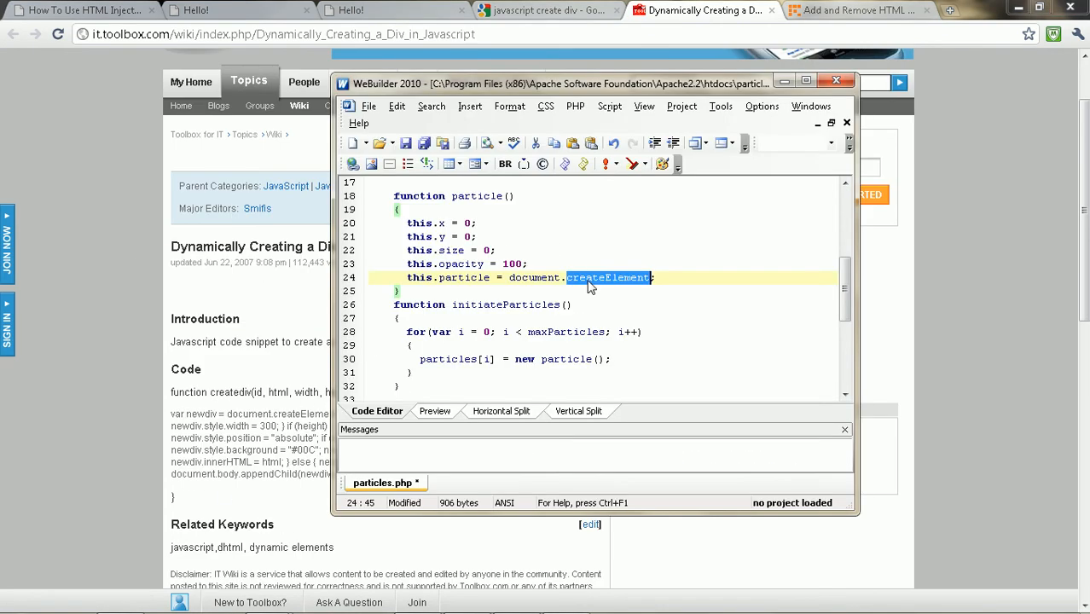
Replace the selected text so this.particle is set to document.createElement('div').
key("Delete")
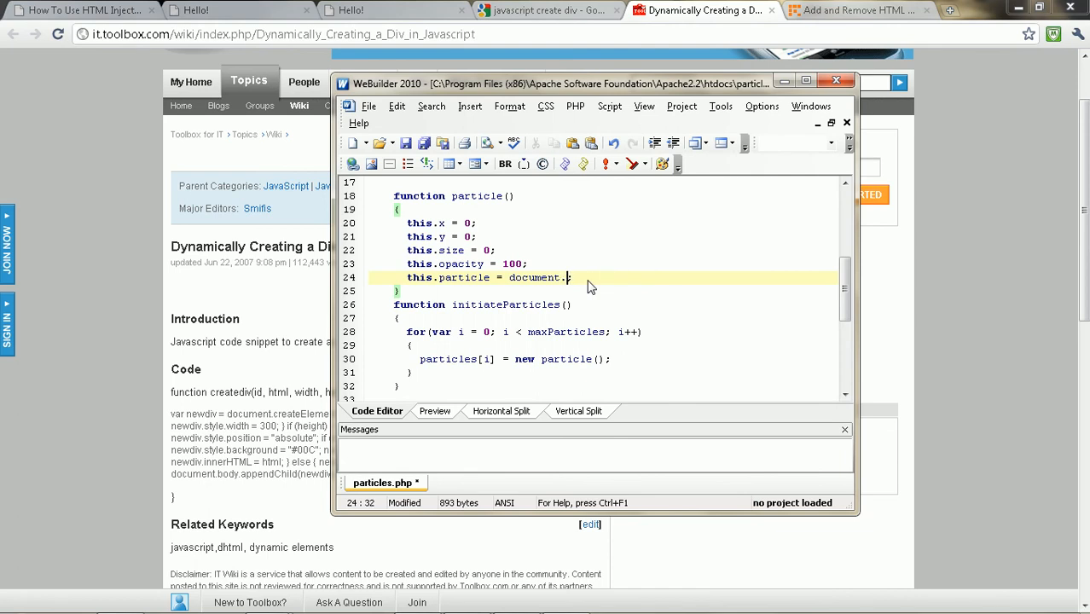
type("createElement(")
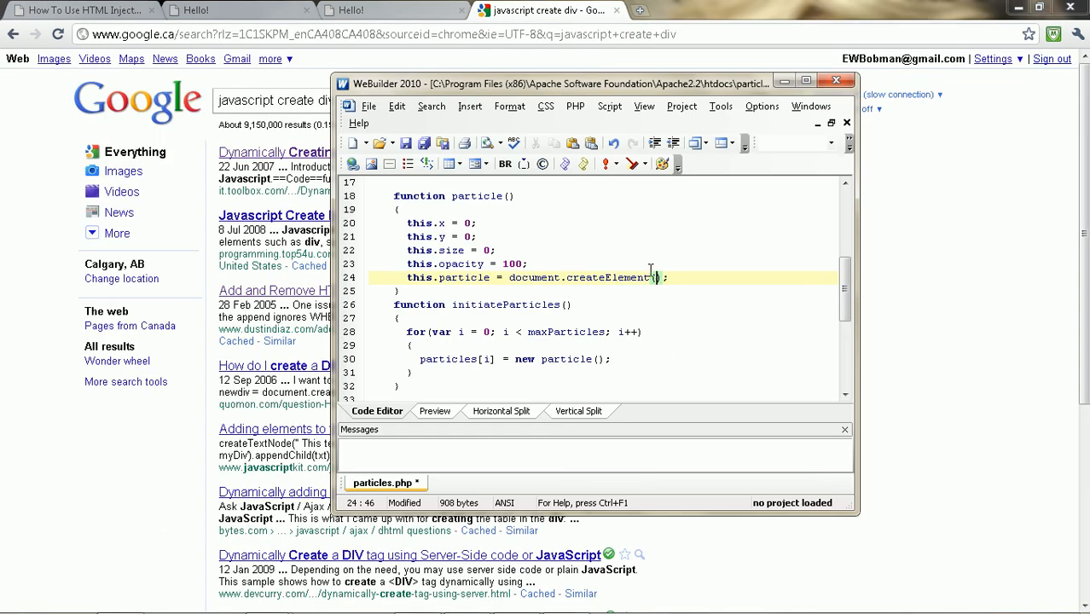
type("'d'")
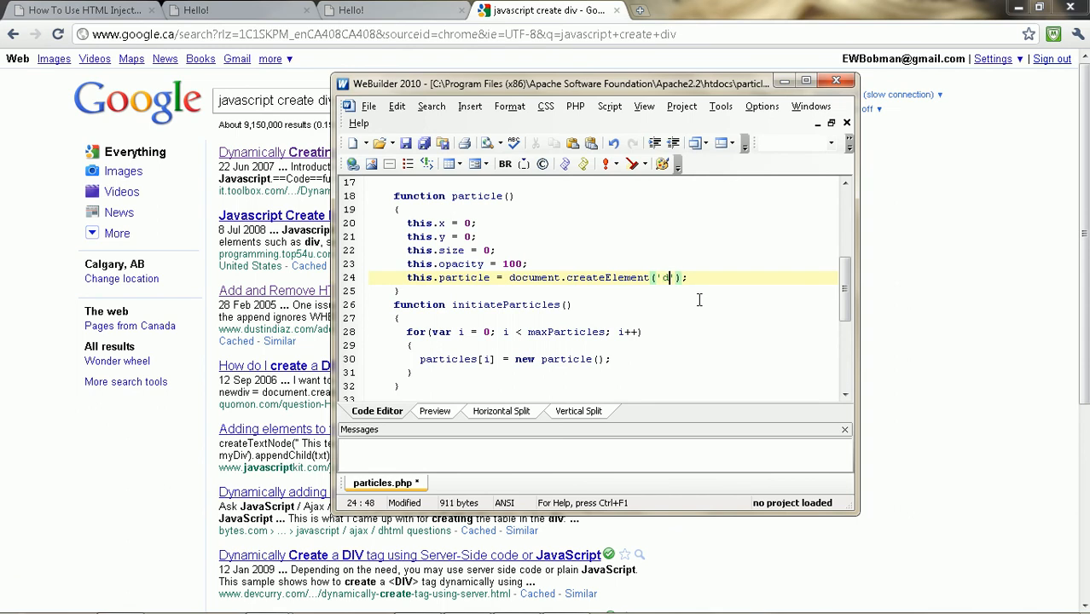
type("iv")
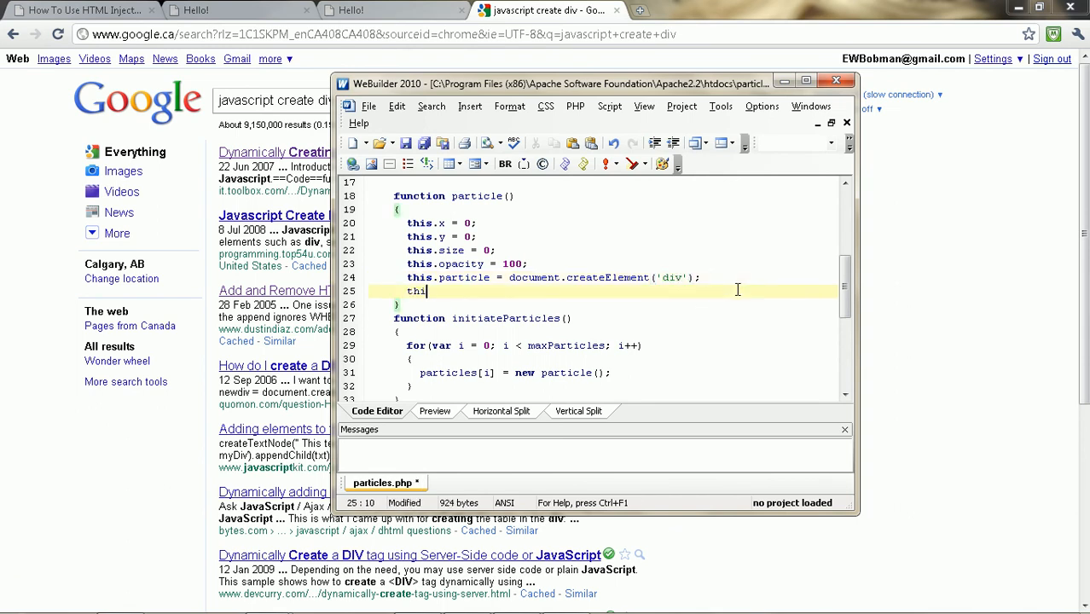
Add a this.particle.style.backgroundImage line with the value "url()" on line 25.
type("s.")
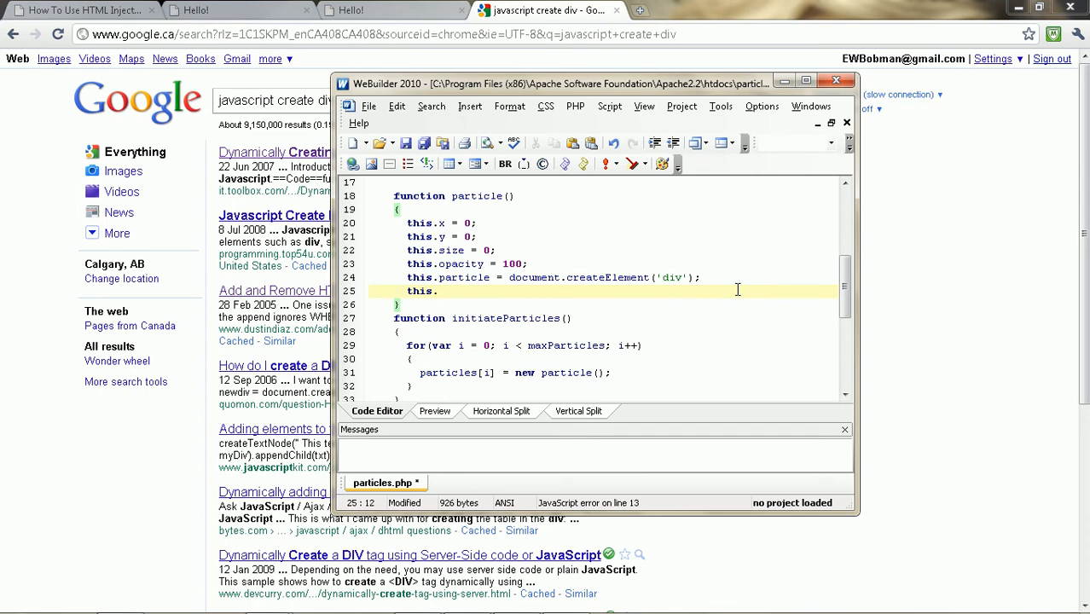
type("particles")
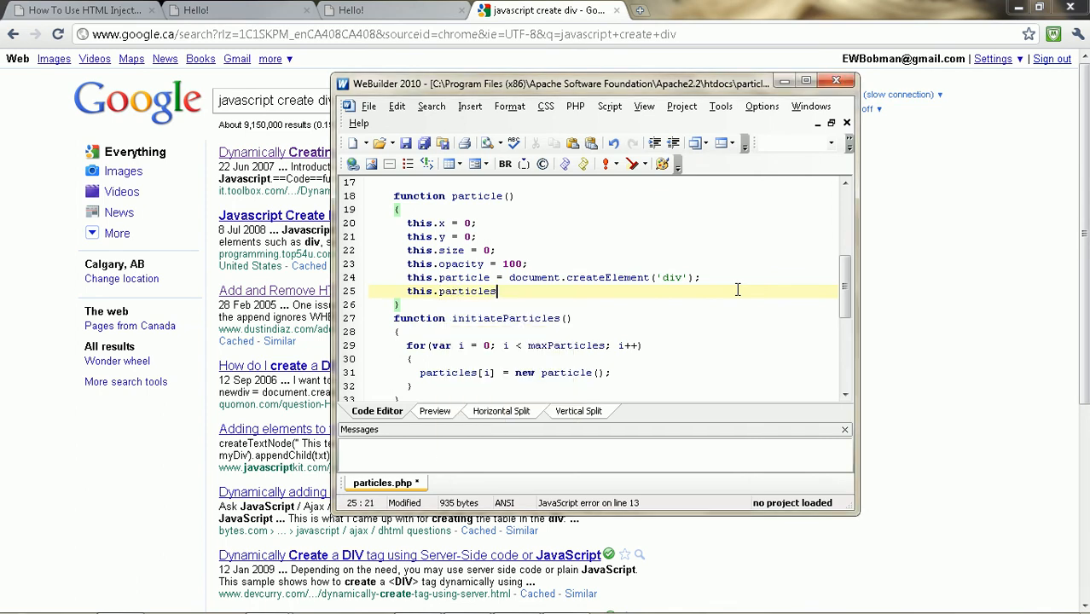
key("Backspace")
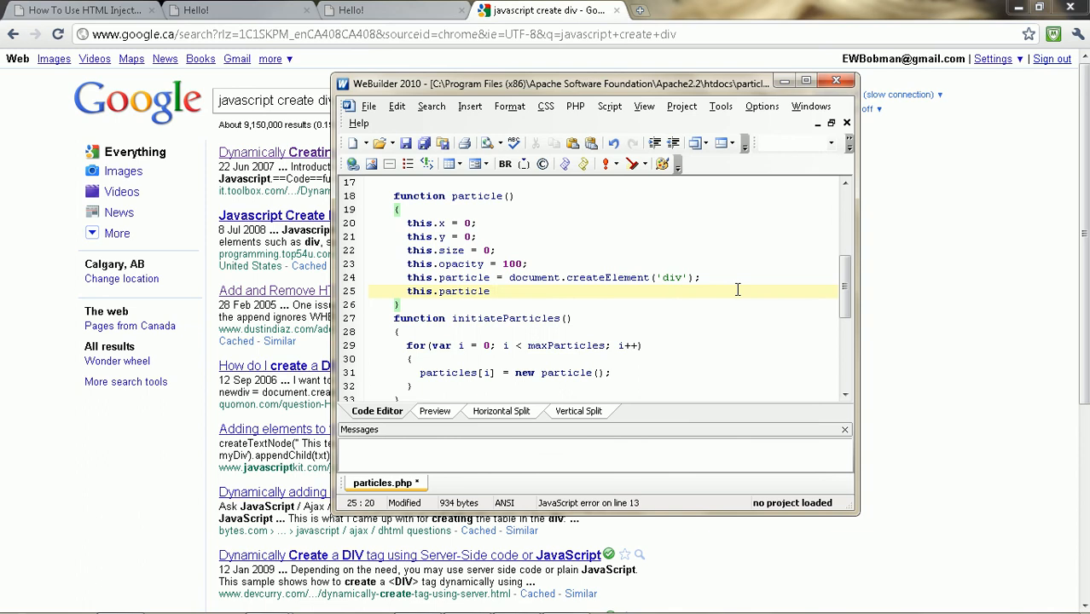
type(".i")
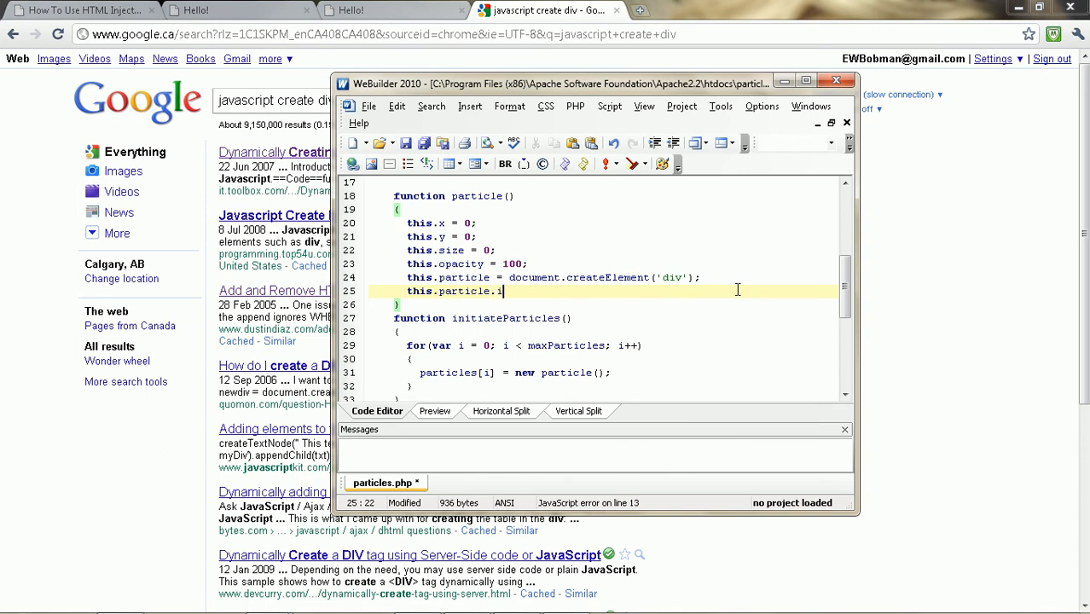
type("nner")
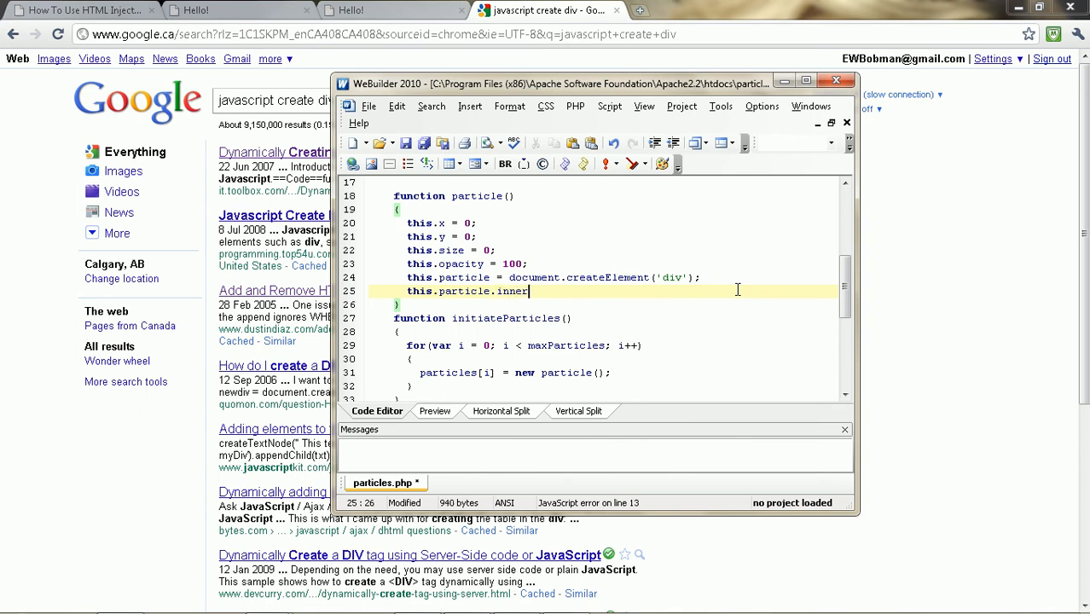
type("HTML")
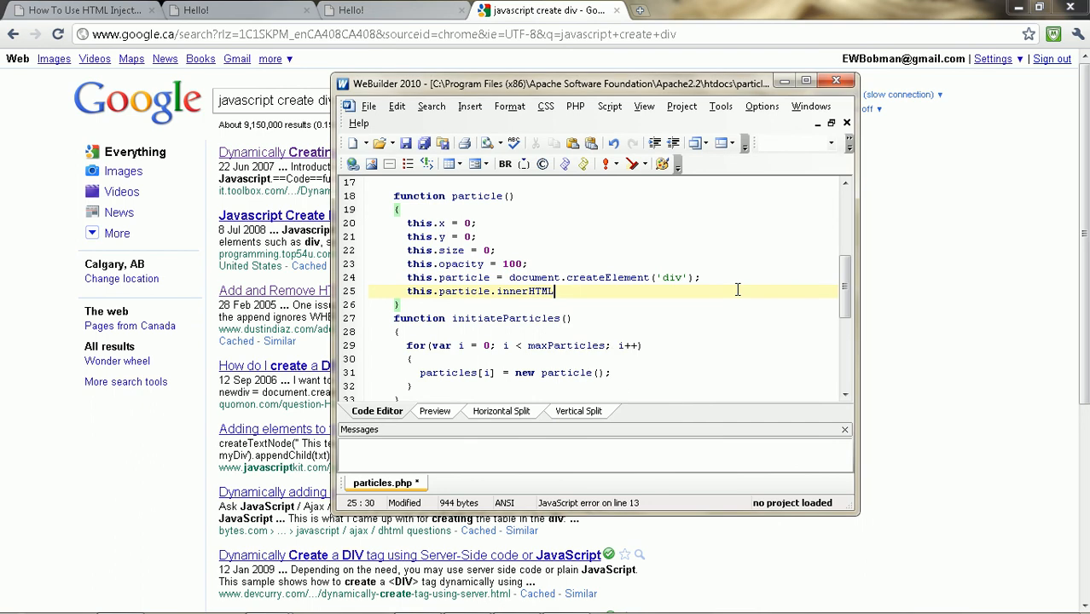
type("sty")
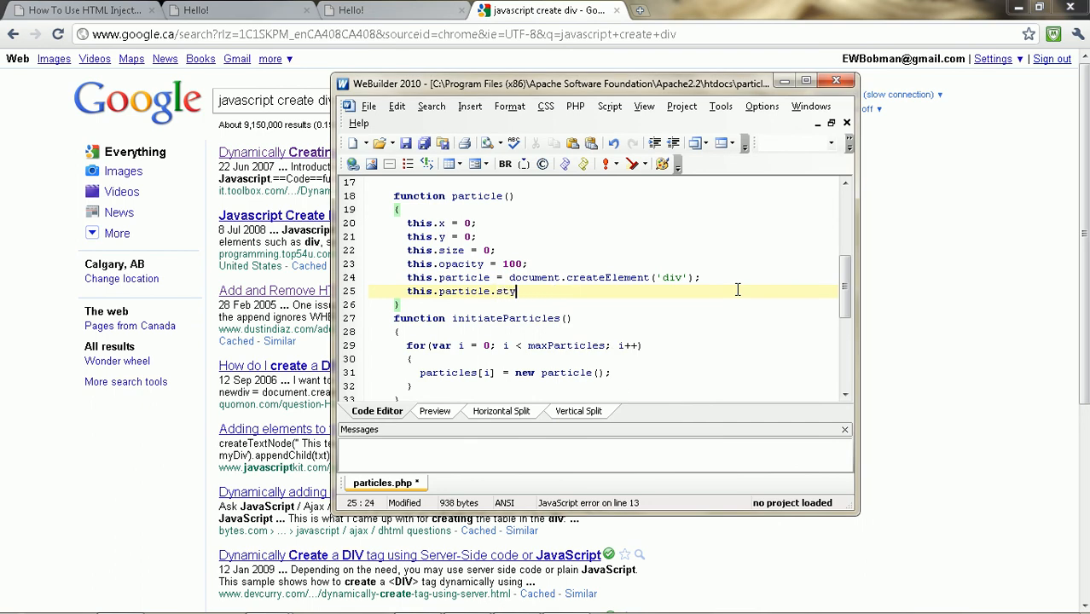
type("le.b")
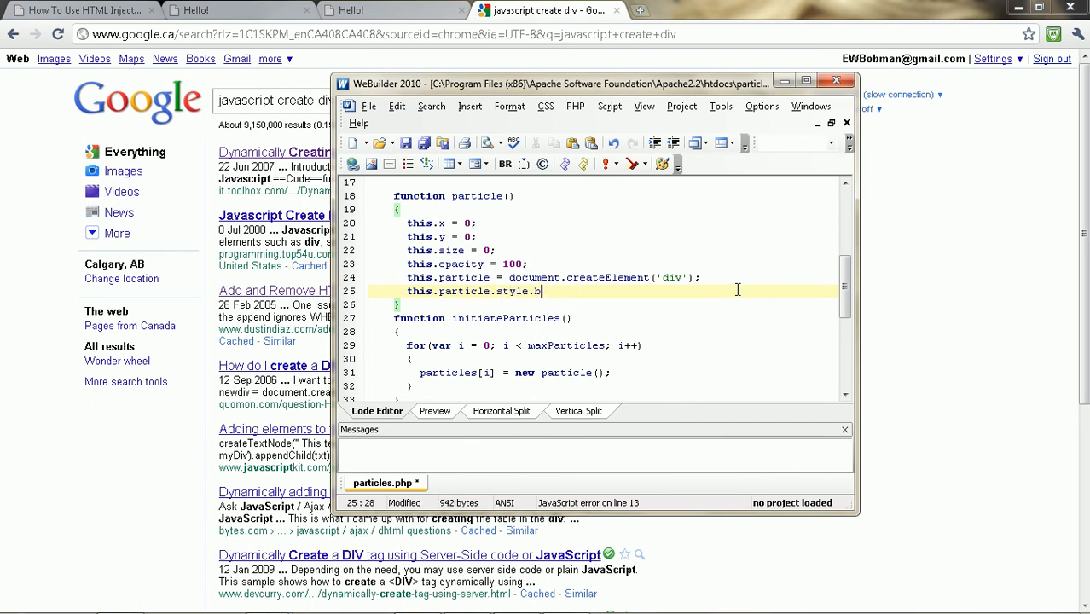
type("ackground-")
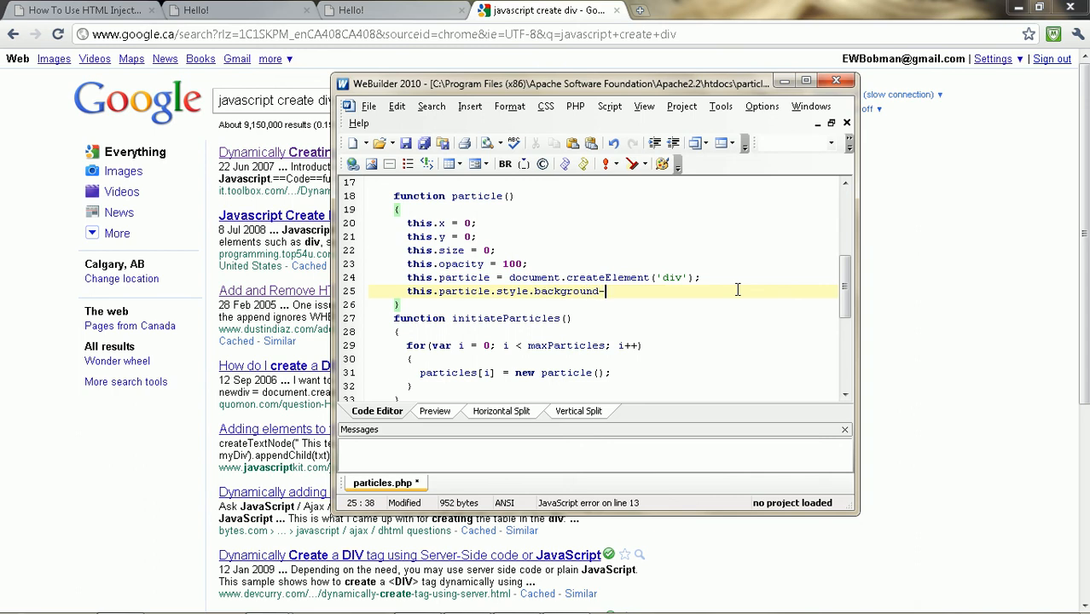
type("Image: \"\";")
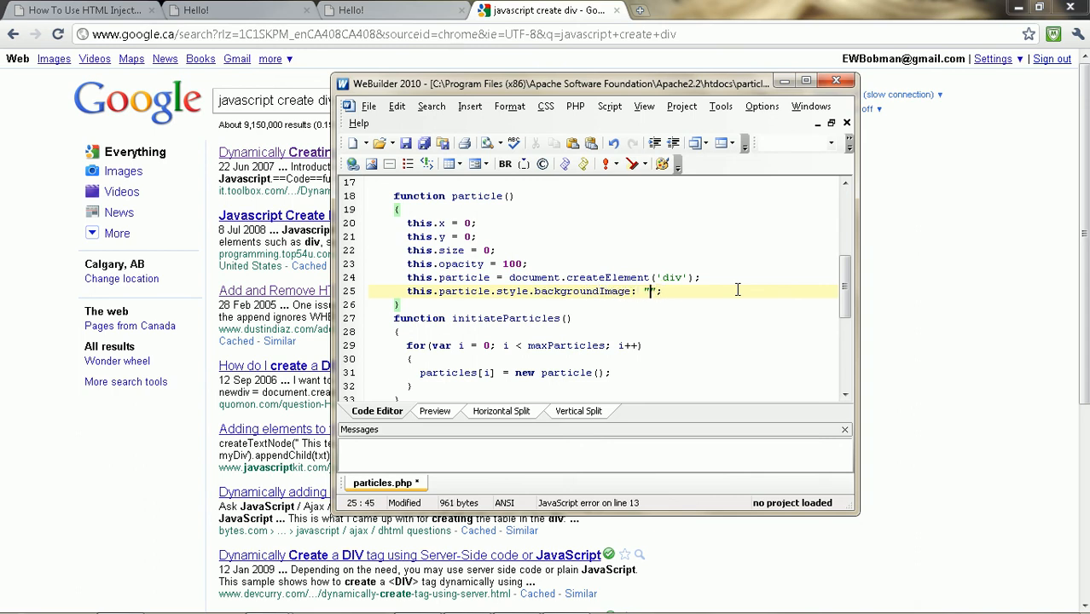
type("url();")
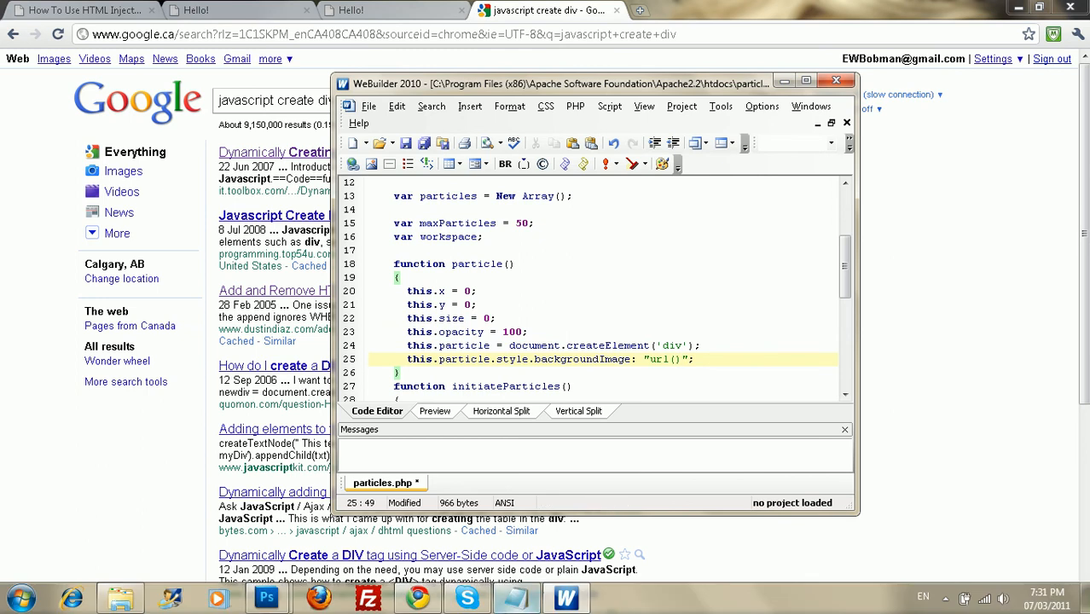
Fill url() with particle1.png and add a workspace.appendChild() call on line 26.
type("particle1.png")
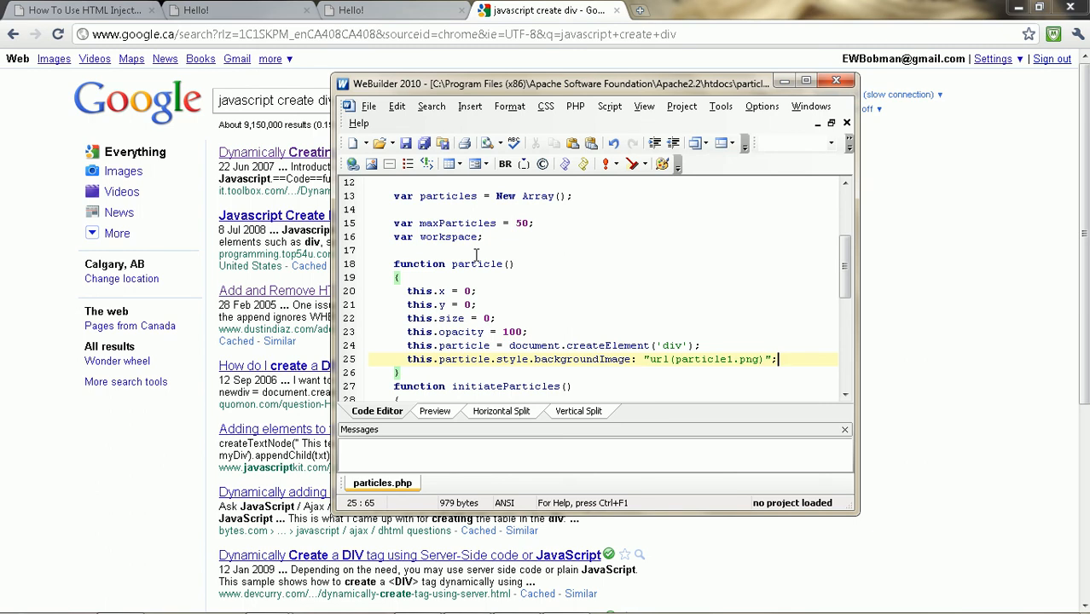
scroll("down", 3)
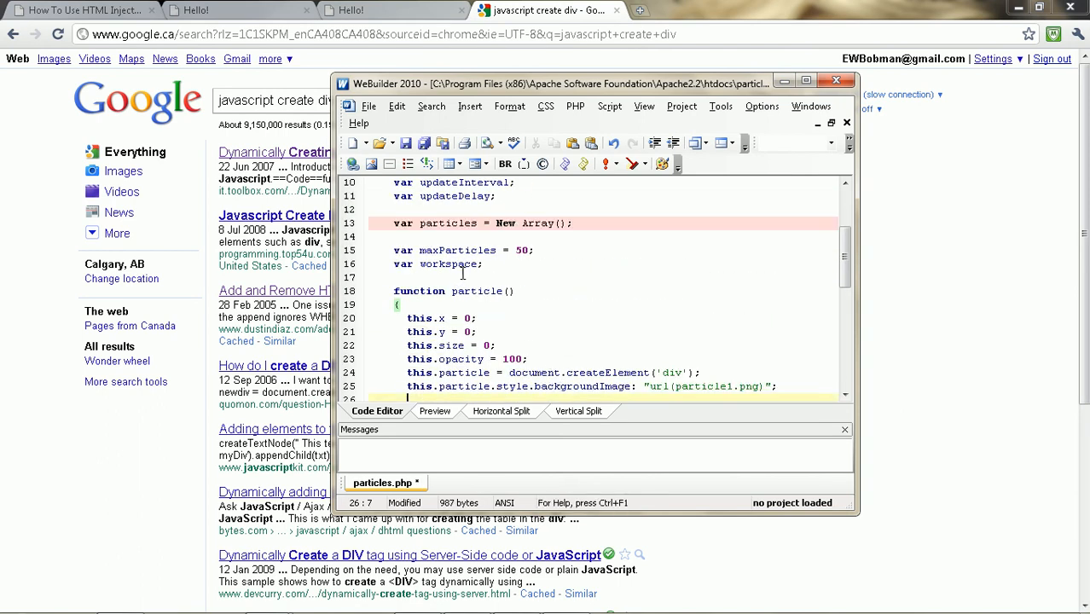
type("workspace.")
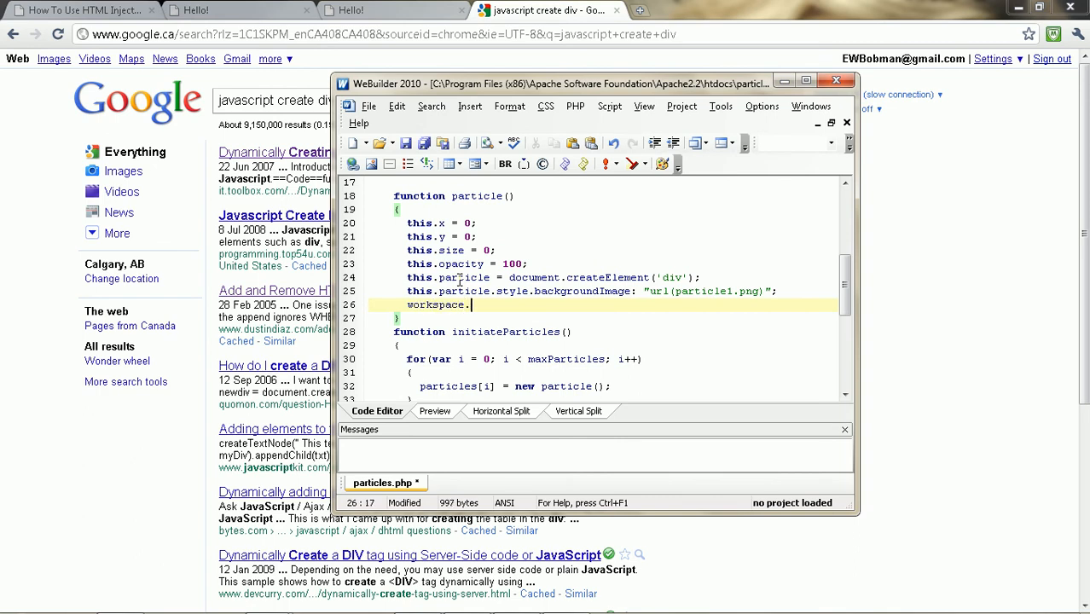
type("appe")
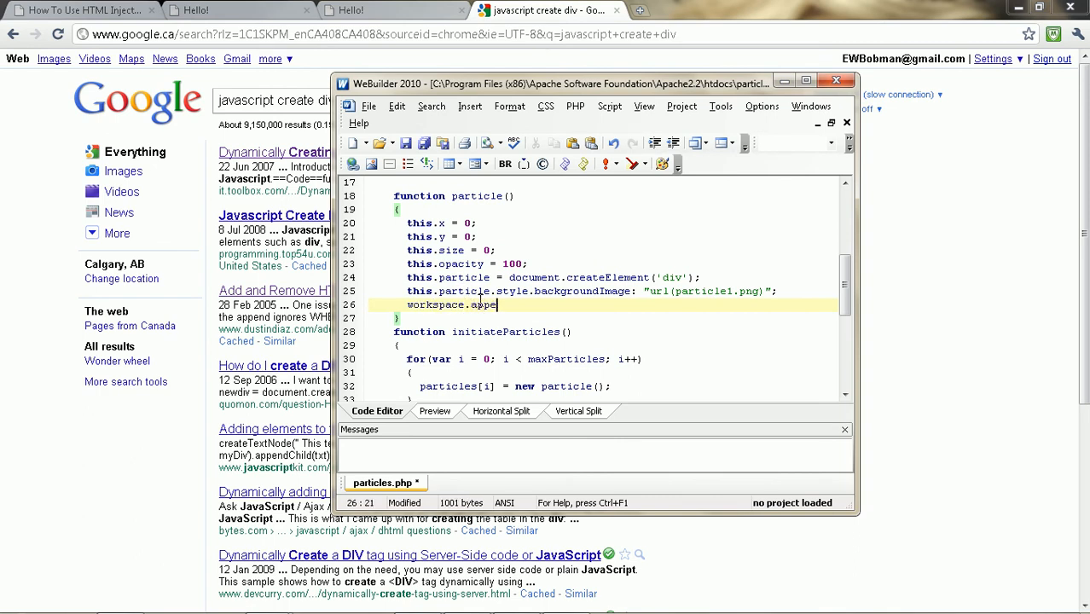
type("ndChild")
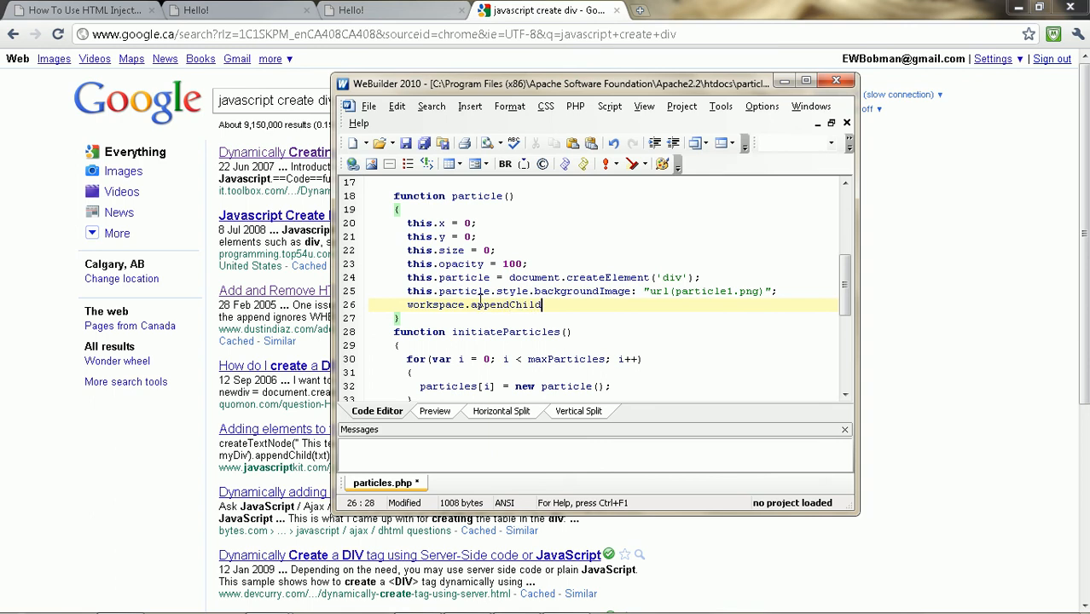
type("();")
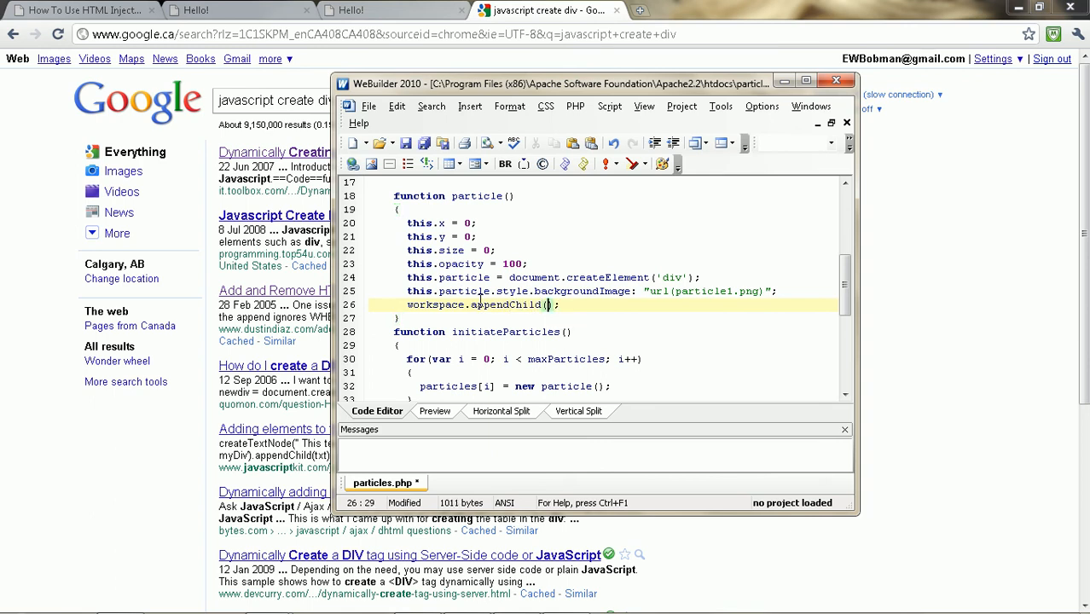
left_click(806, 83)
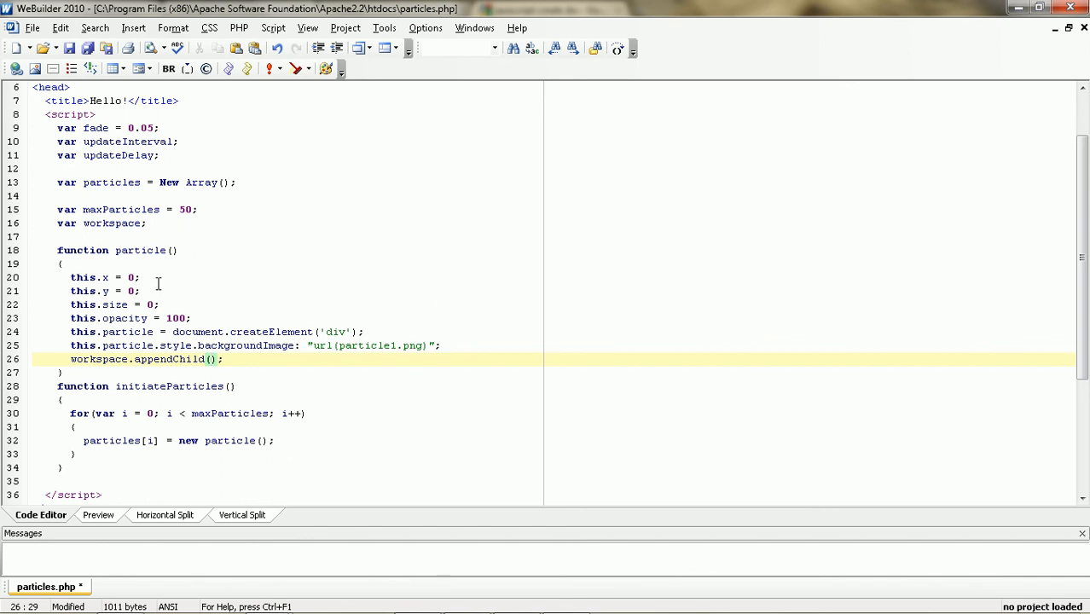
Pass this.particle into workspace.appendChild() and save particles.php.
type("parti")
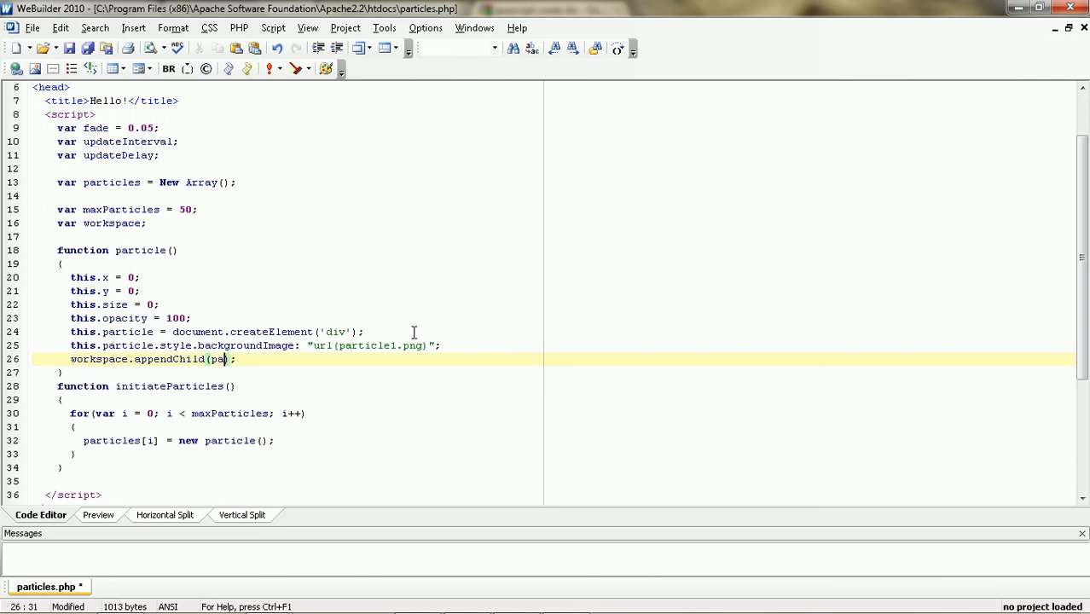
type("this.")
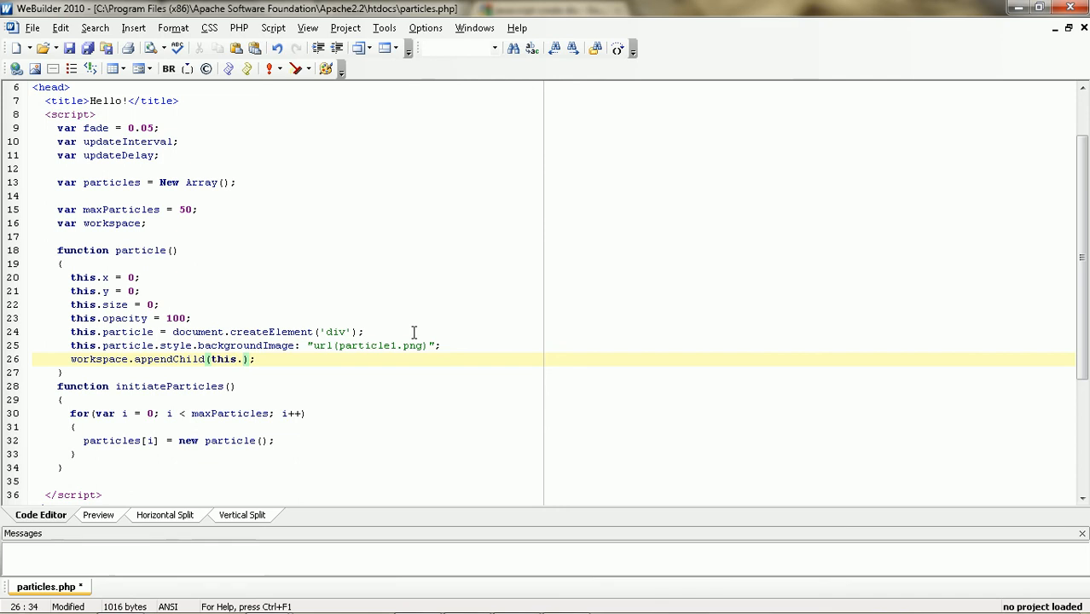
type("particle")
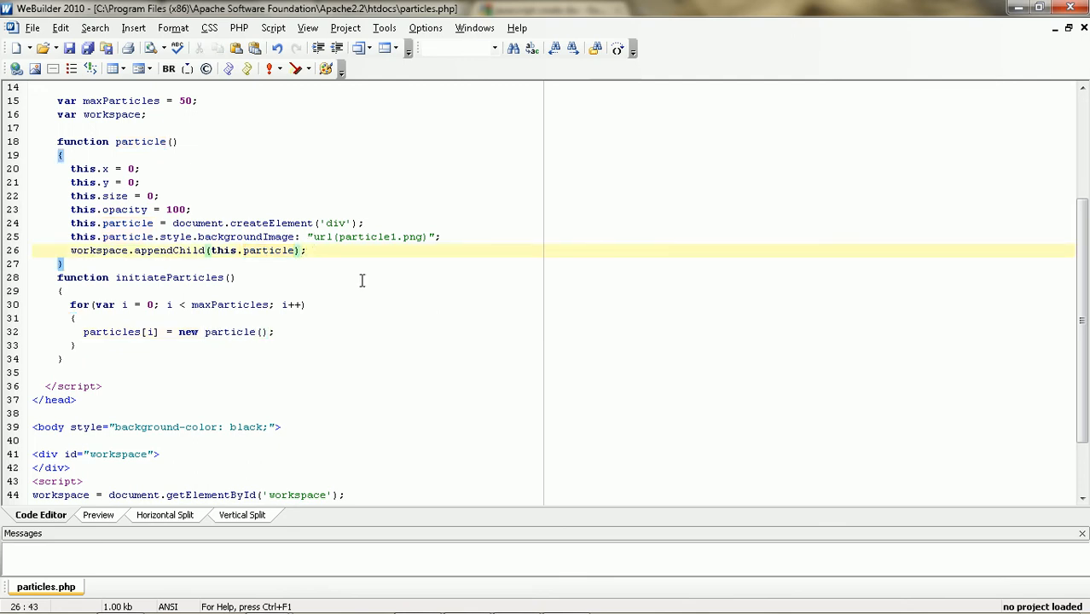
left_click(205, 209)
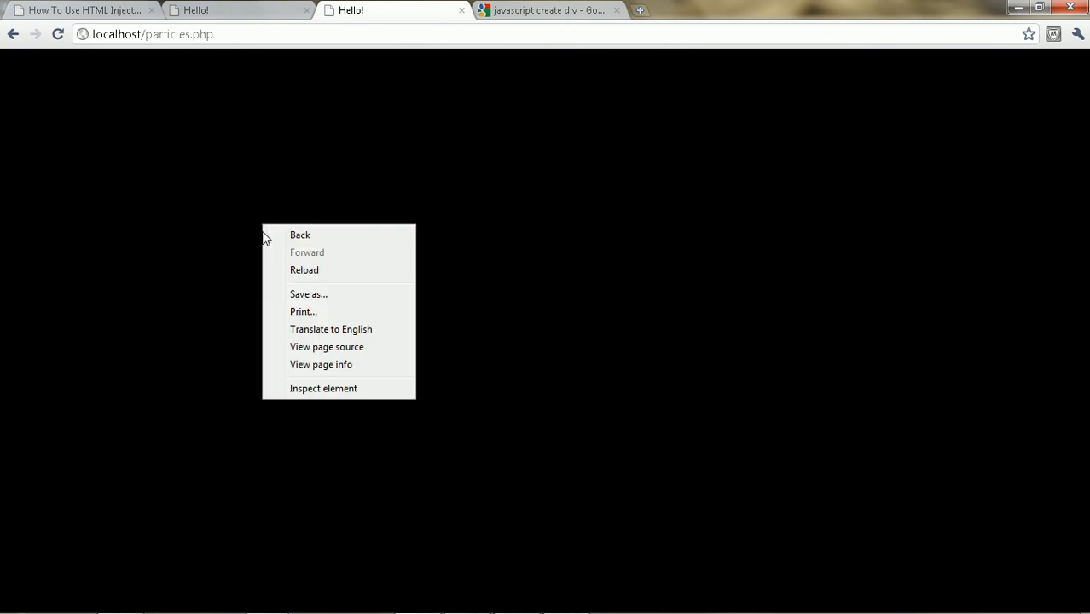
Inspect the black localhost/particles.php page to open Chrome Developer Tools.
left_click(324, 388)
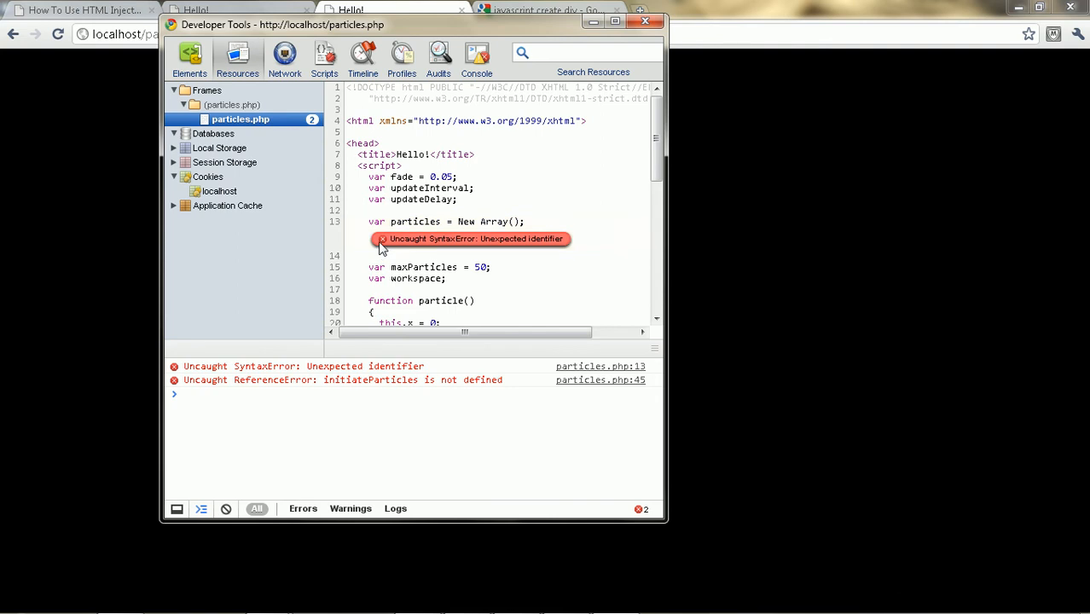
mouse_move(464, 246)
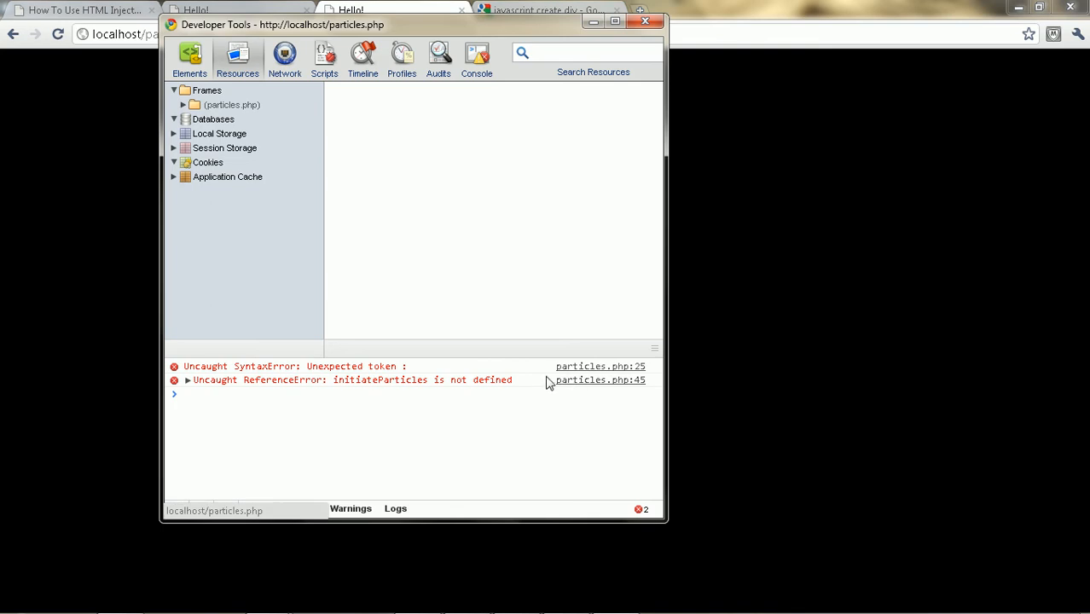
Follow the console's particles.php:25 link to view the erroring source line.
left_click(324, 60)
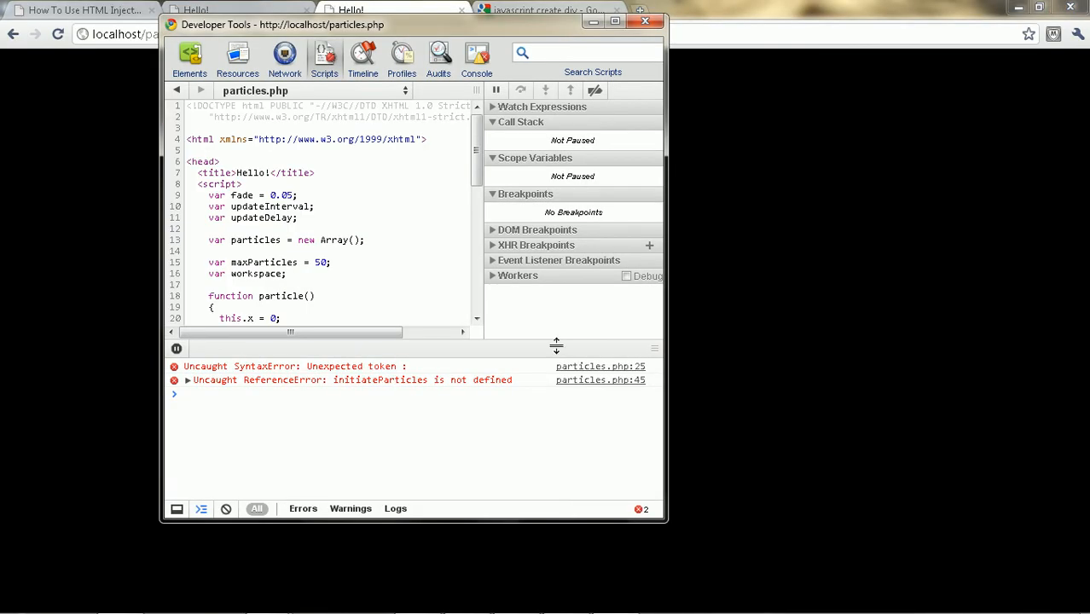
scroll("down", 3)
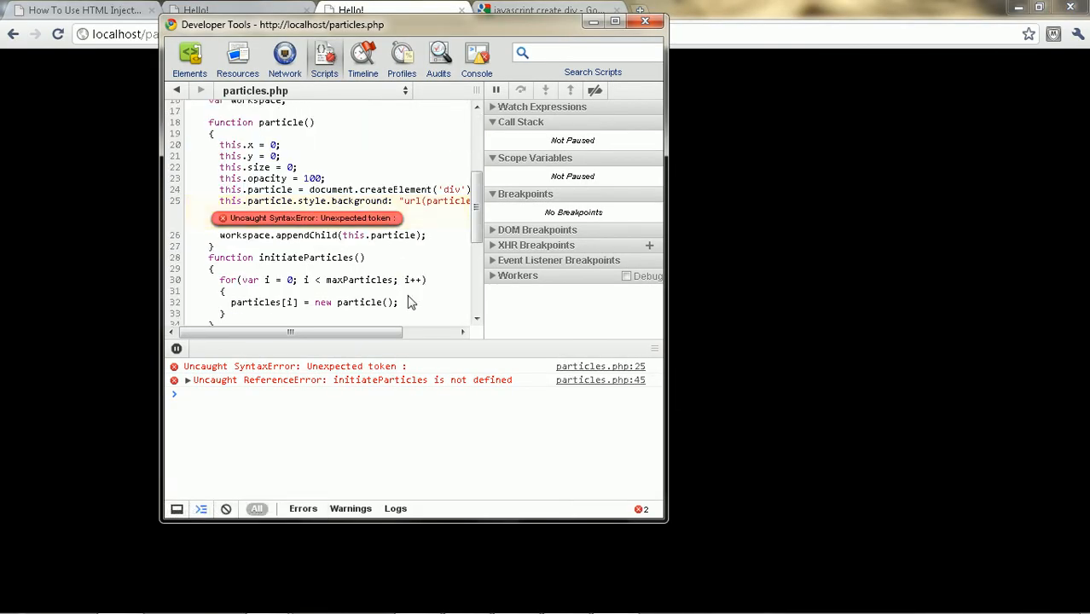